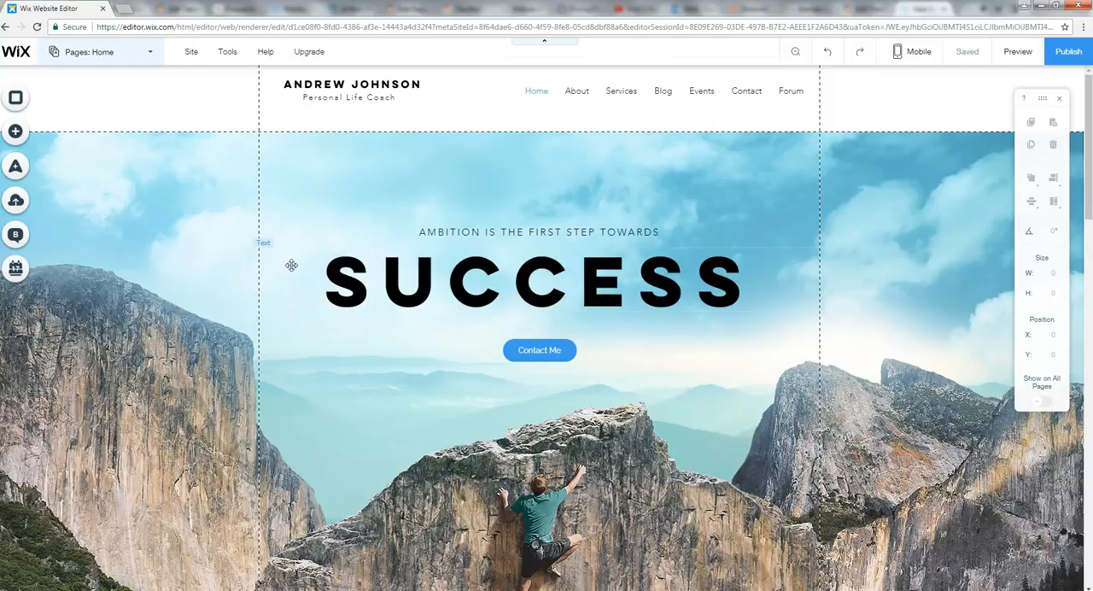
mouse_move(536, 266)
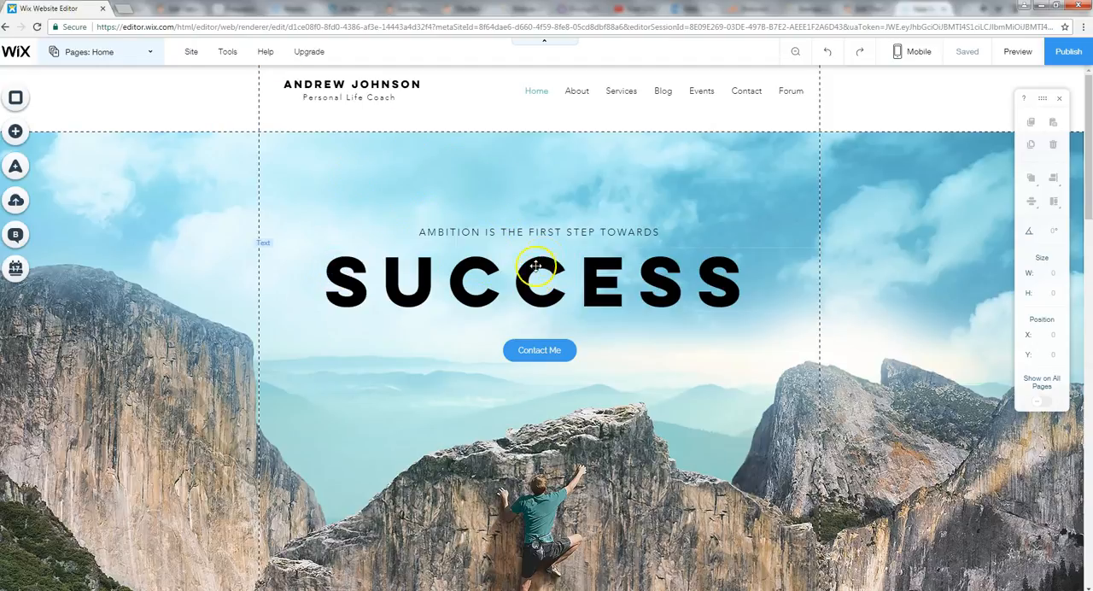
mouse_move(479, 261)
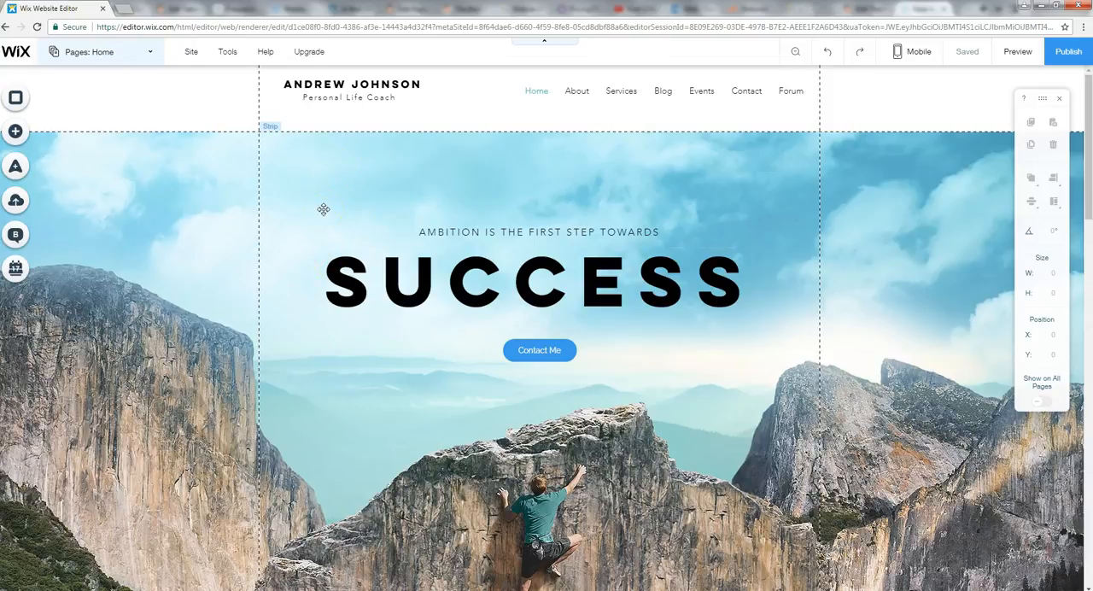
mouse_move(398, 227)
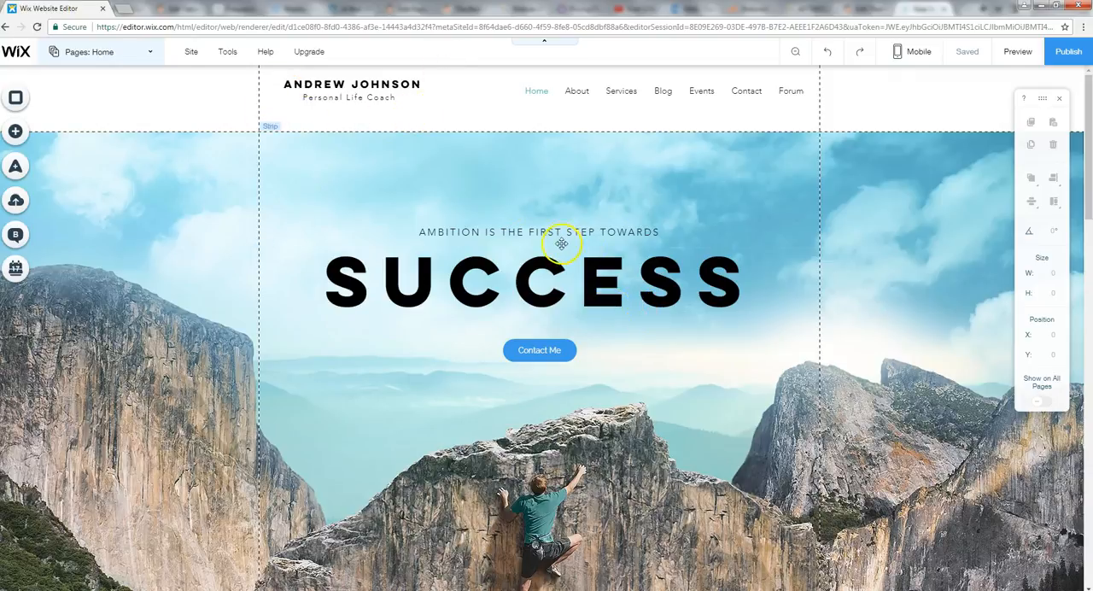
mouse_move(373, 178)
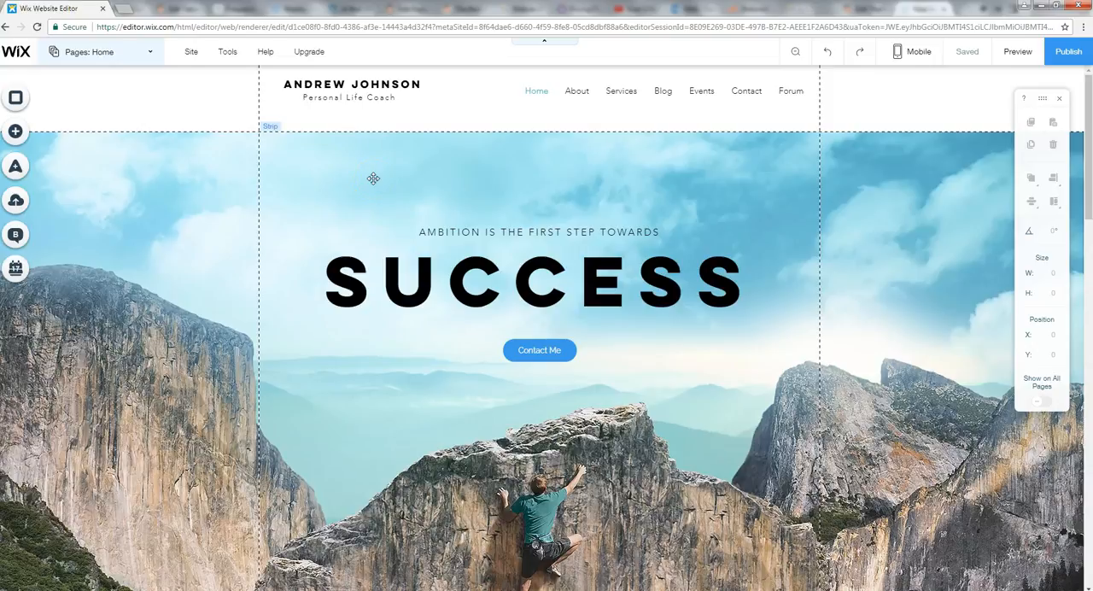
mouse_move(505, 301)
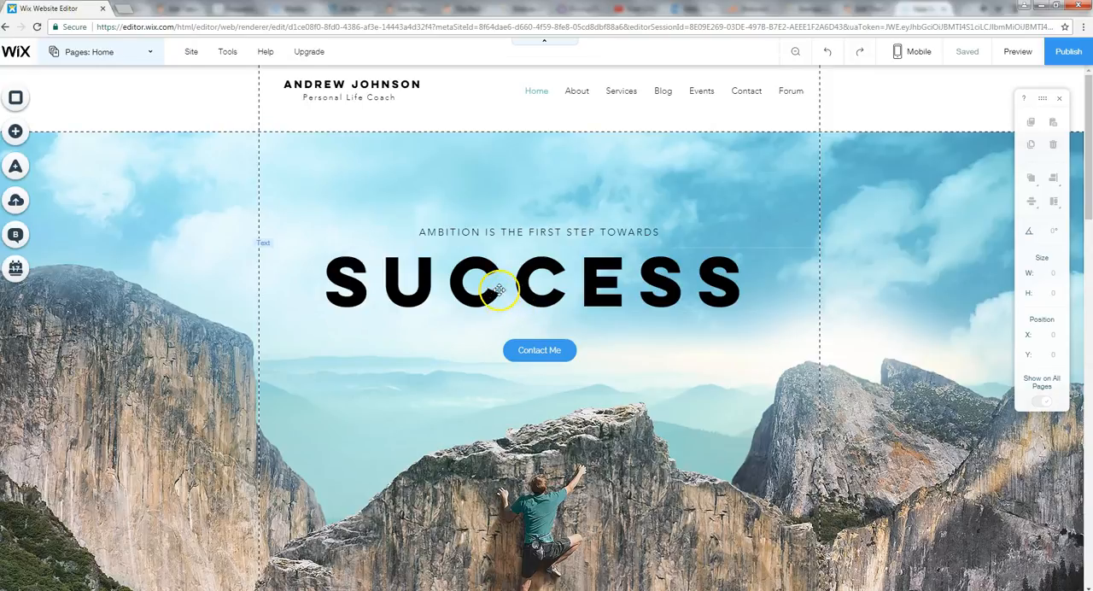
mouse_move(377, 135)
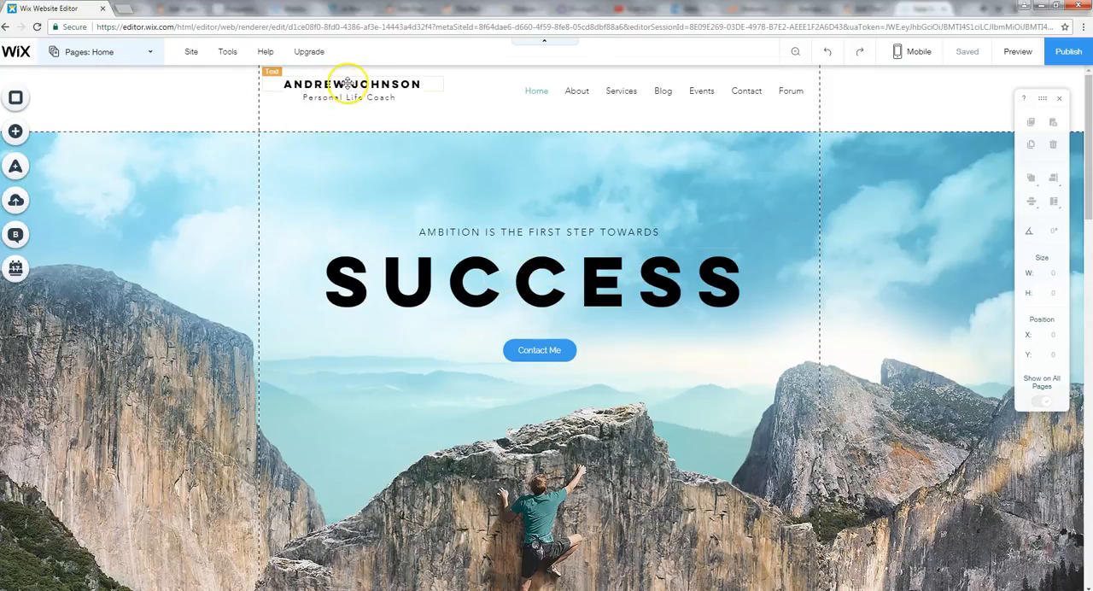
Replace the header site title text with SCOTT CHOW.
left_click(348, 84)
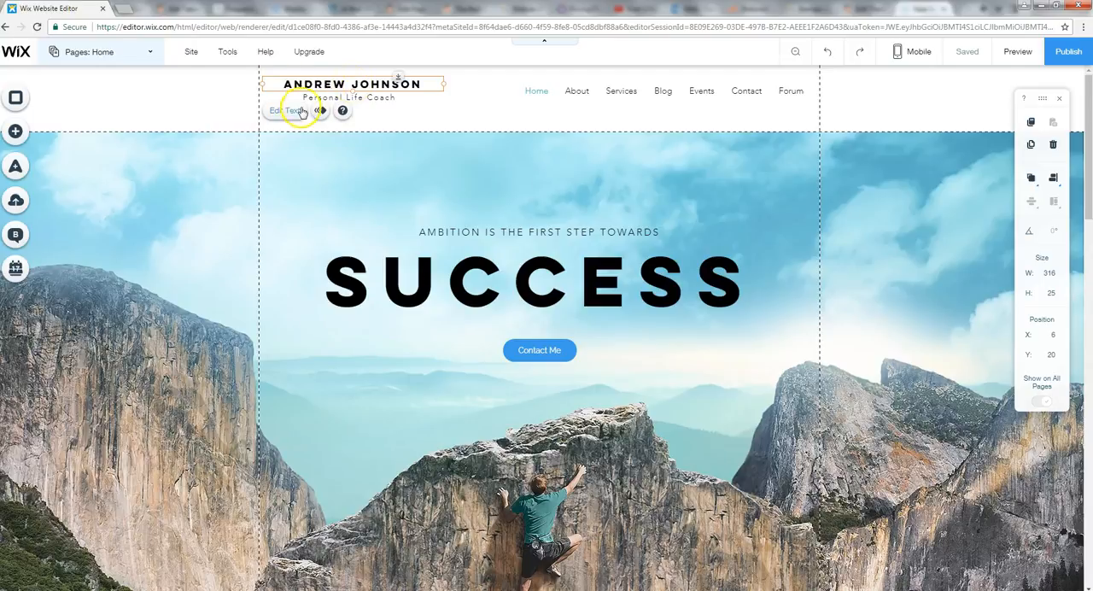
left_click(282, 111)
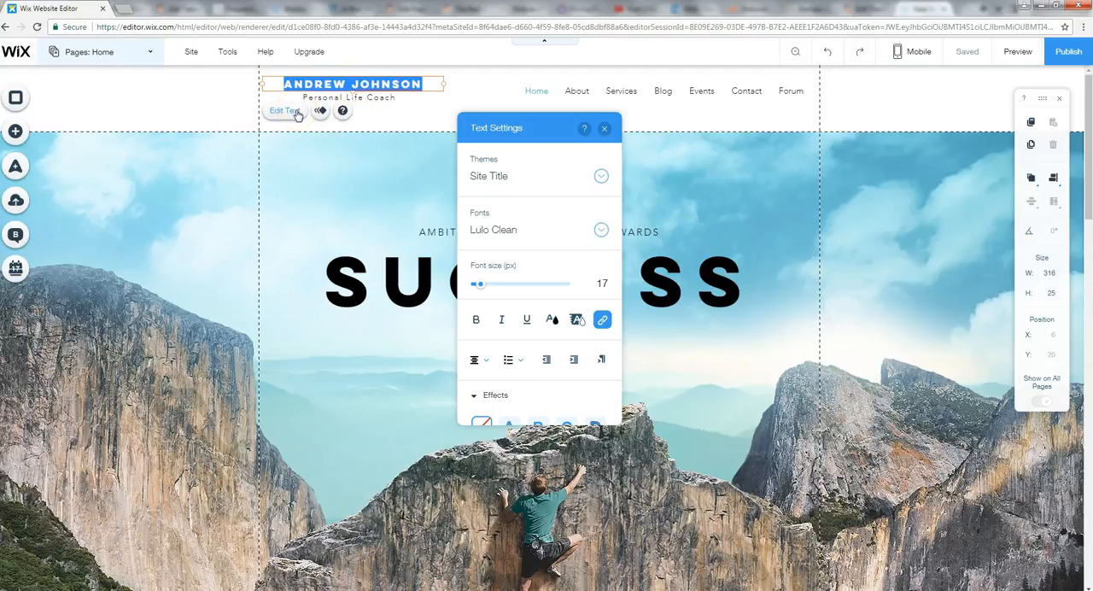
type("SCOTT CHO")
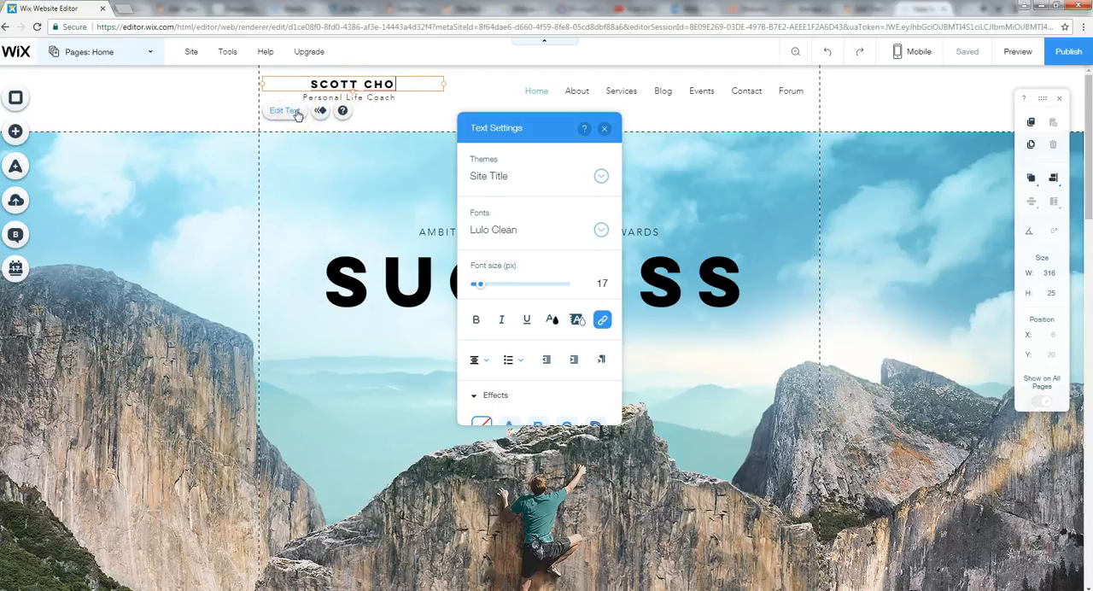
type("W")
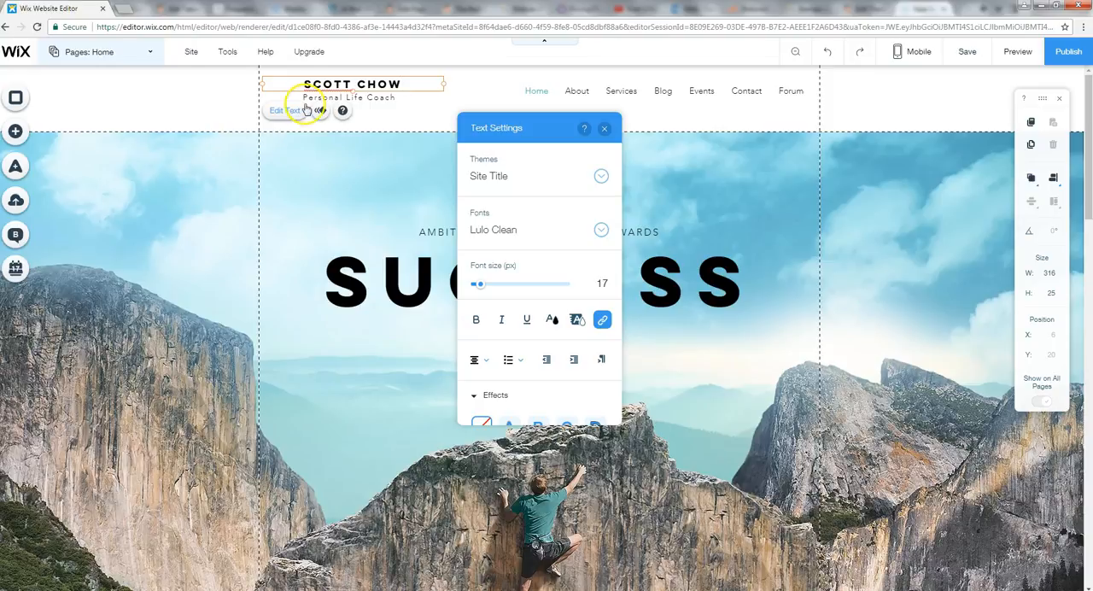
Change the Personal Life Coach tagline to Web Designer.
left_click(605, 128)
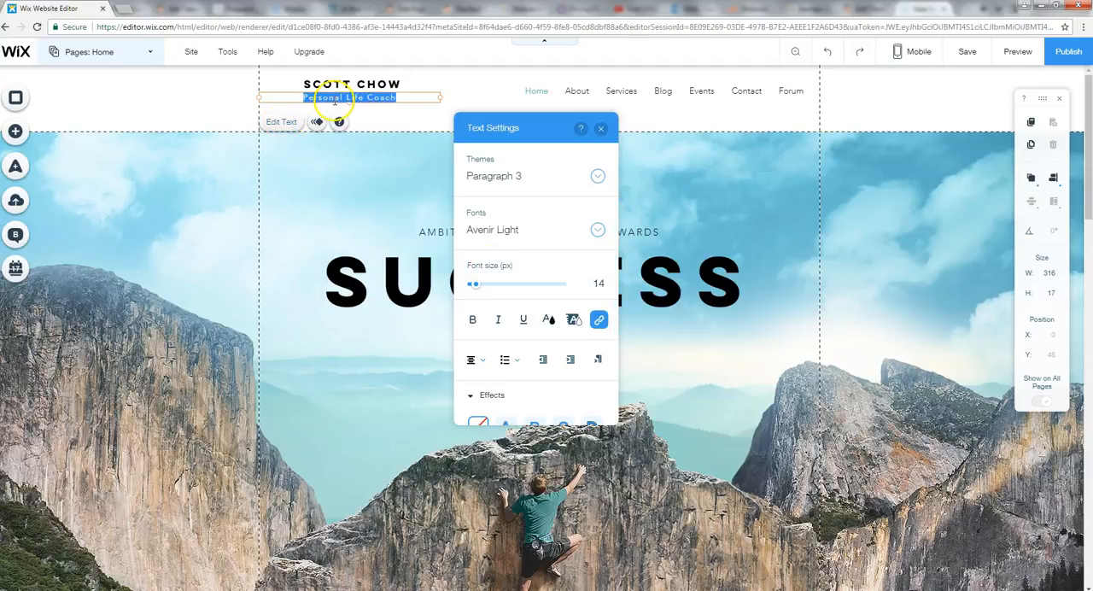
type("Web Desin")
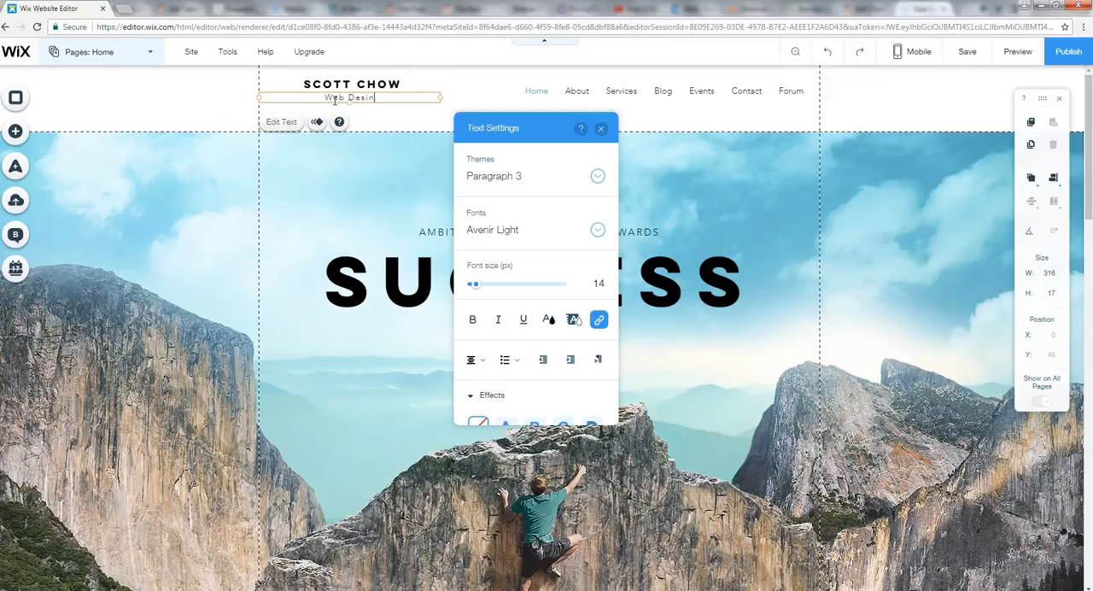
type("ger")
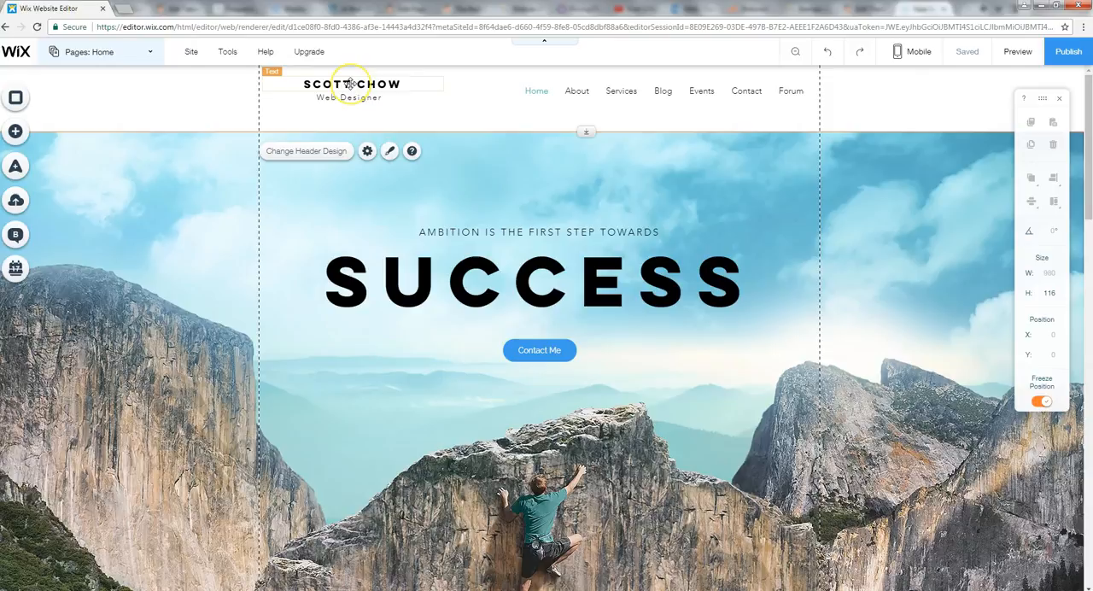
left_click(351, 84)
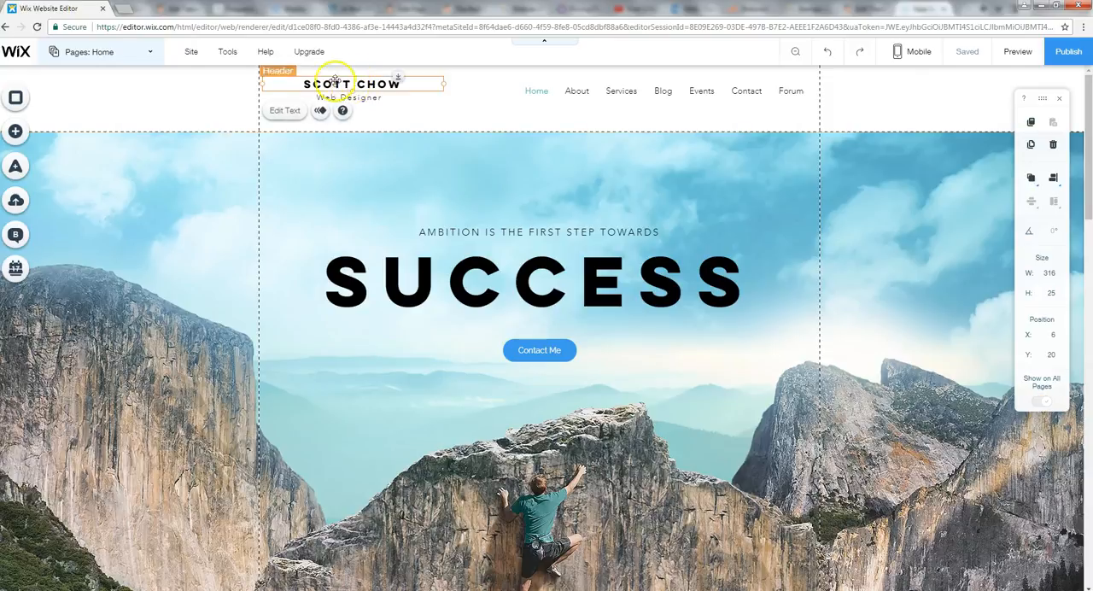
Apply the Fly-In entrance animation to the SCOTT CHOW title.
left_click(319, 111)
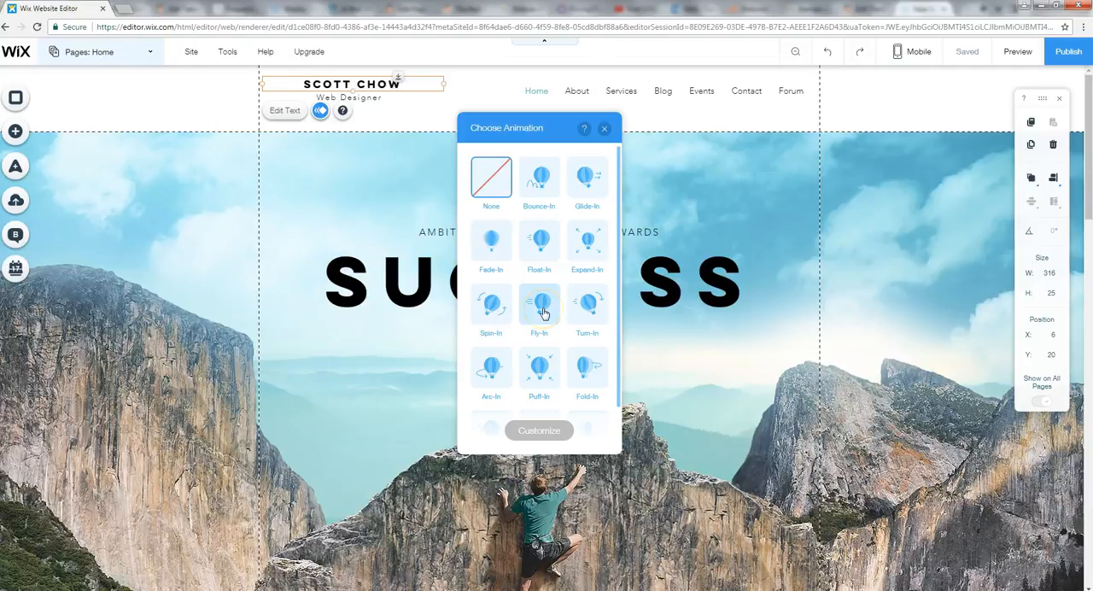
left_click(538, 305)
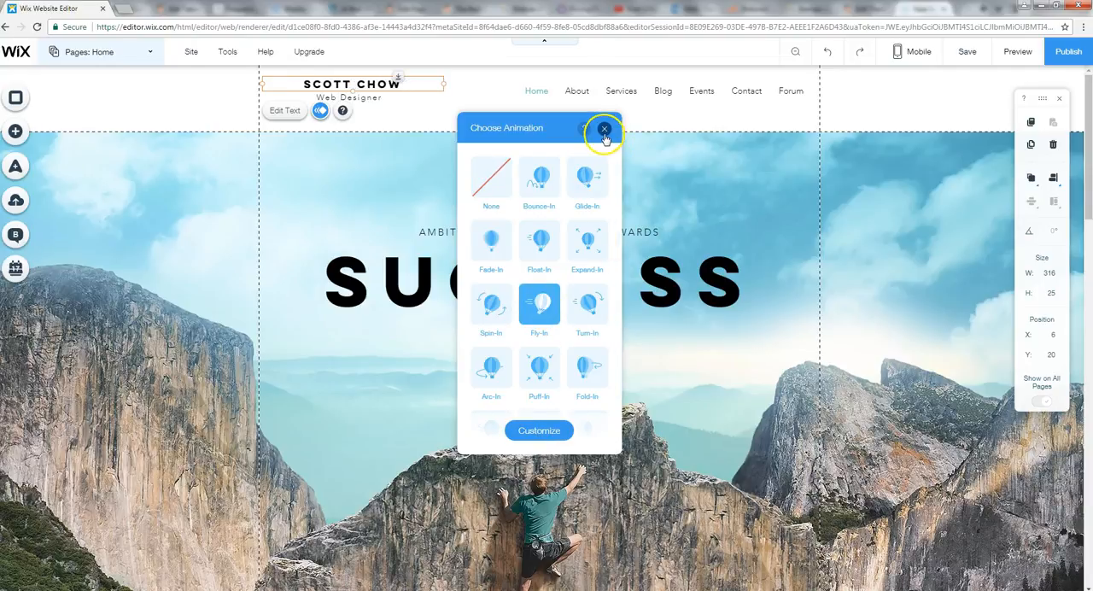
left_click(604, 130)
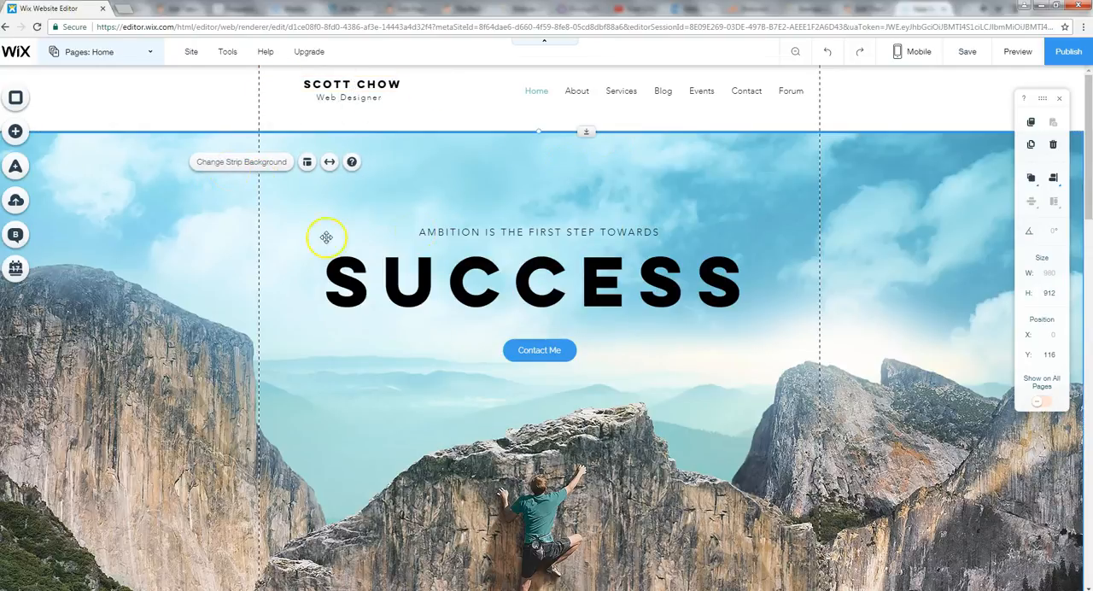
mouse_move(369, 112)
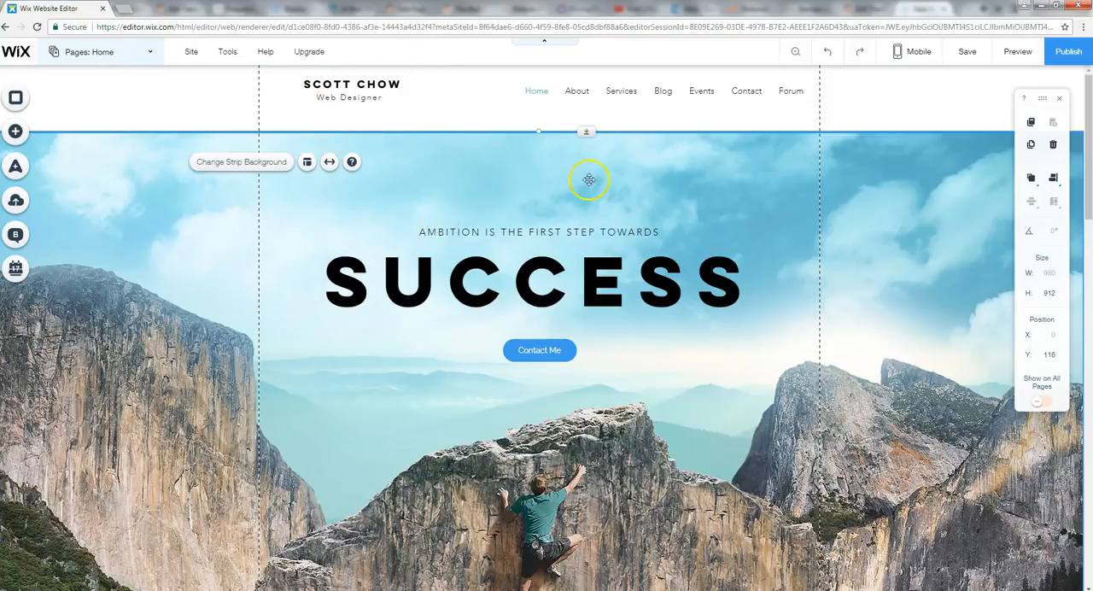
mouse_move(1017, 51)
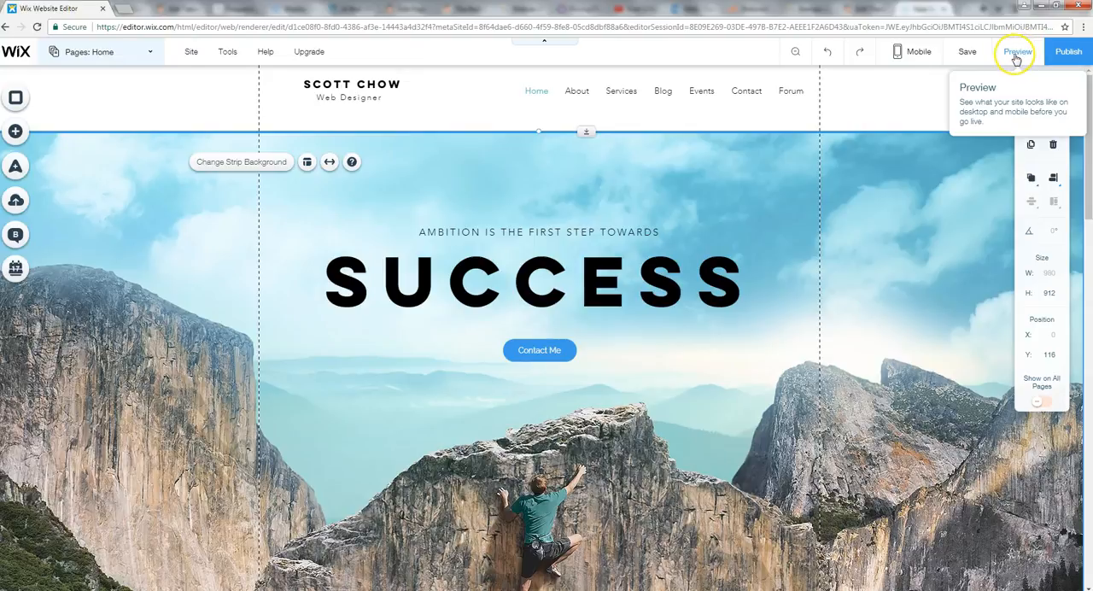
Preview the mountain climber home page live, then return to the editor.
left_click(1017, 52)
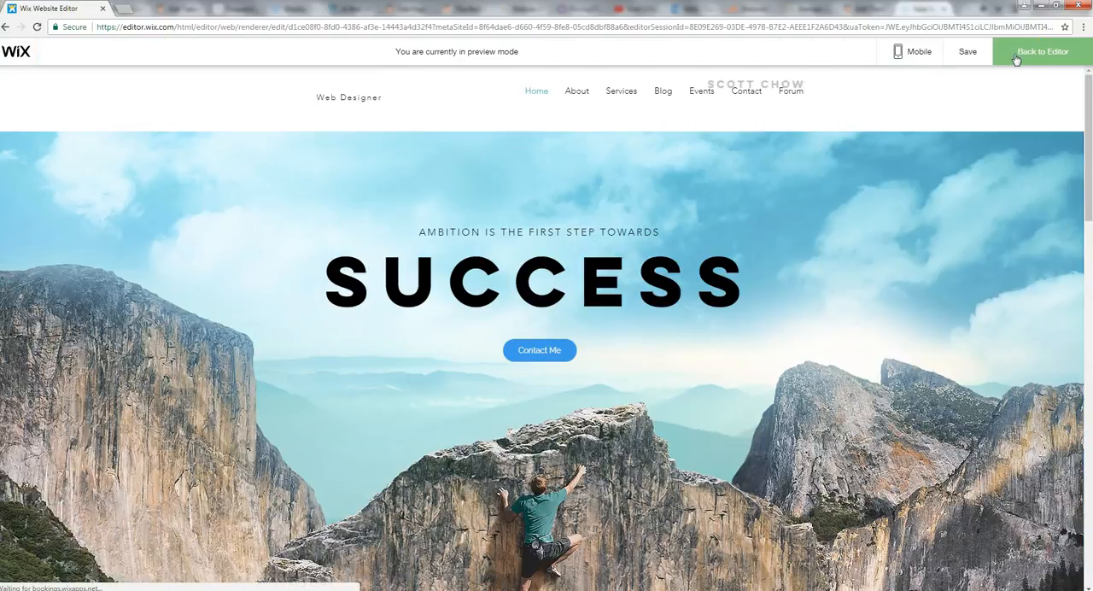
left_click(967, 51)
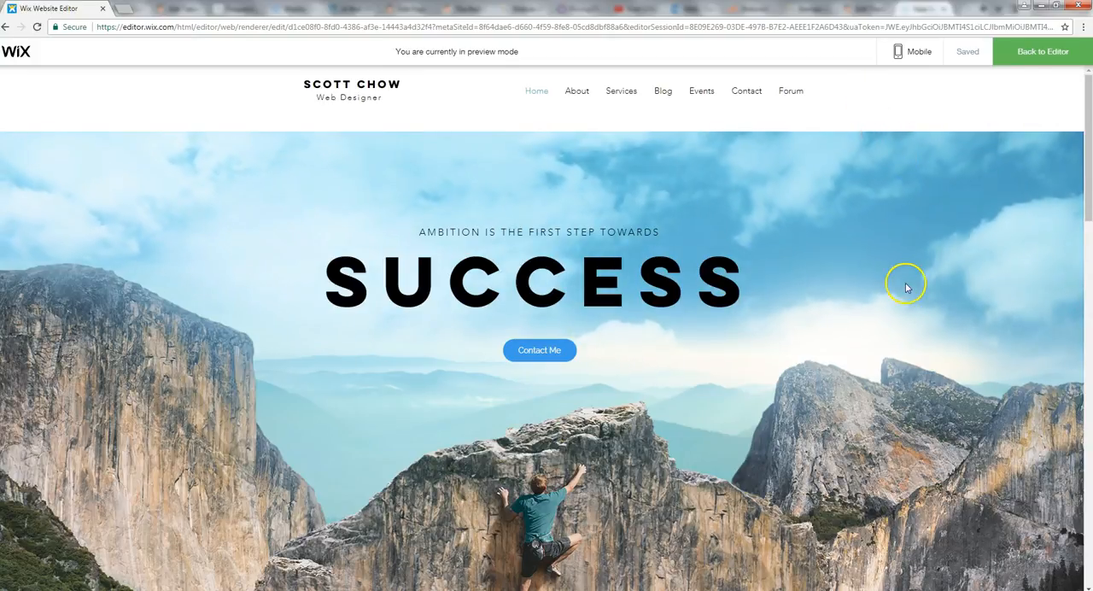
mouse_move(334, 423)
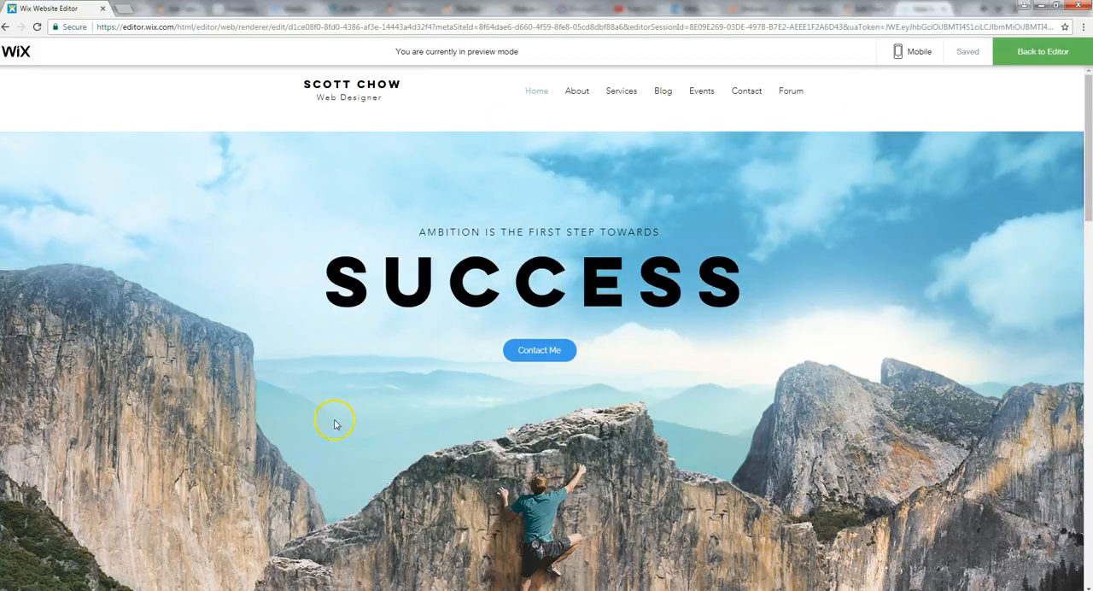
mouse_move(427, 420)
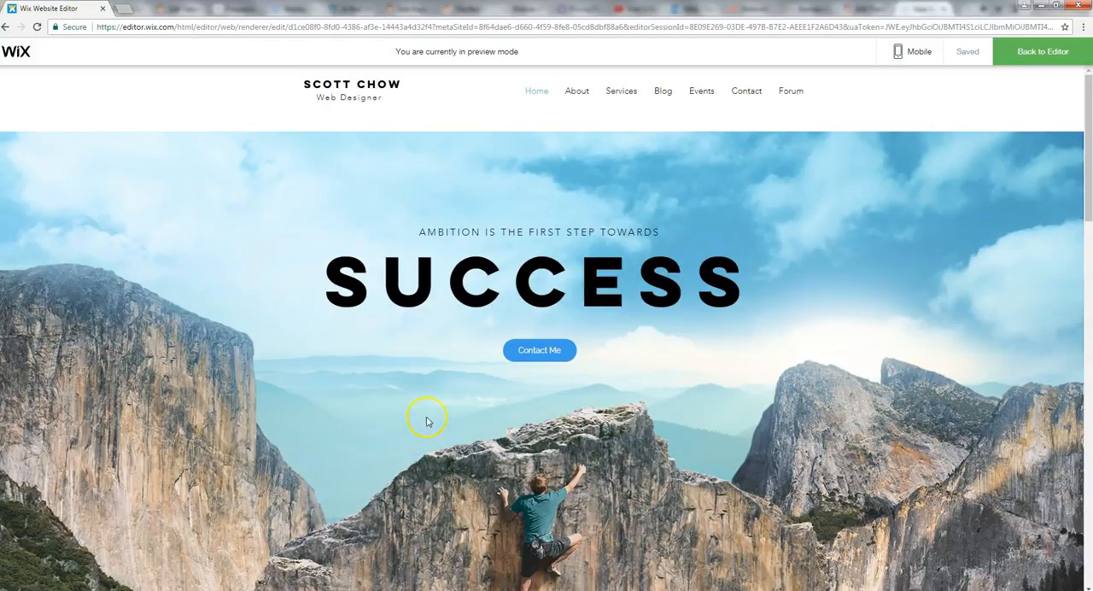
mouse_move(581, 195)
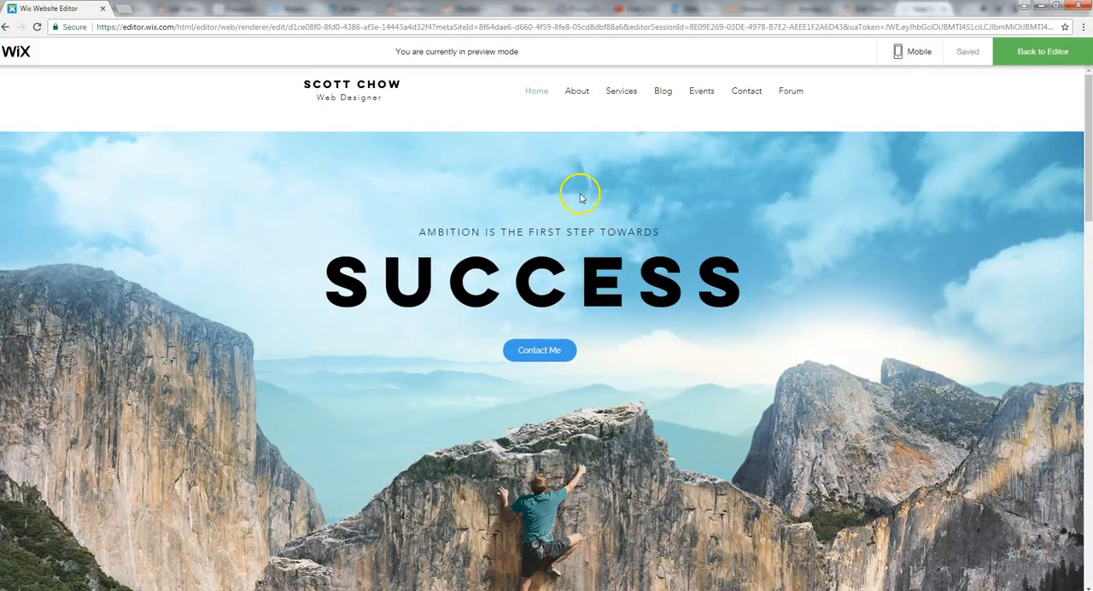
mouse_move(652, 210)
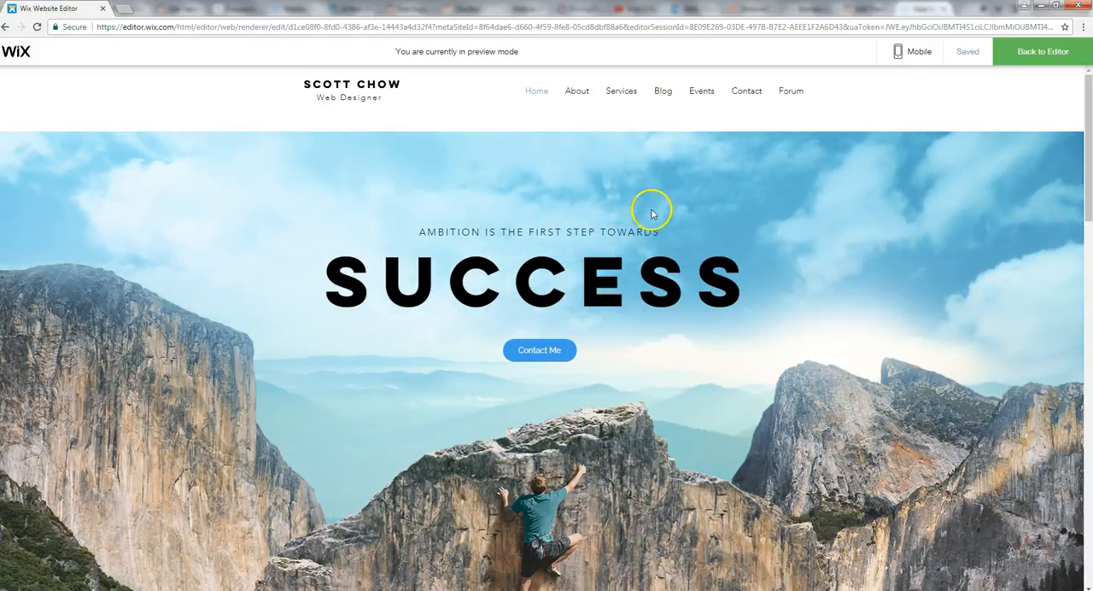
mouse_move(545, 195)
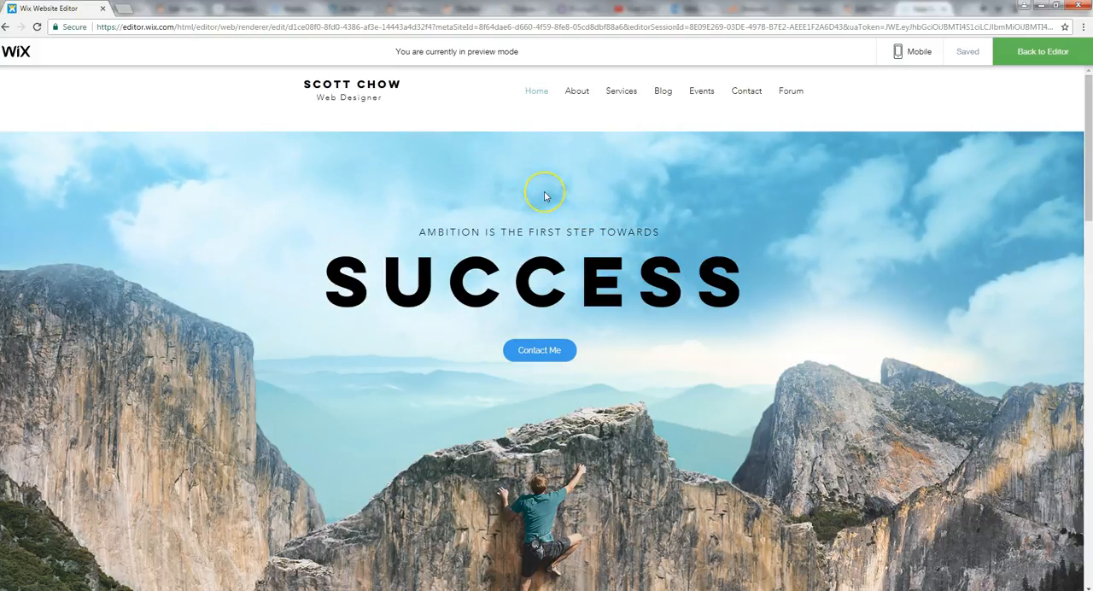
mouse_move(584, 203)
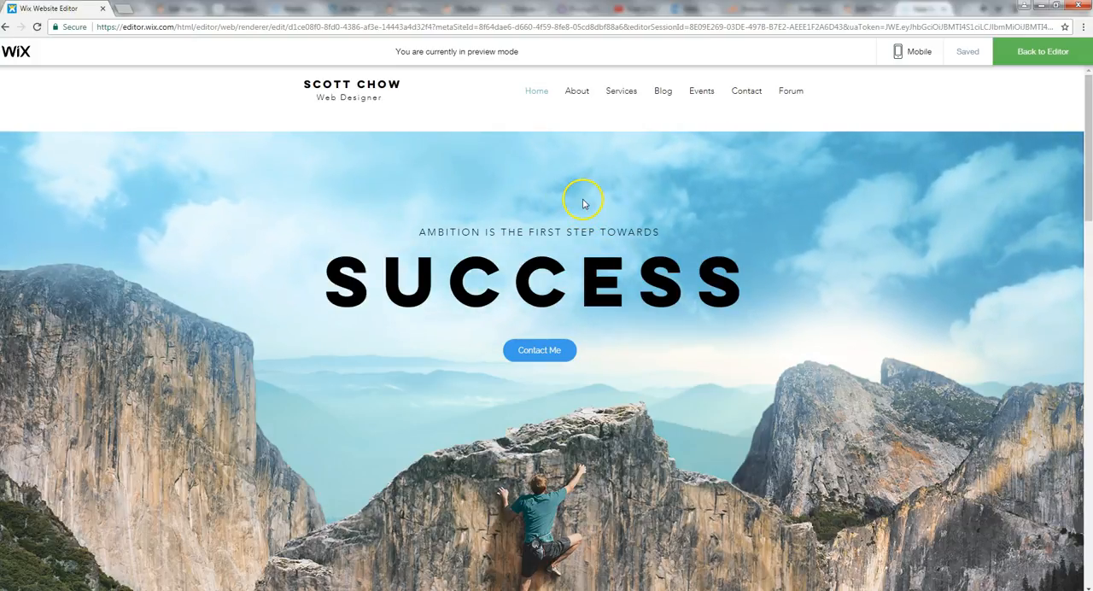
mouse_move(622, 198)
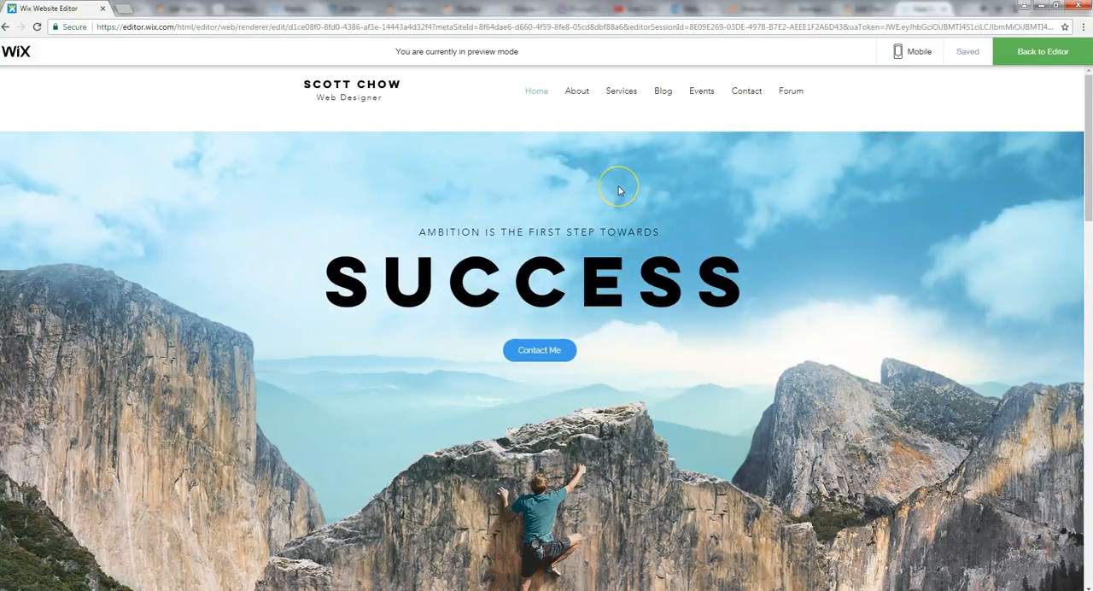
mouse_move(619, 189)
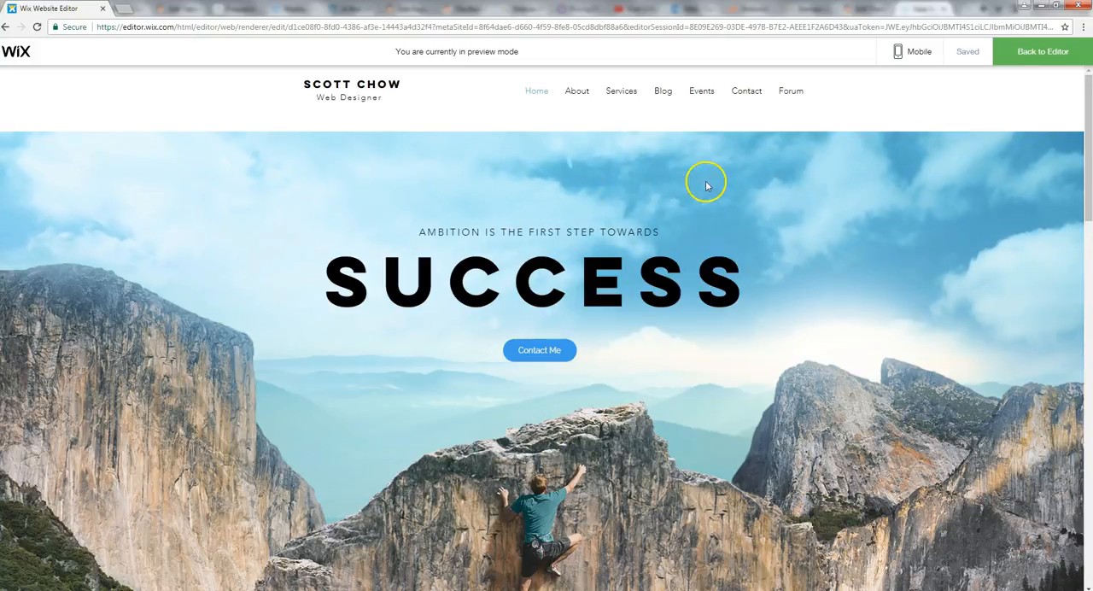
mouse_move(925, 148)
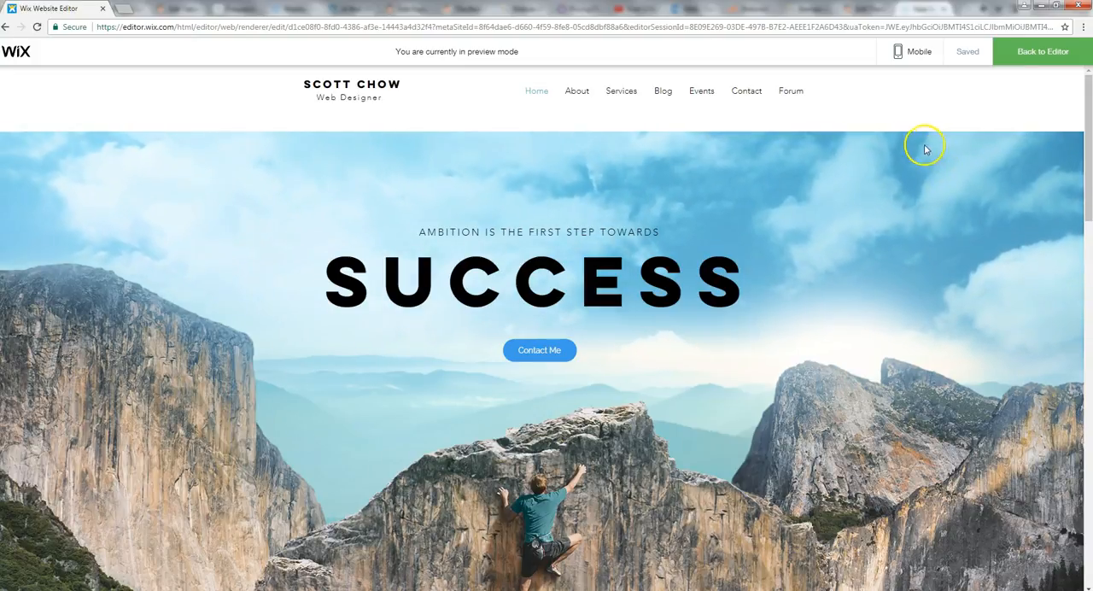
mouse_move(536, 122)
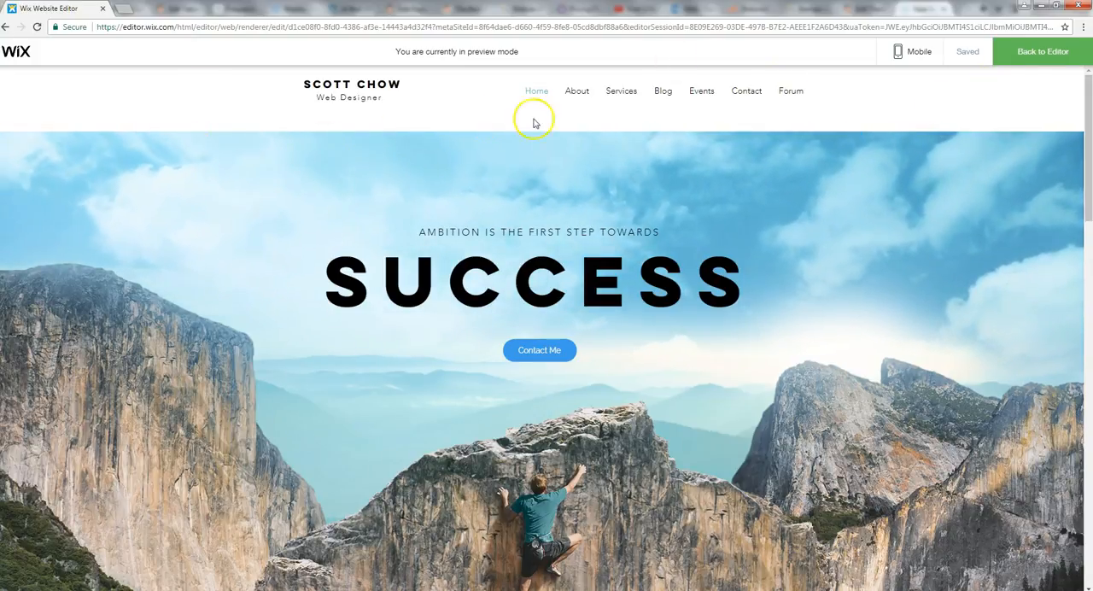
left_click(1042, 51)
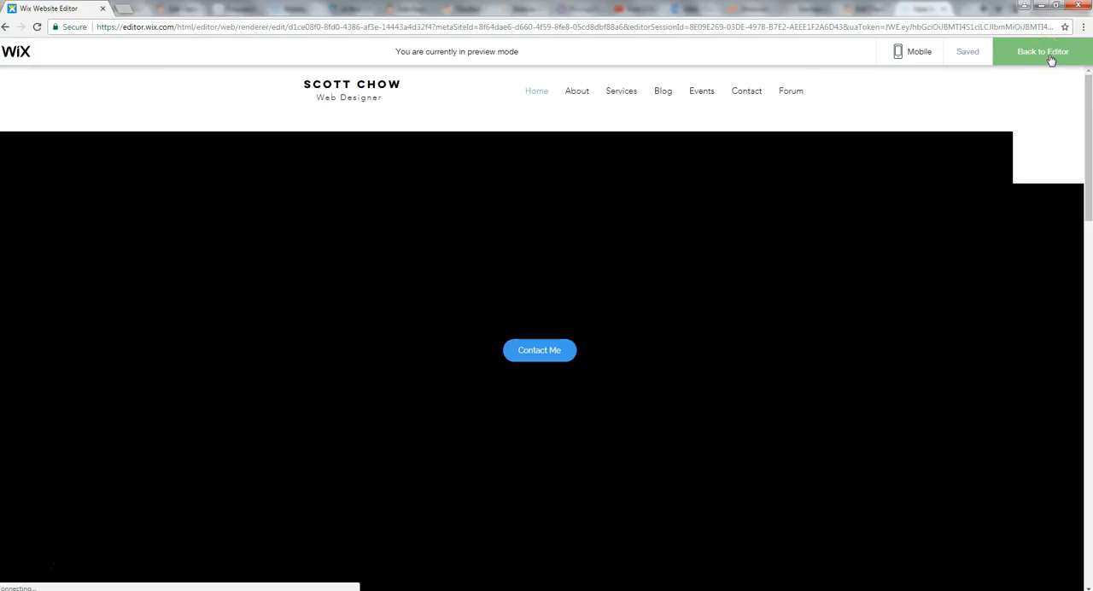
Select the hero strip and bring up its Strip Background settings.
left_click(1043, 51)
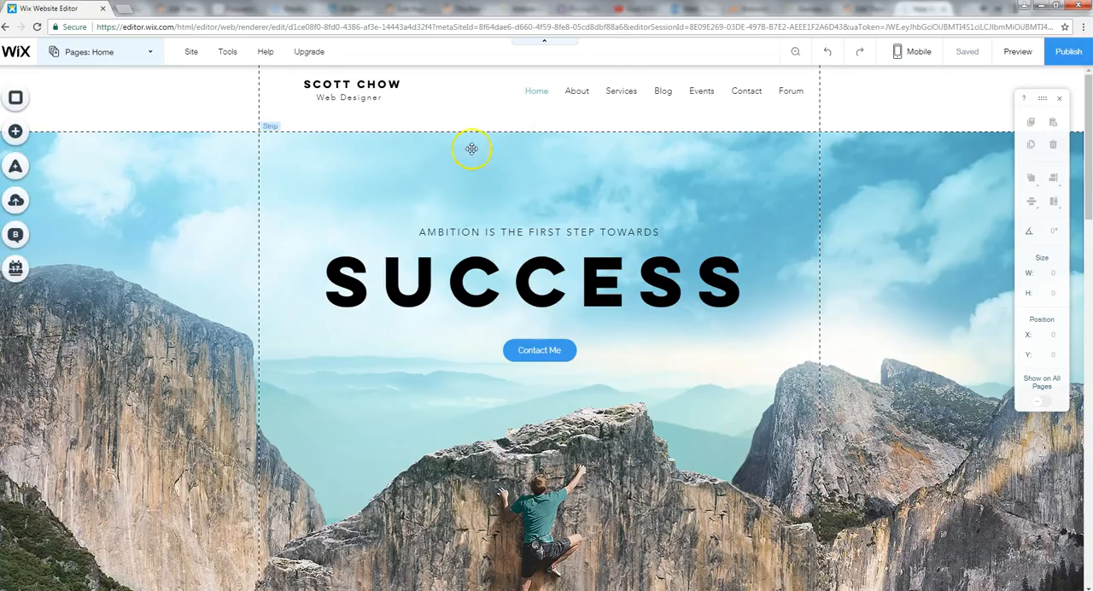
mouse_move(36, 242)
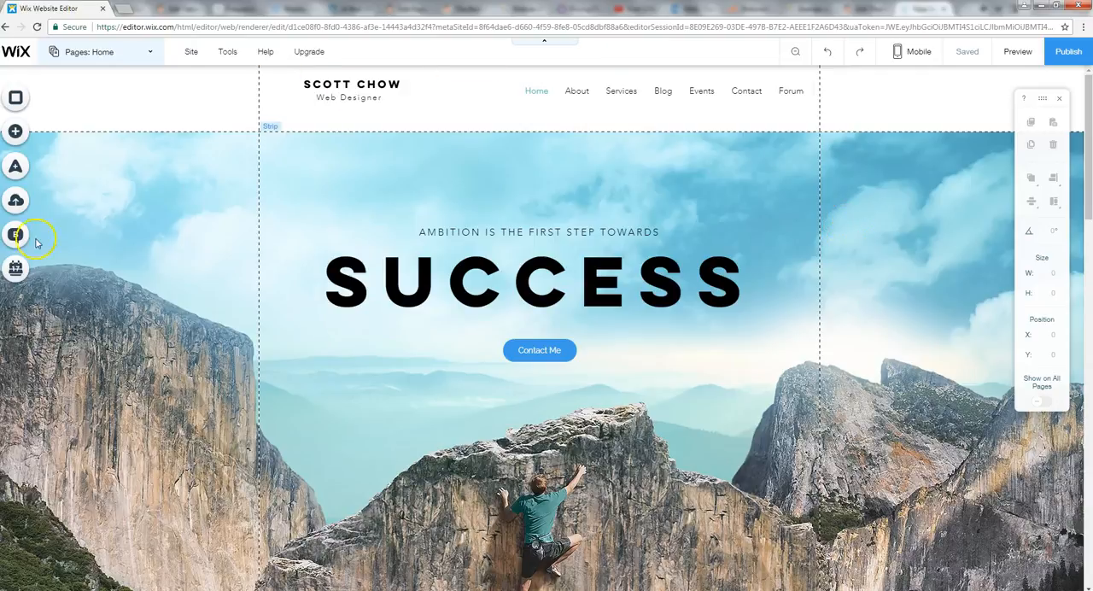
mouse_move(188, 216)
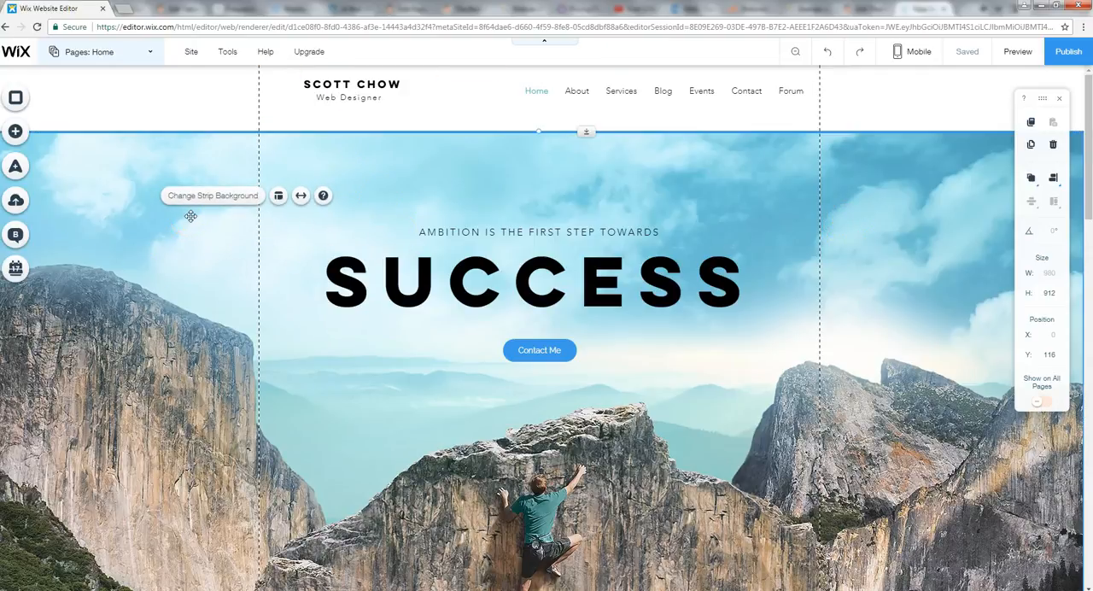
left_click(212, 195)
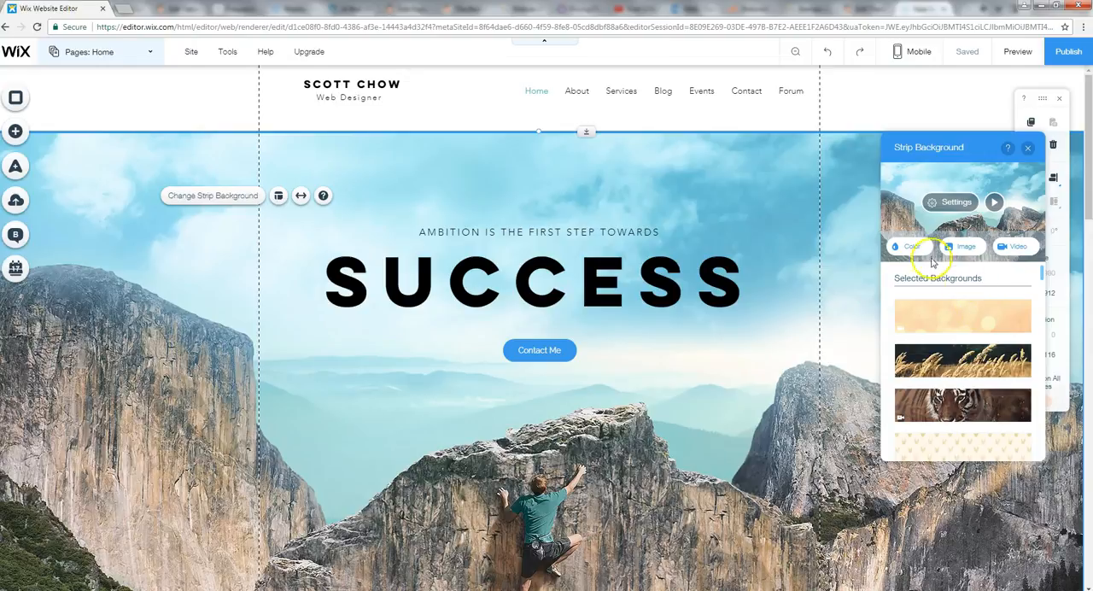
mouse_move(1016, 246)
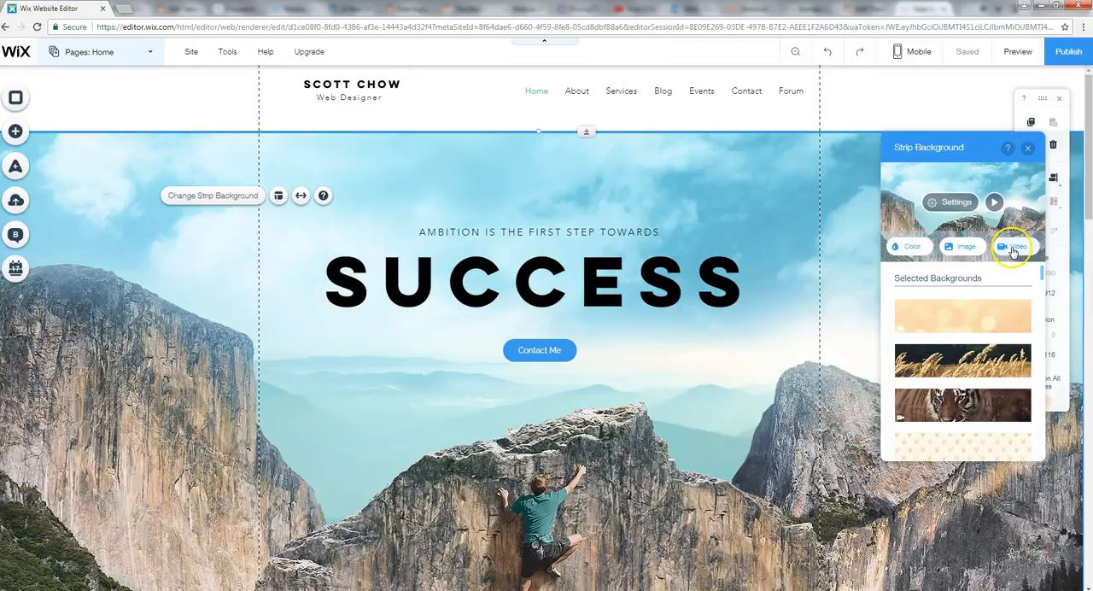
Set the hero strip background to the Business coffee cups stock video.
left_click(1016, 246)
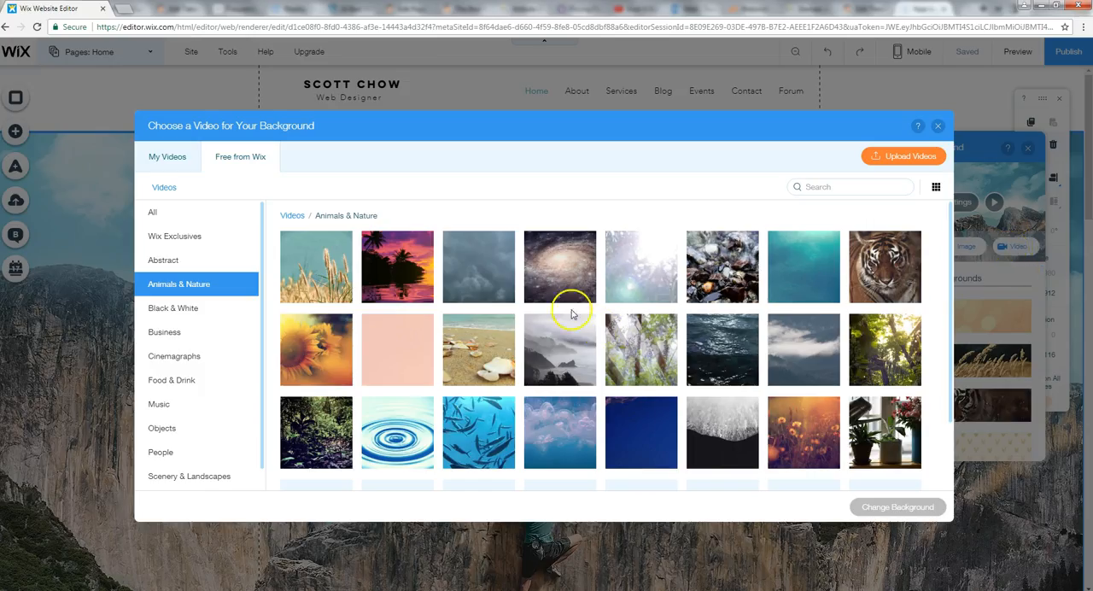
mouse_move(316, 266)
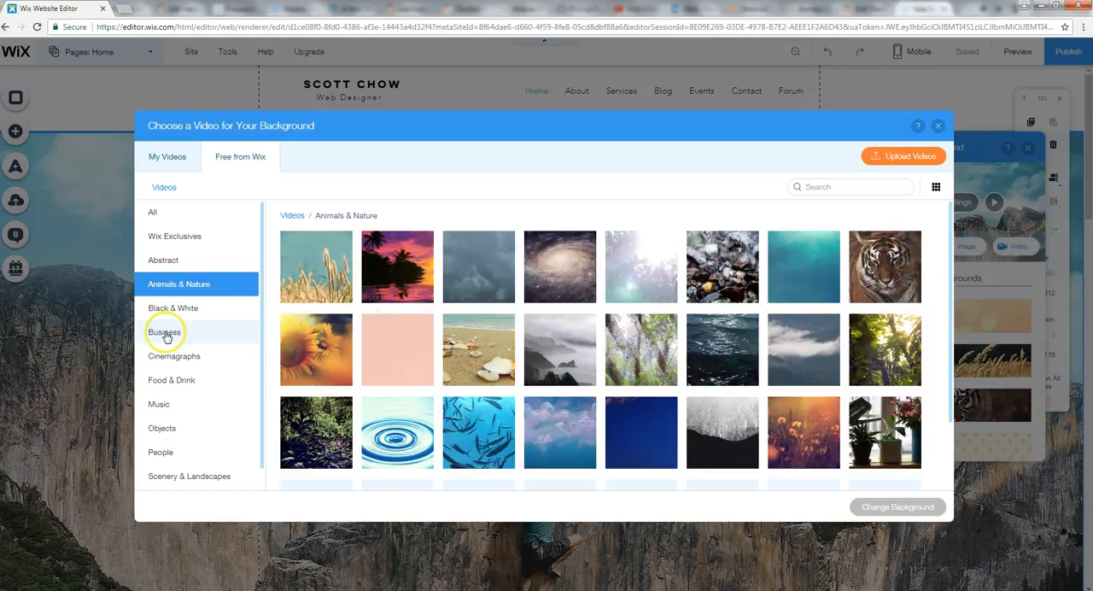
left_click(164, 331)
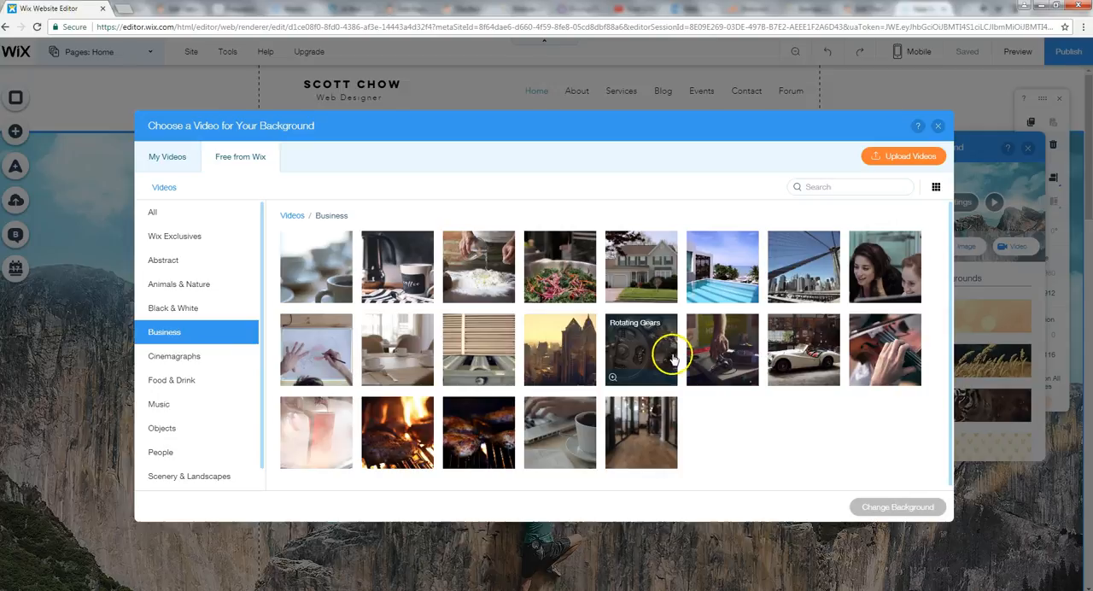
left_click(316, 267)
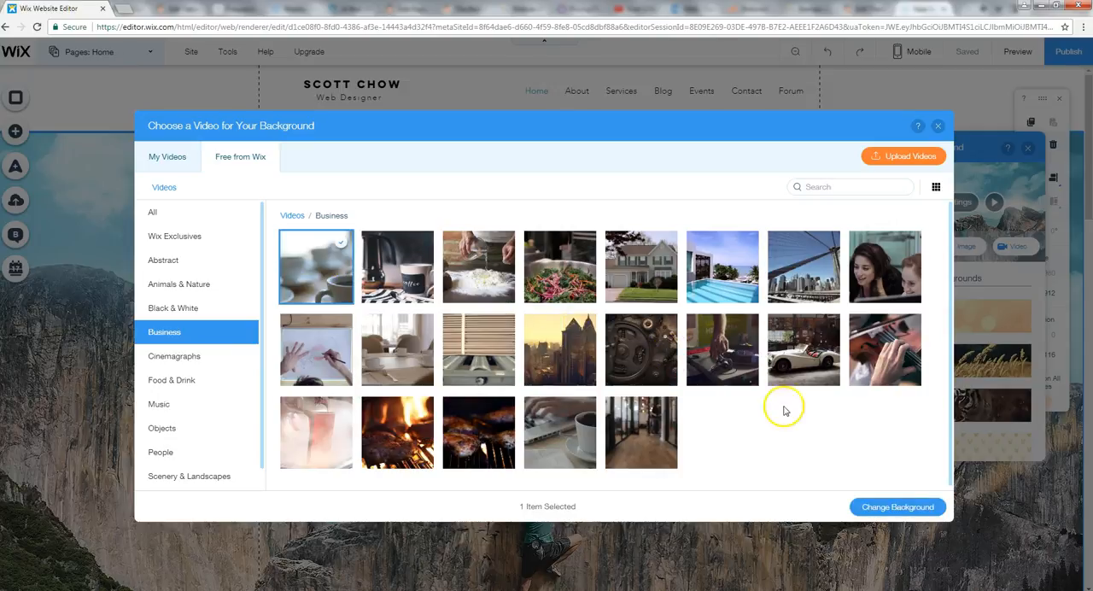
left_click(897, 506)
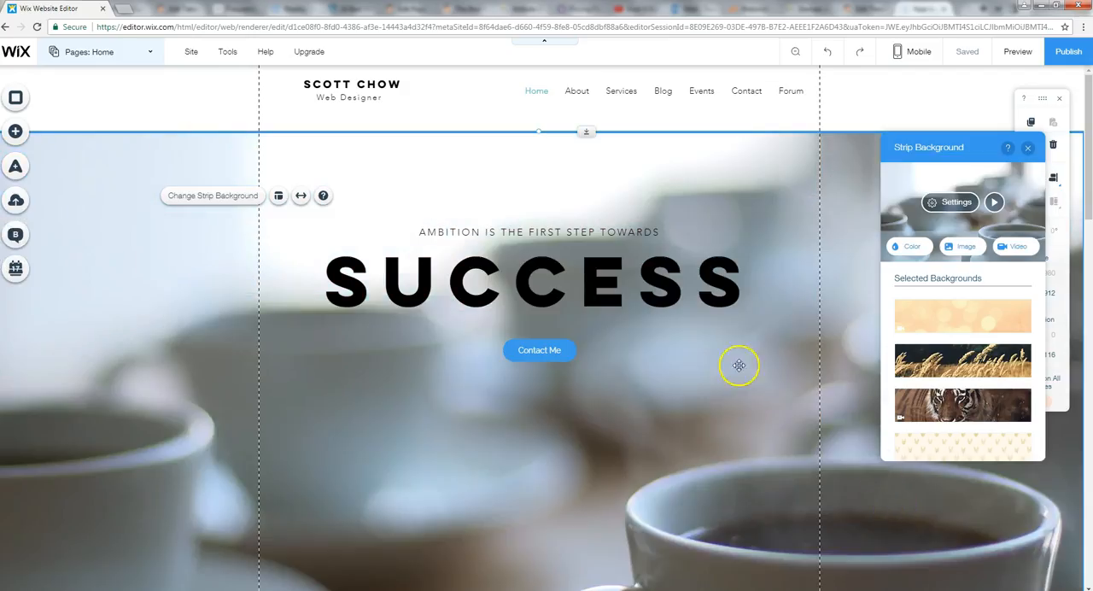
mouse_move(618, 355)
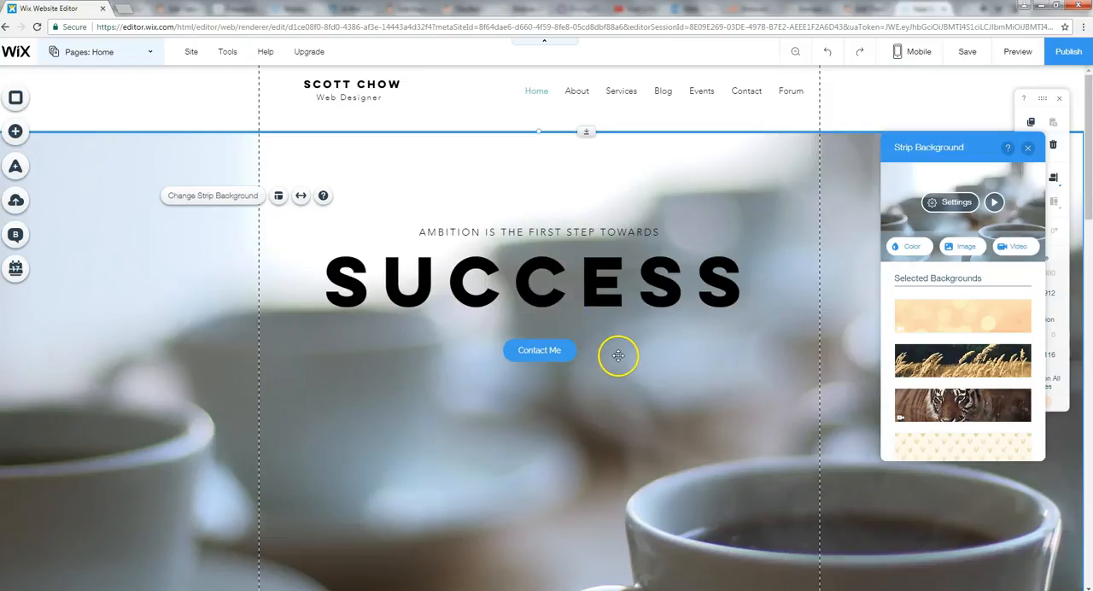
mouse_move(658, 305)
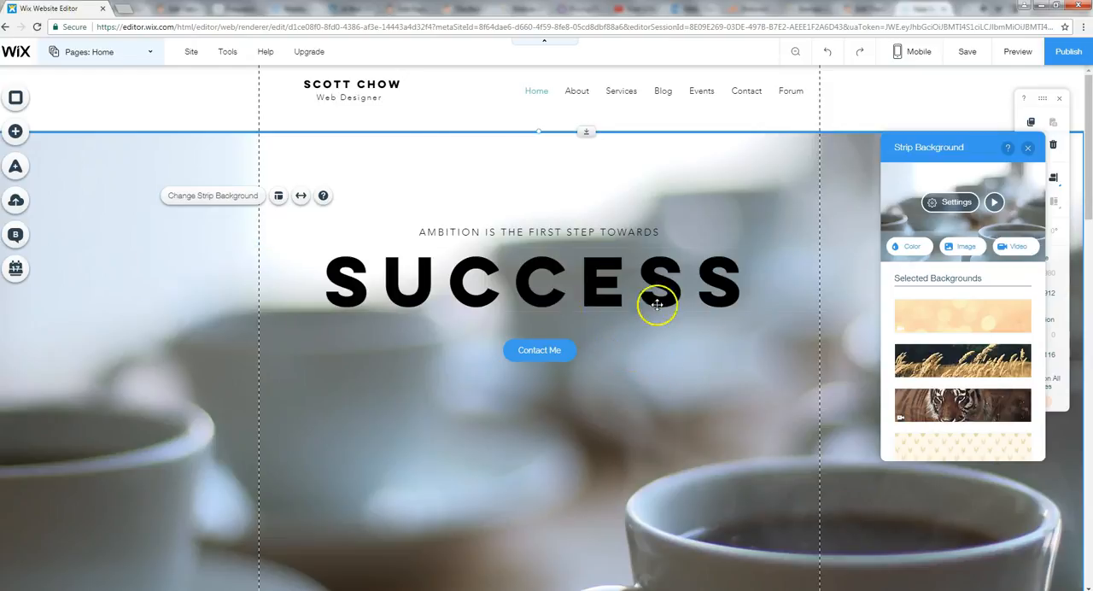
mouse_move(1017, 52)
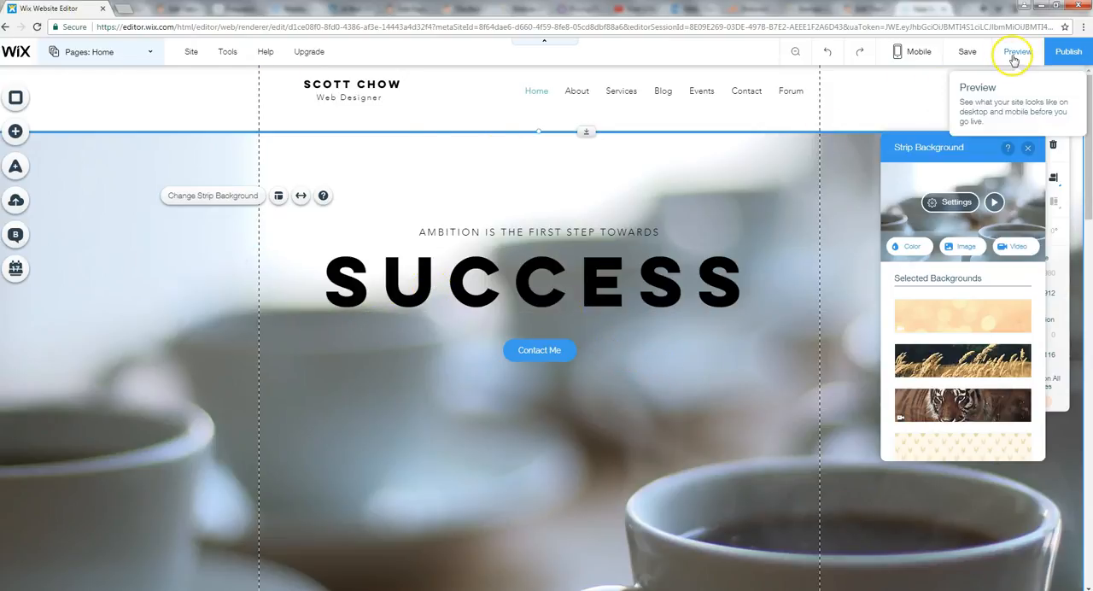
Preview the coffee-cup video hero, save the site, and return to editing.
left_click(1016, 51)
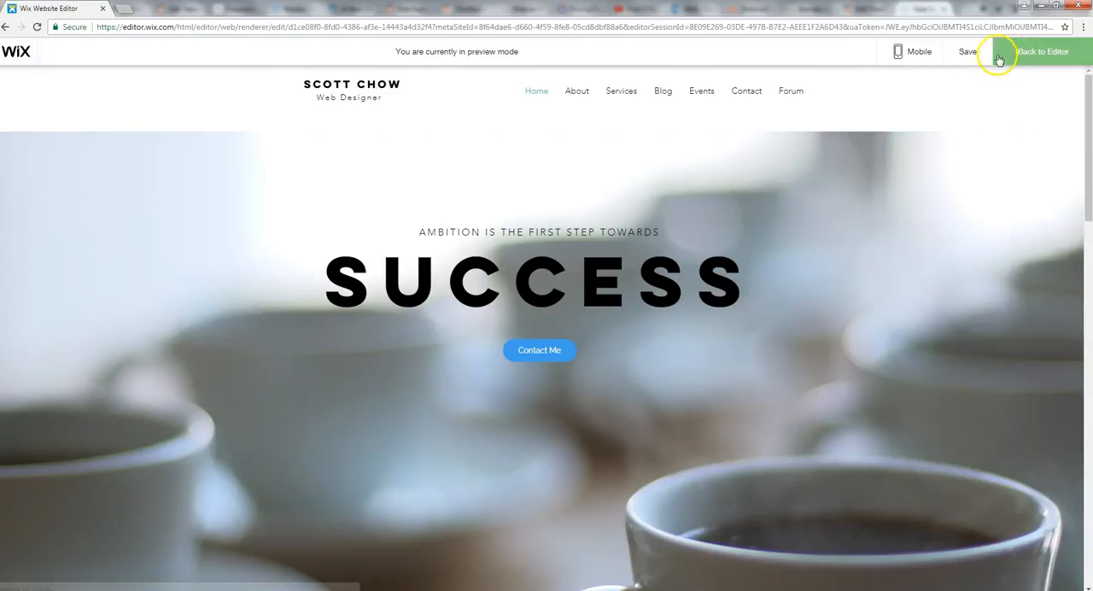
mouse_move(946, 394)
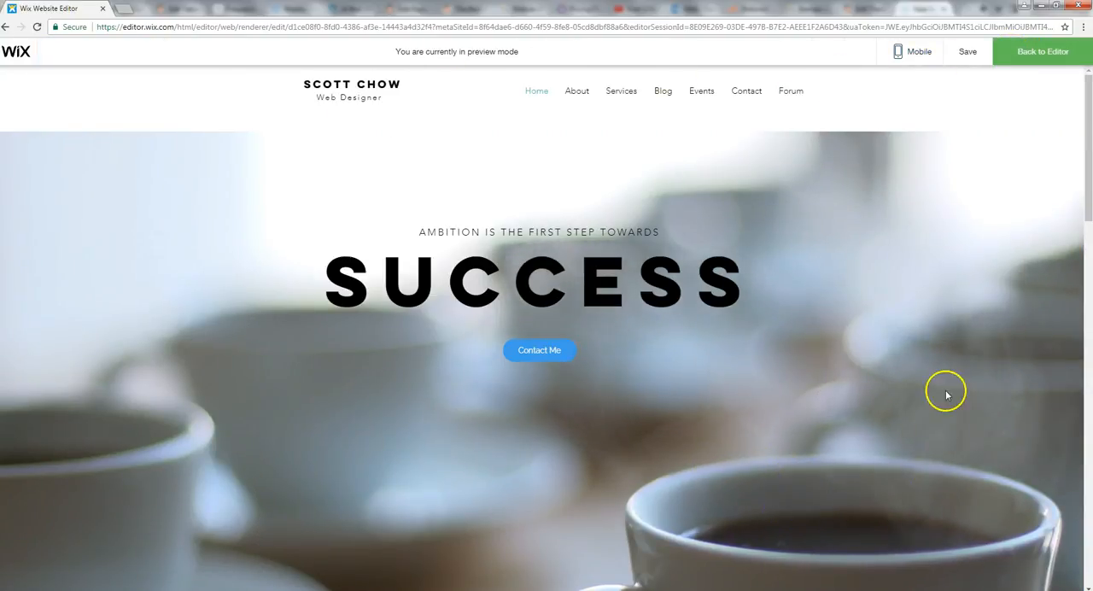
left_click(968, 52)
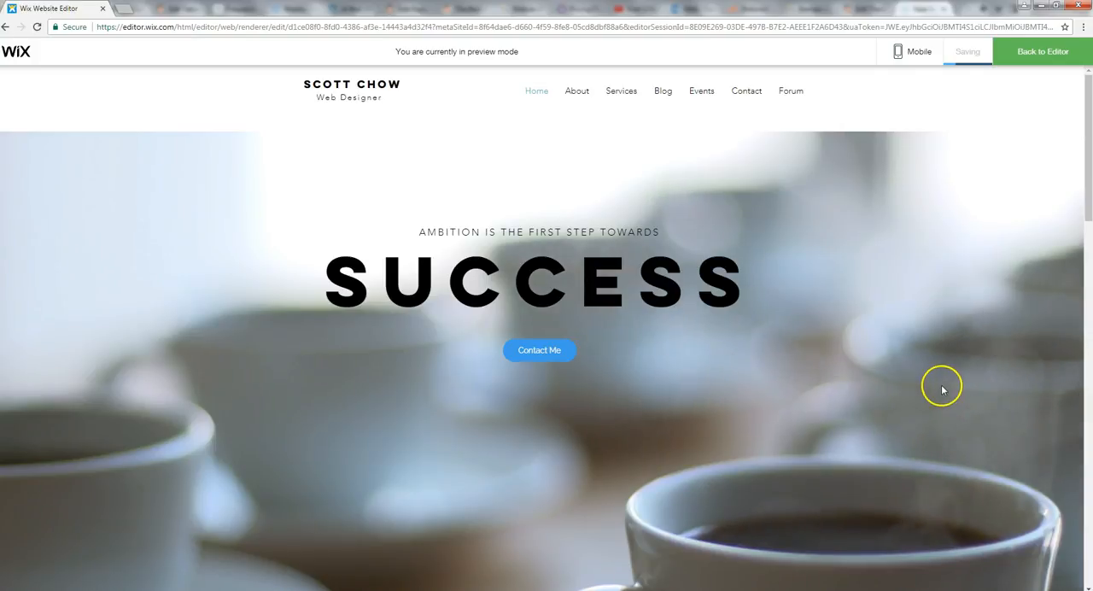
mouse_move(914, 361)
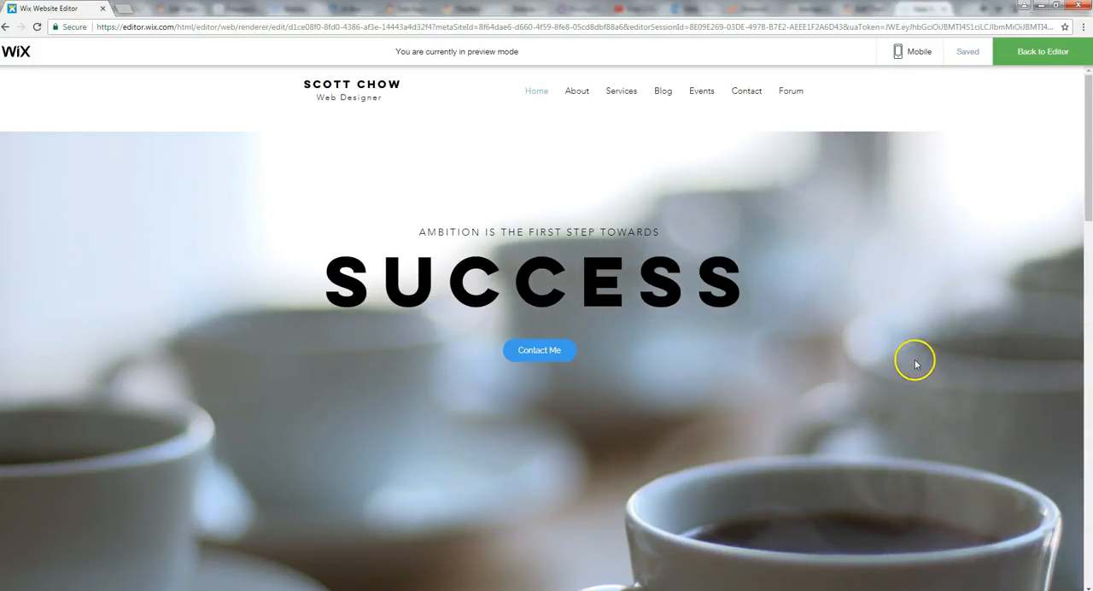
left_click(1042, 51)
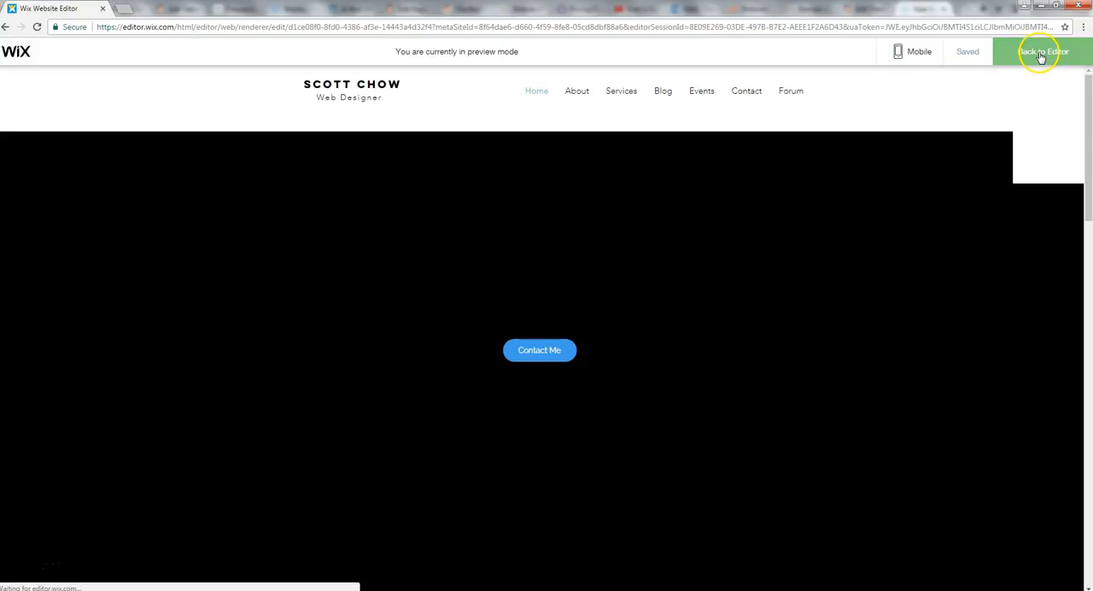
Give the SUCCESS banner strip a city skyline free stock image background.
left_click(1042, 51)
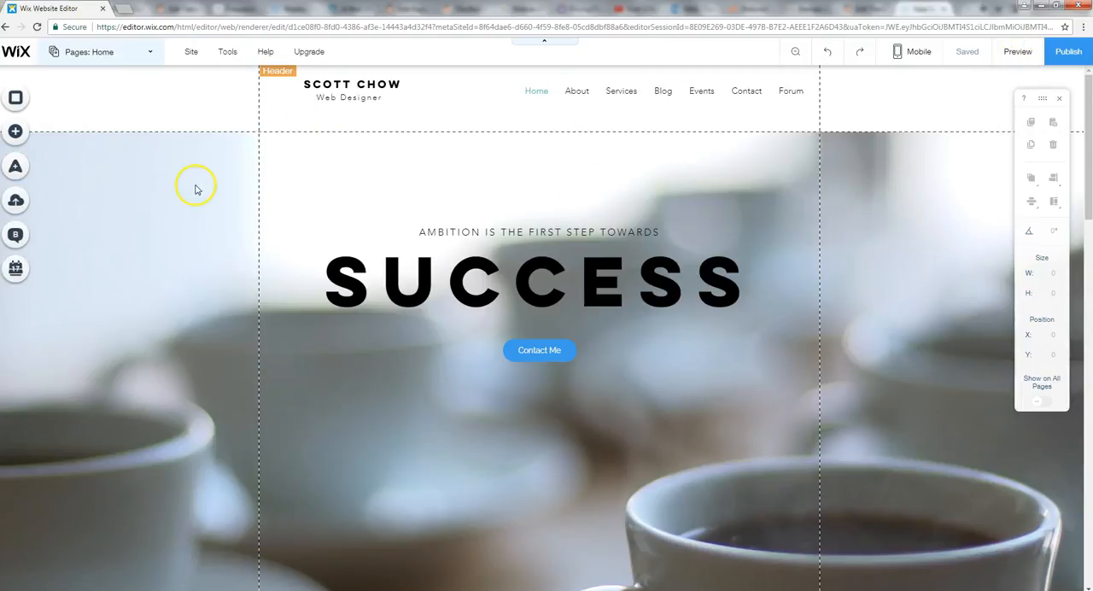
left_click(196, 188)
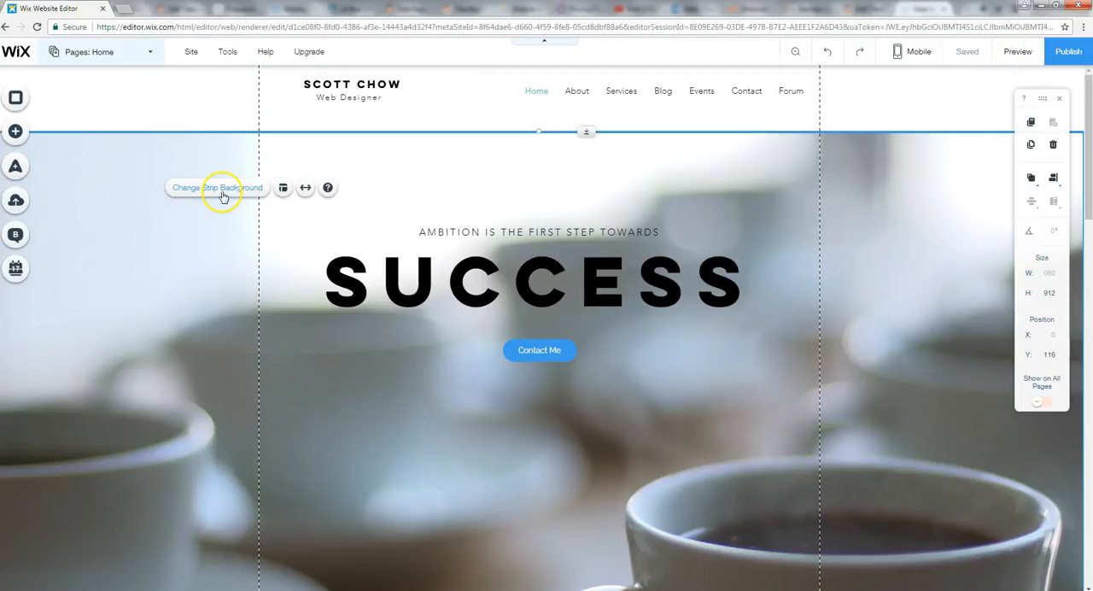
left_click(217, 187)
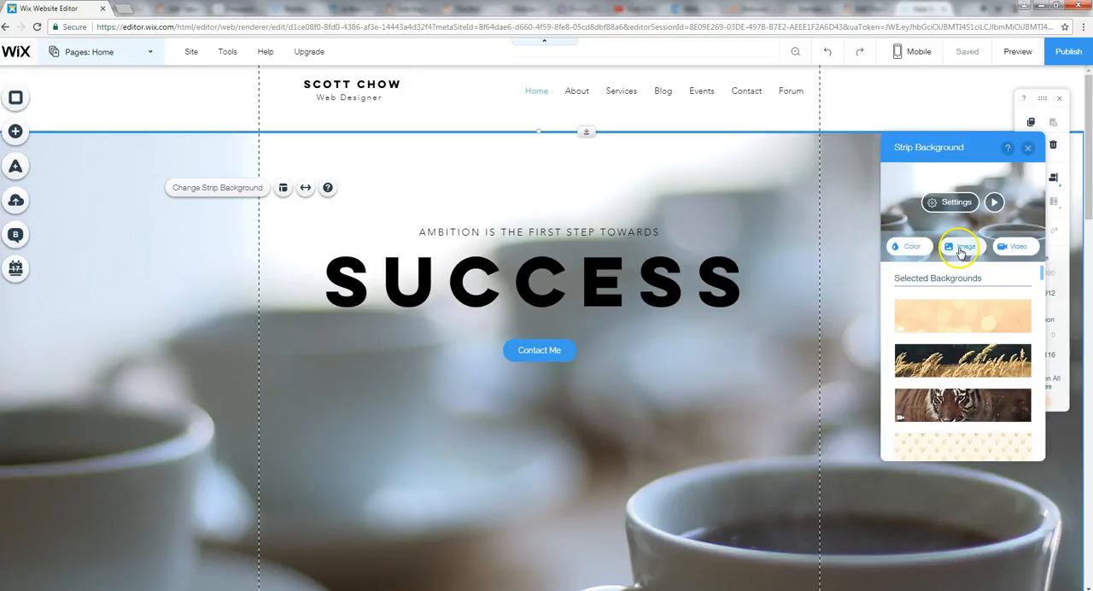
left_click(960, 246)
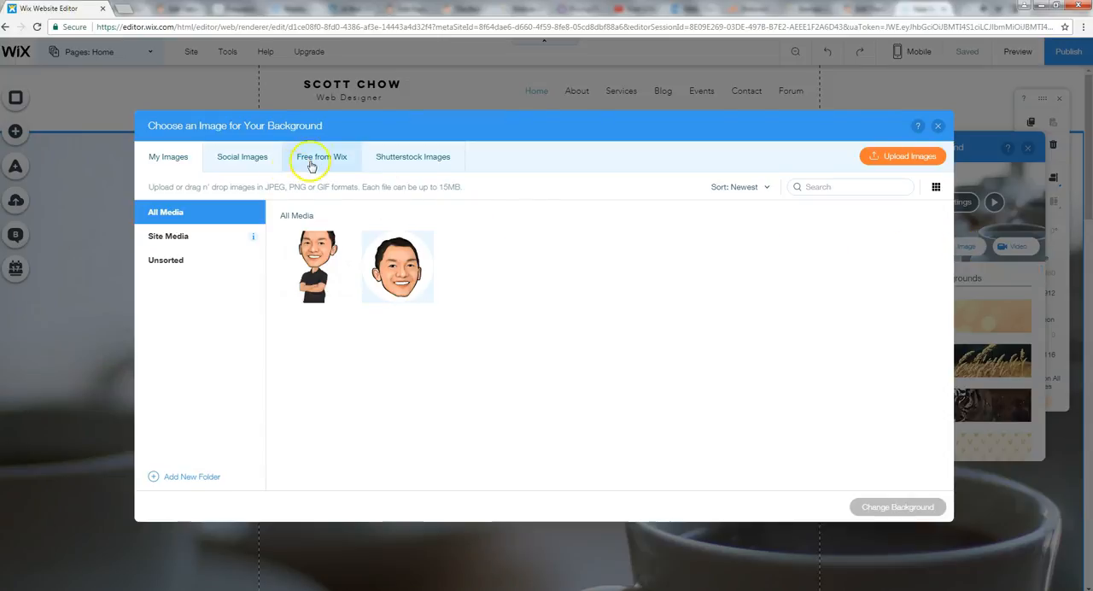
left_click(322, 157)
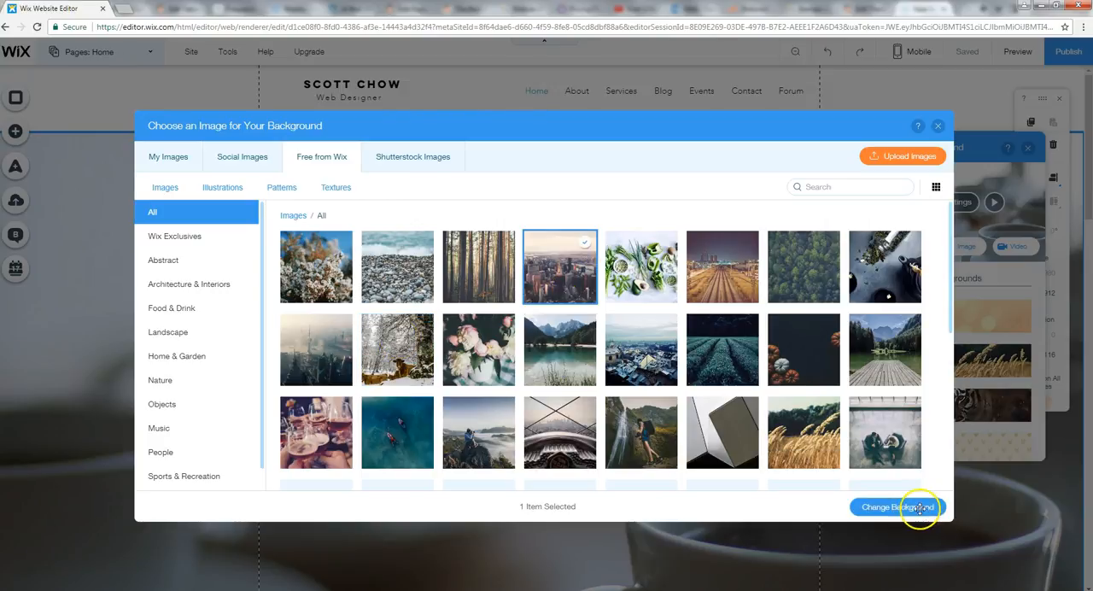
left_click(896, 507)
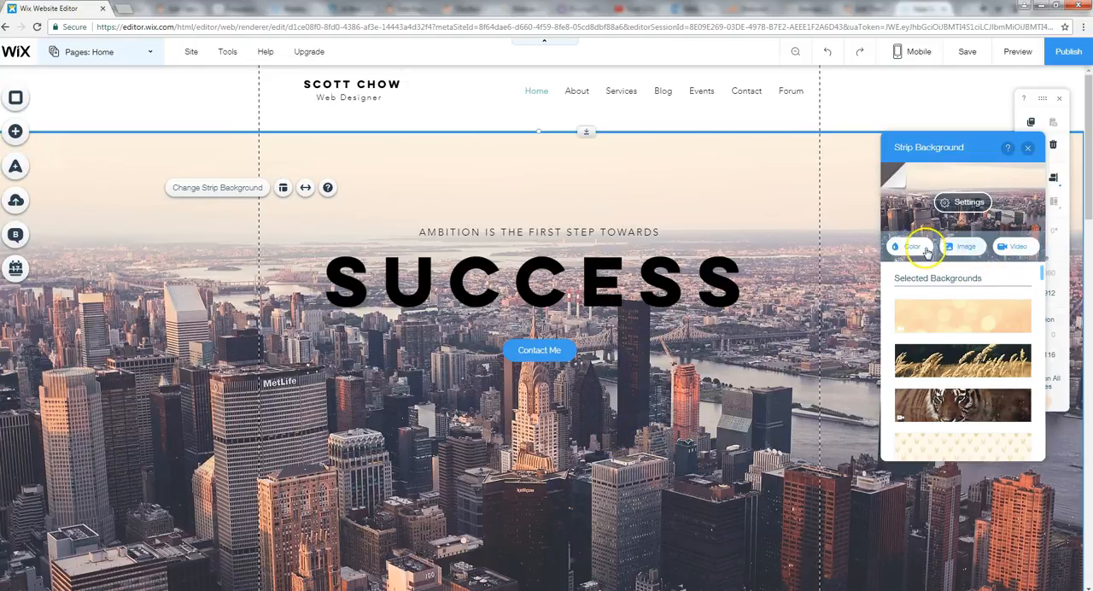
Switch the banner strip background to a plain grey colour.
left_click(908, 246)
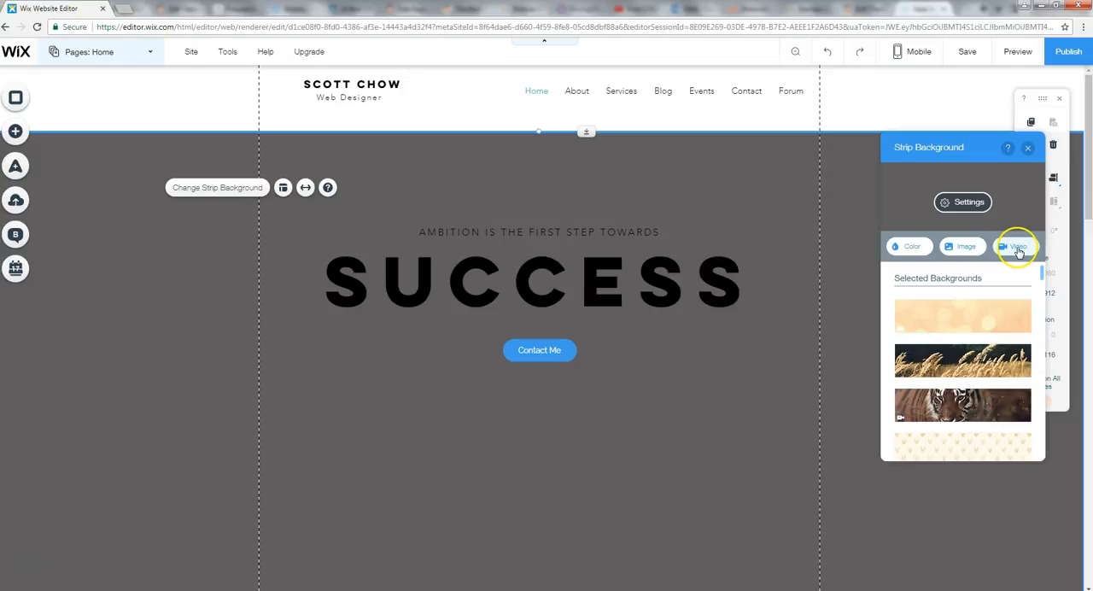
Set the banner background to the mountain climber video from the All category.
left_click(1014, 246)
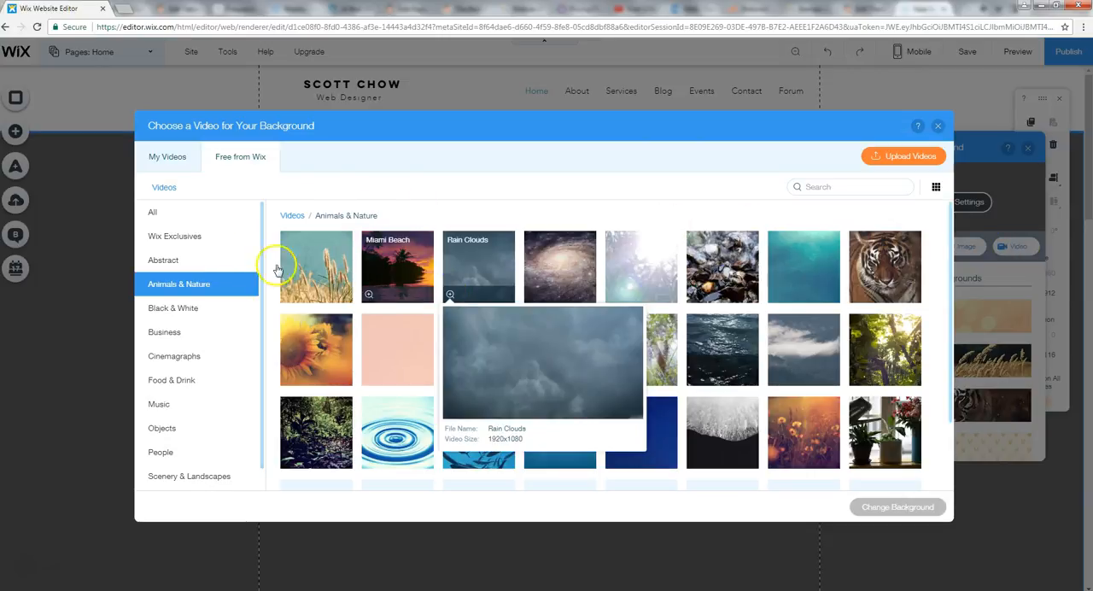
left_click(152, 211)
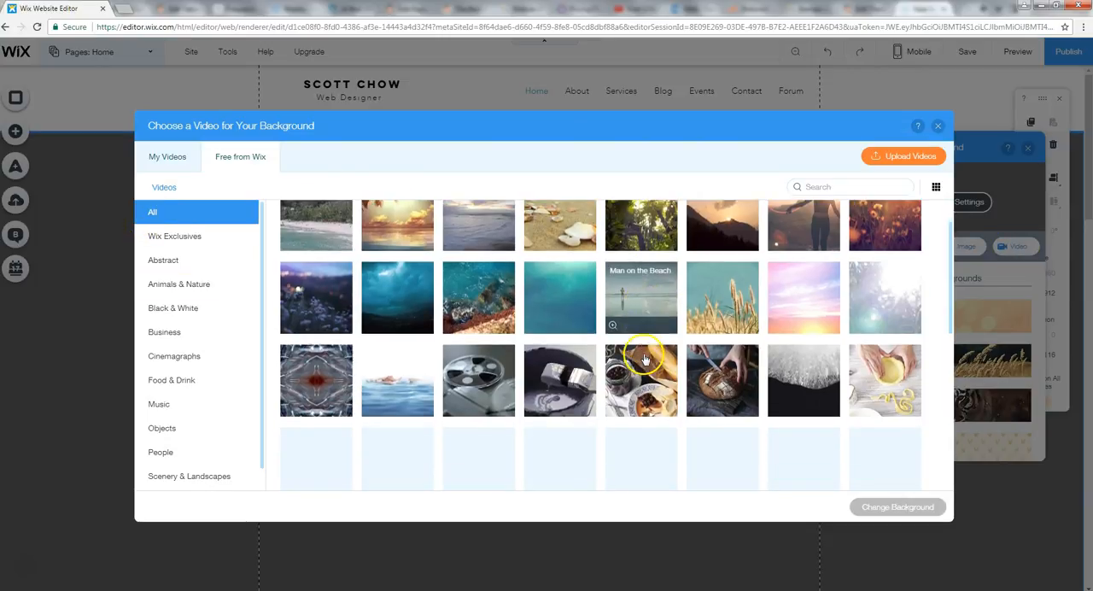
scroll("down", 3)
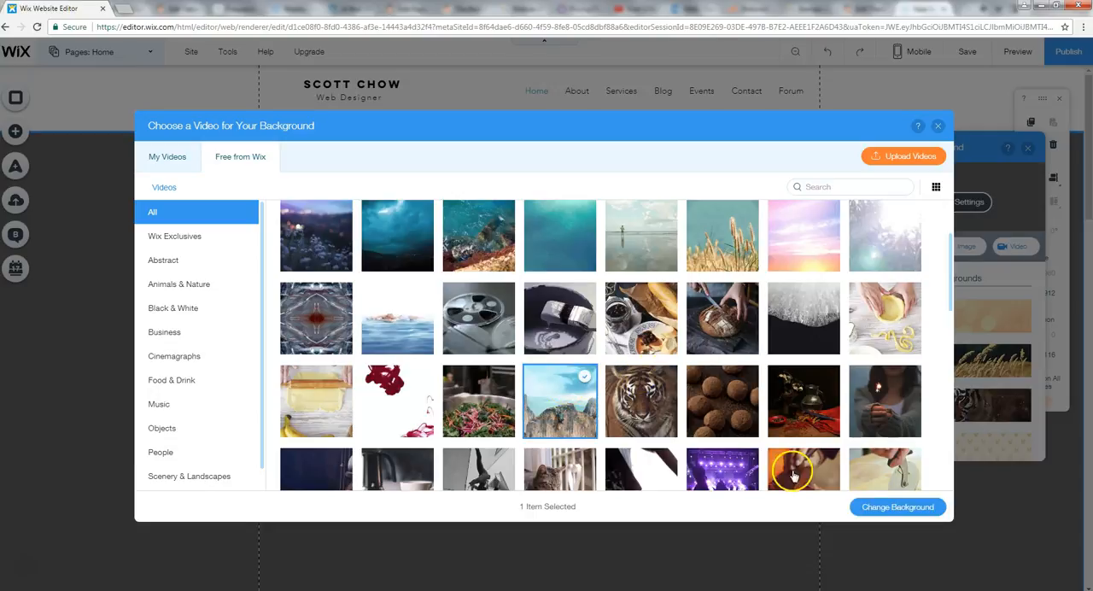
left_click(897, 507)
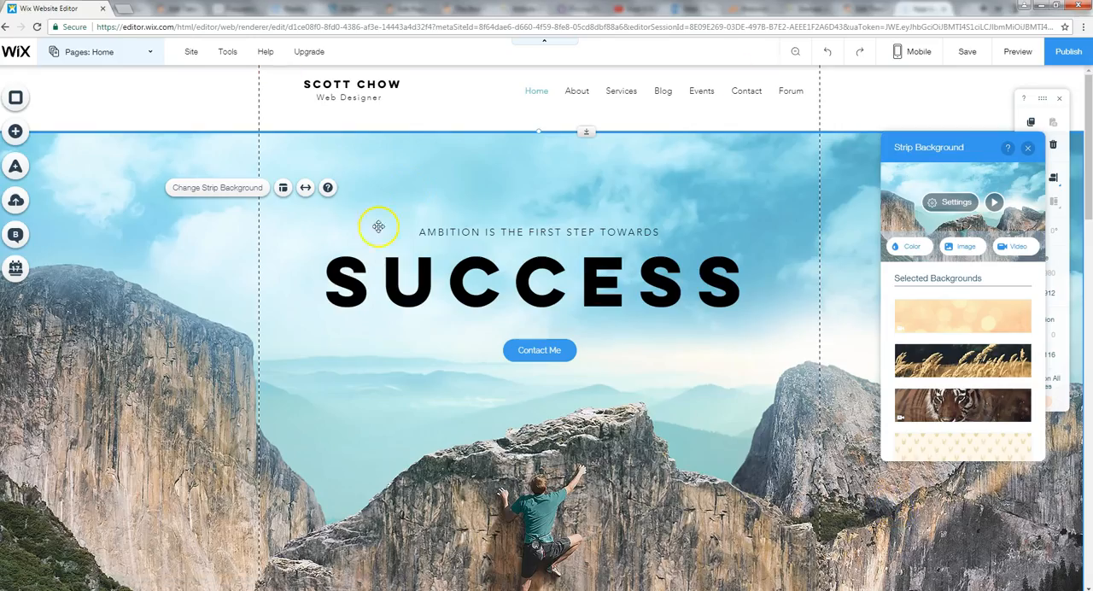
mouse_move(273, 302)
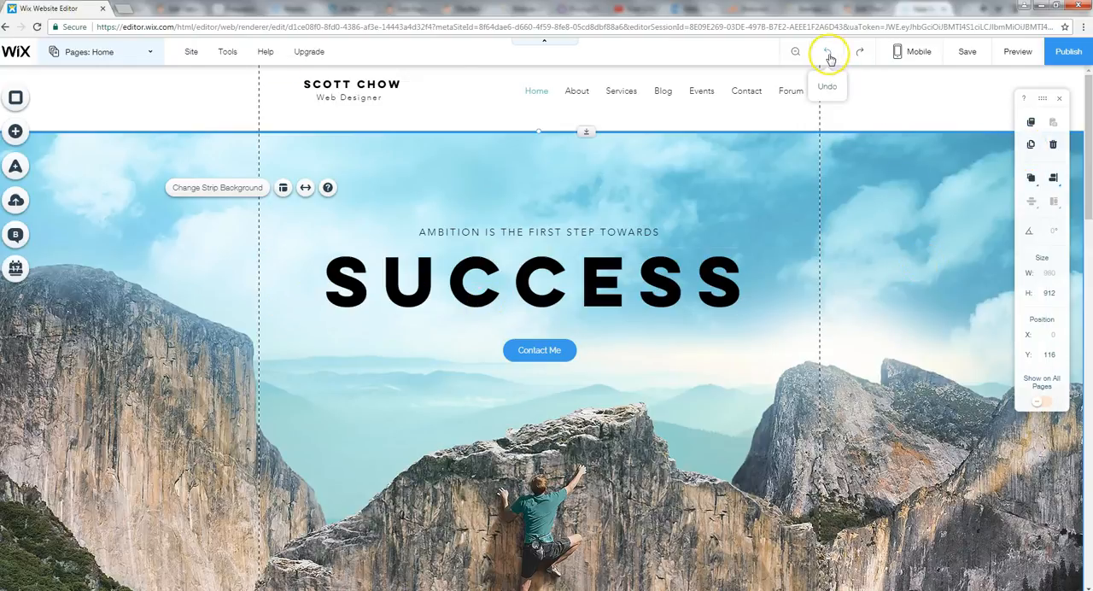
Undo to compare earlier backgrounds, redo to keep the climber video, and look over the page.
left_click(827, 53)
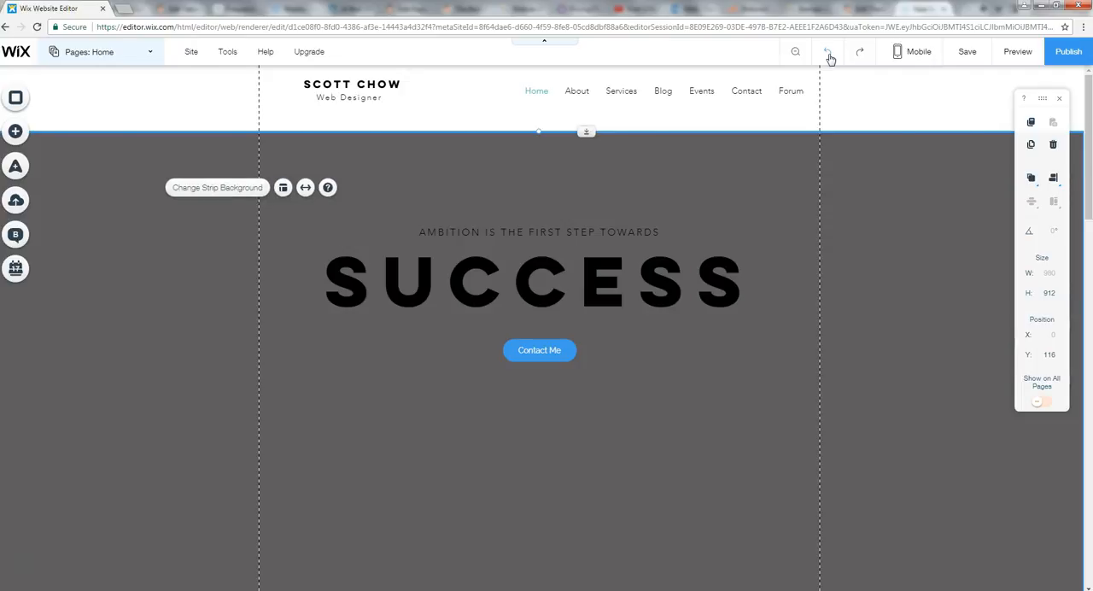
left_click(827, 51)
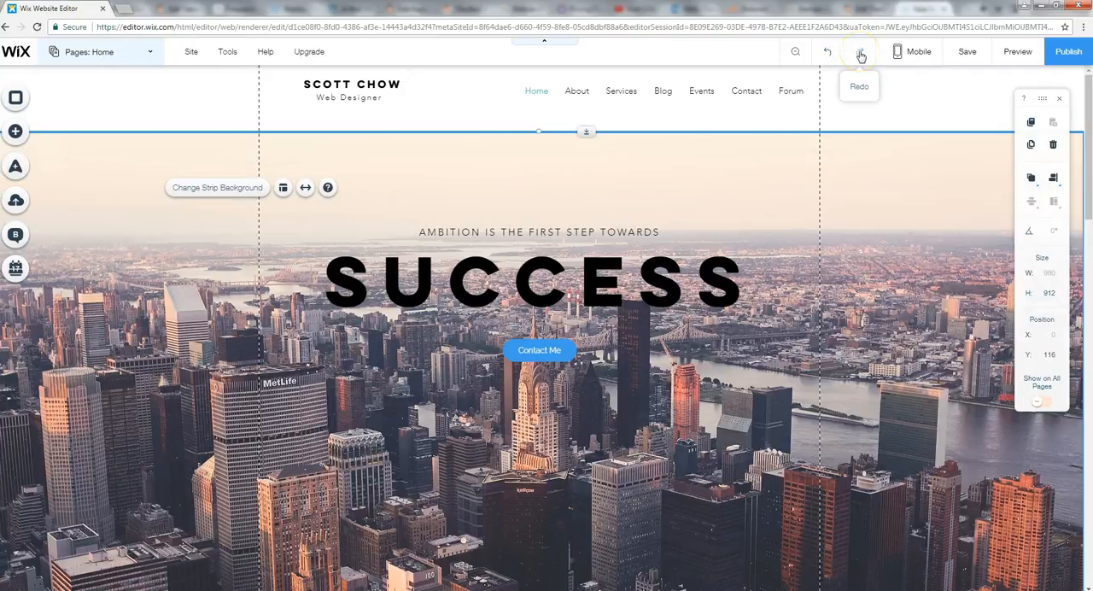
left_click(860, 51)
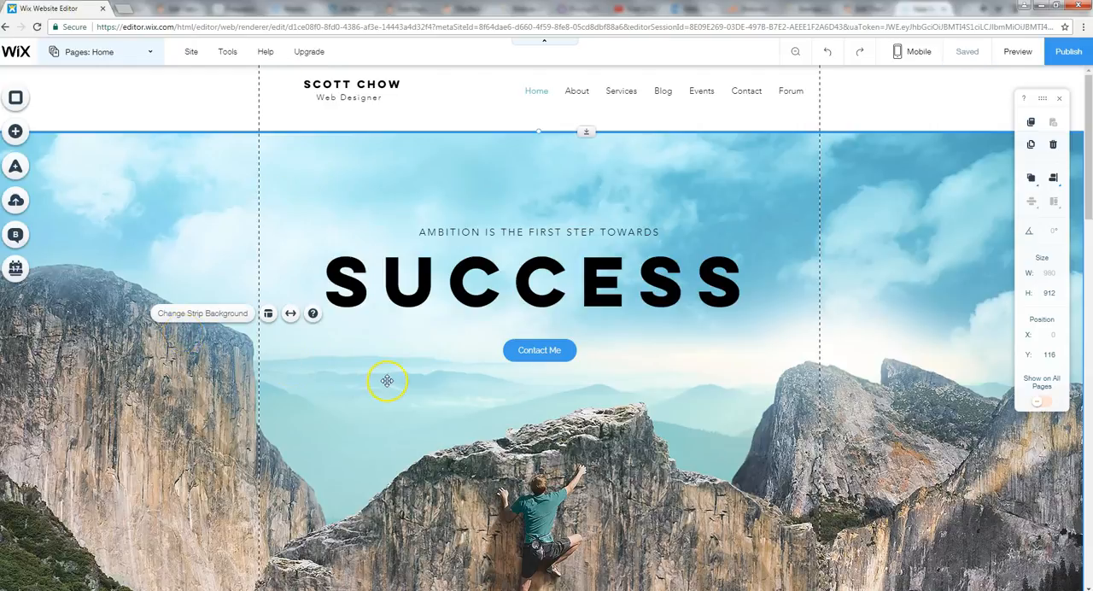
mouse_move(390, 375)
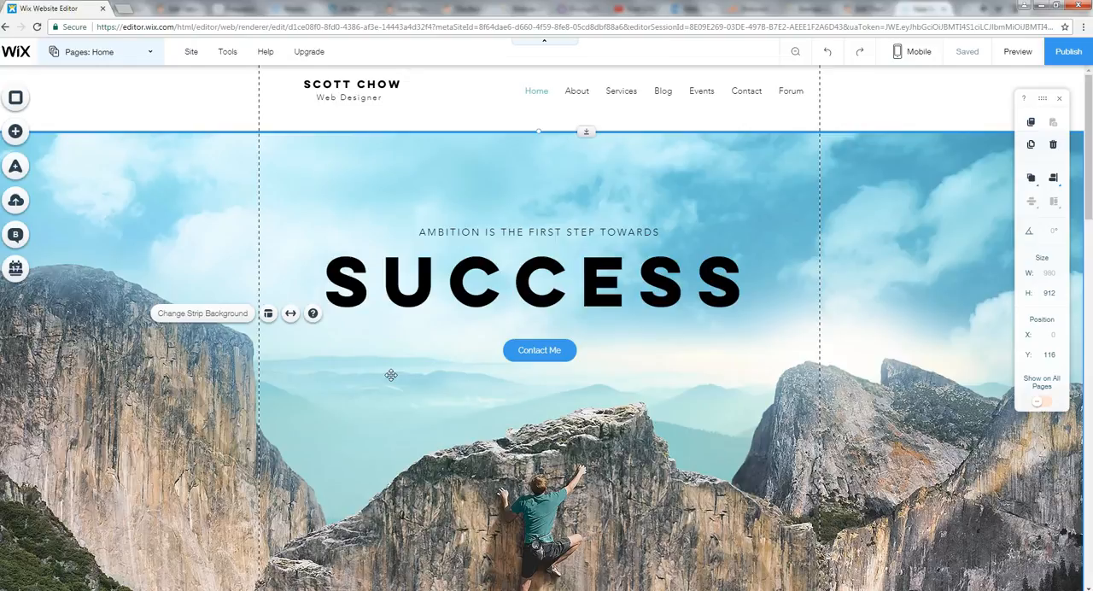
mouse_move(706, 348)
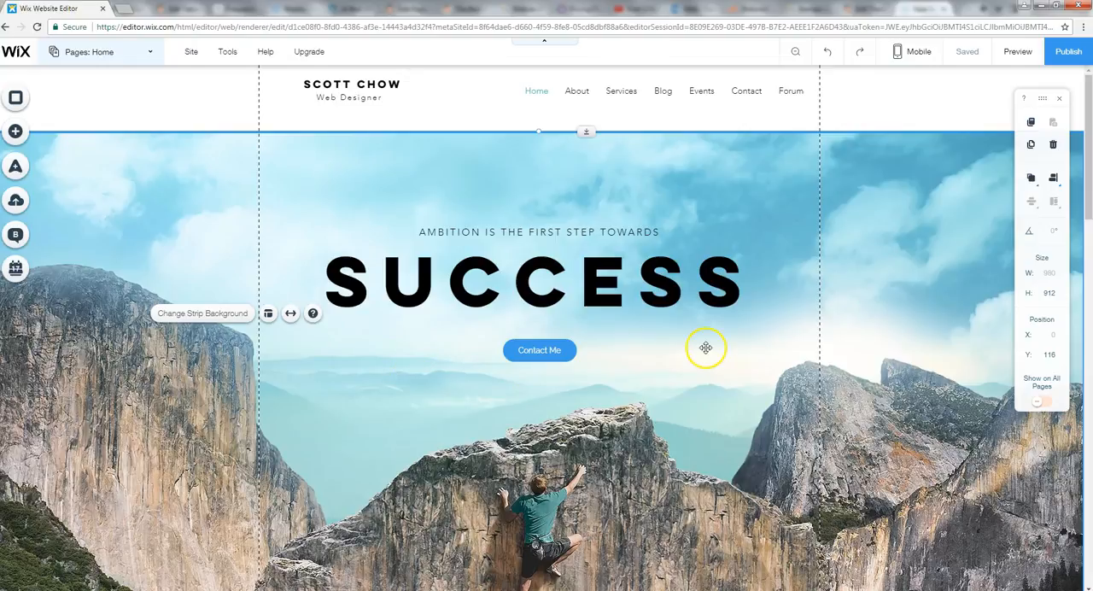
mouse_move(538, 258)
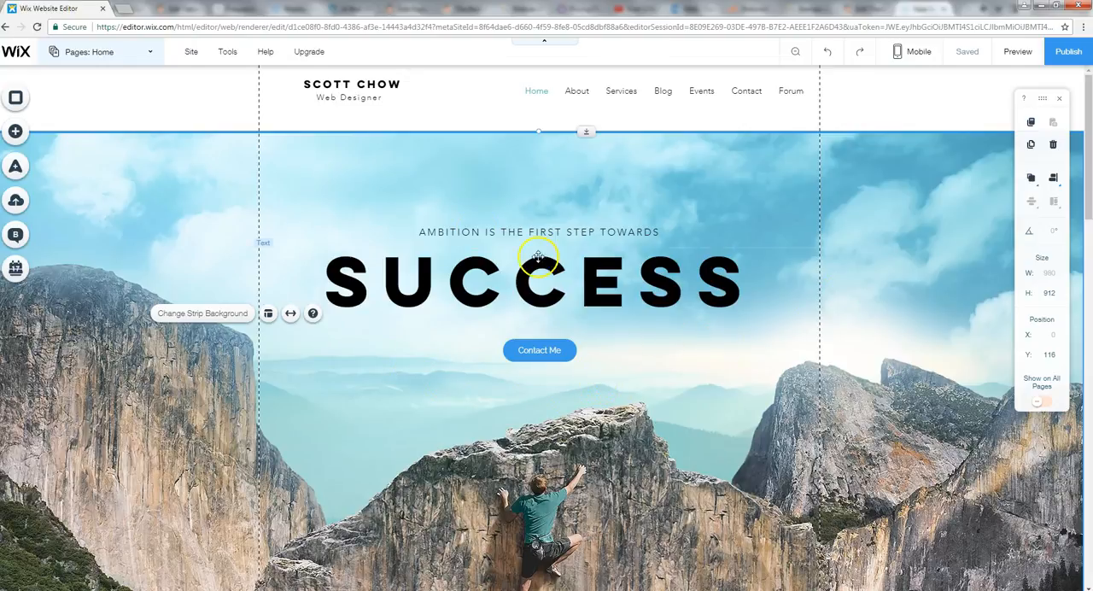
mouse_move(656, 321)
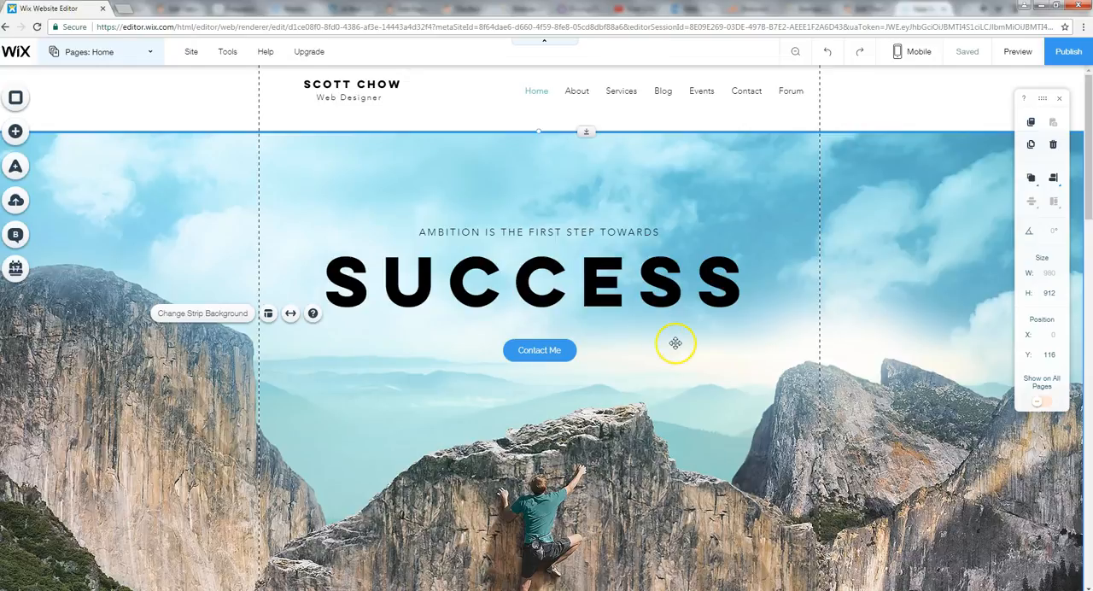
mouse_move(680, 339)
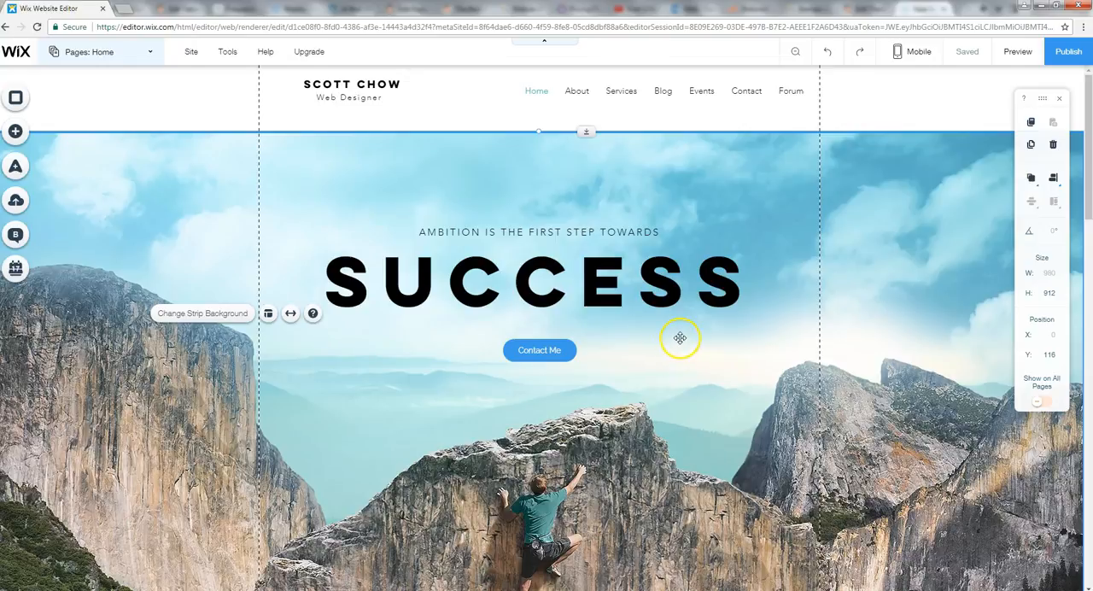
mouse_move(801, 242)
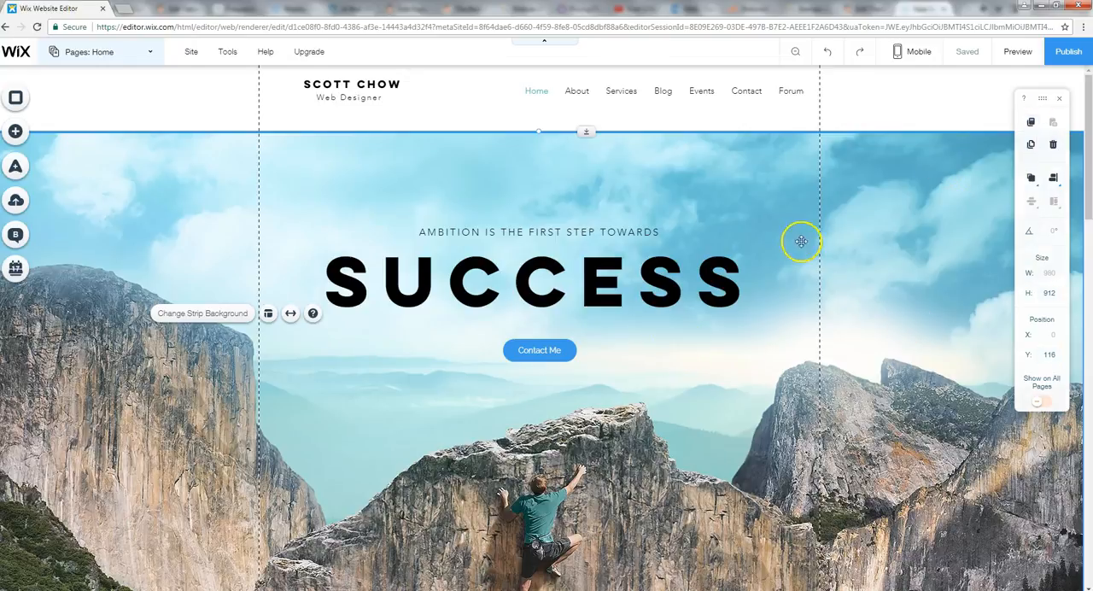
mouse_move(630, 391)
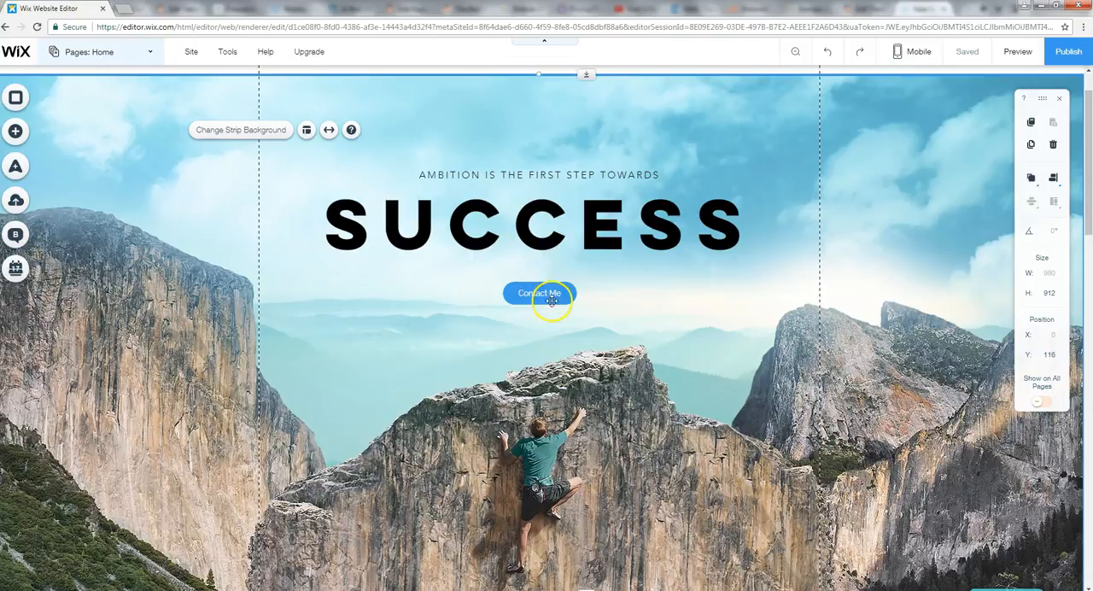
scroll("down", 3)
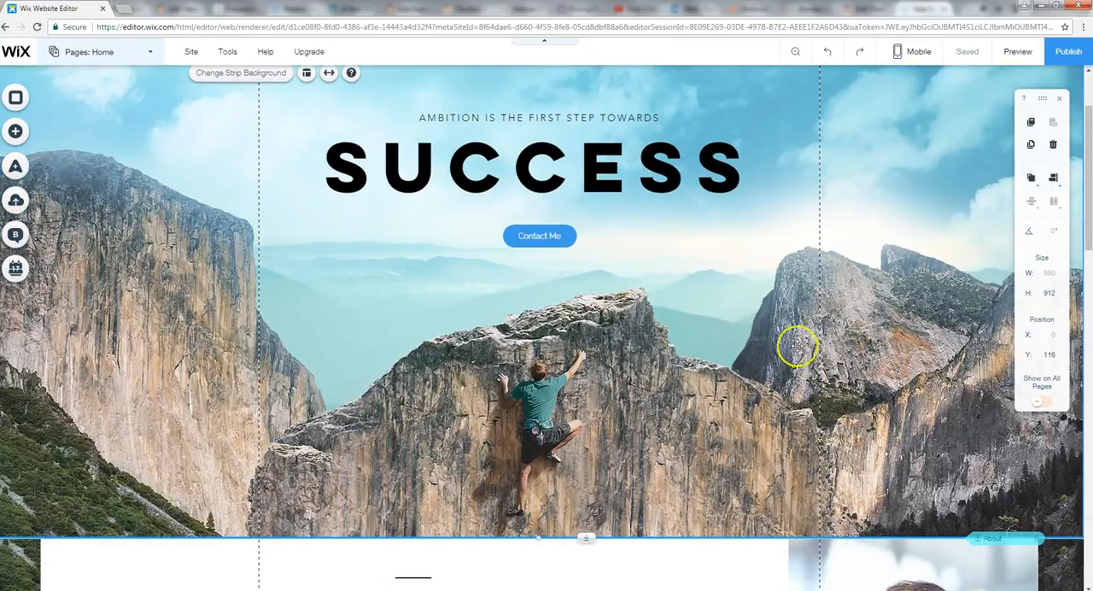
scroll("down", 3)
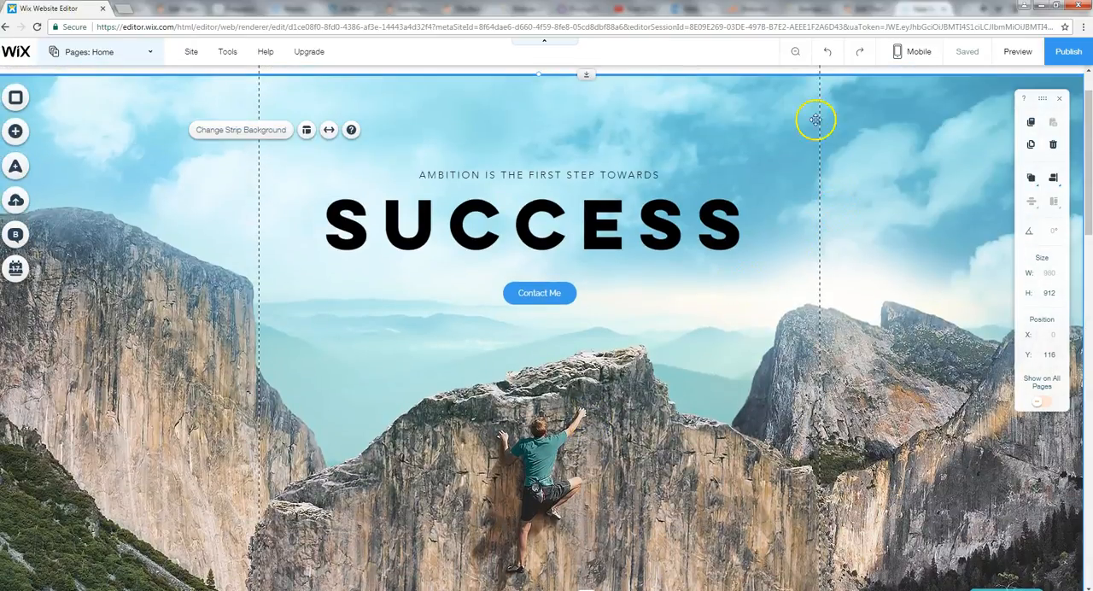
mouse_move(795, 52)
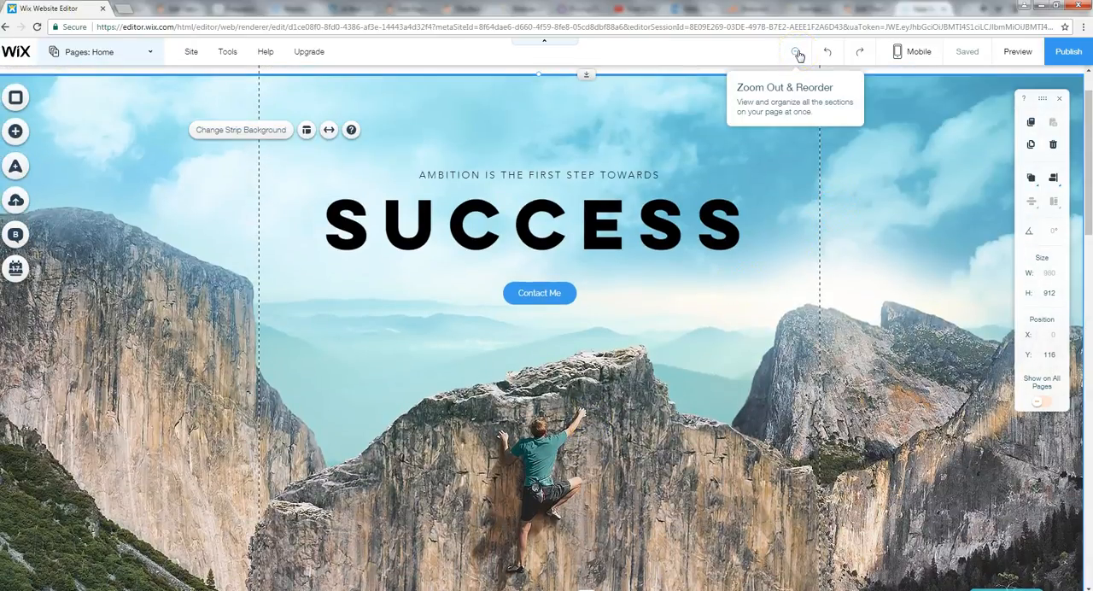
Review all page sections in the zoomed-out overview, then exit back to normal editing.
left_click(797, 53)
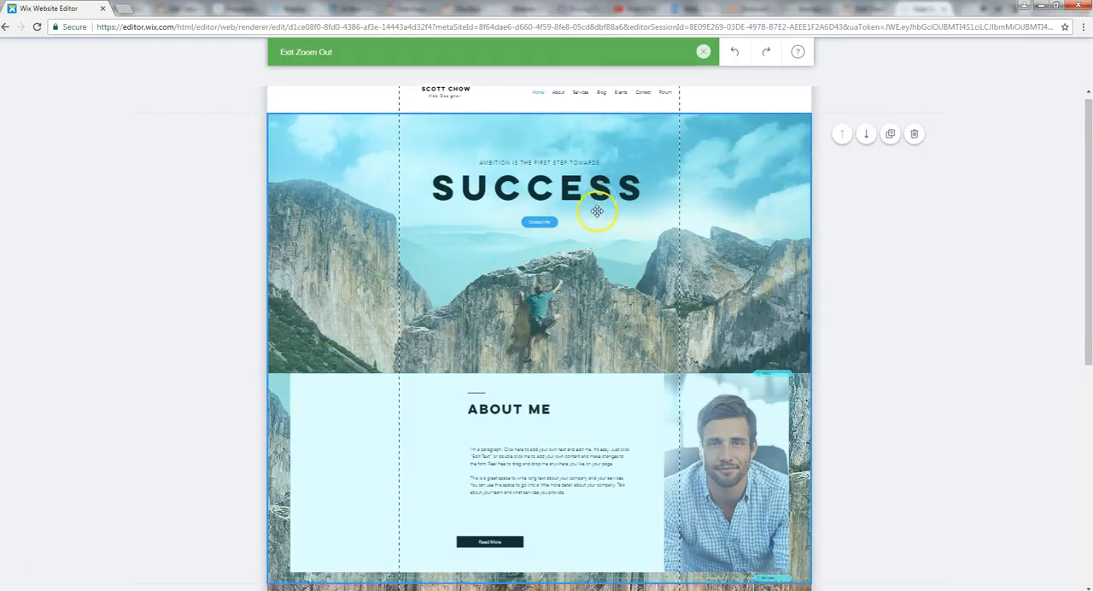
scroll("up", 3)
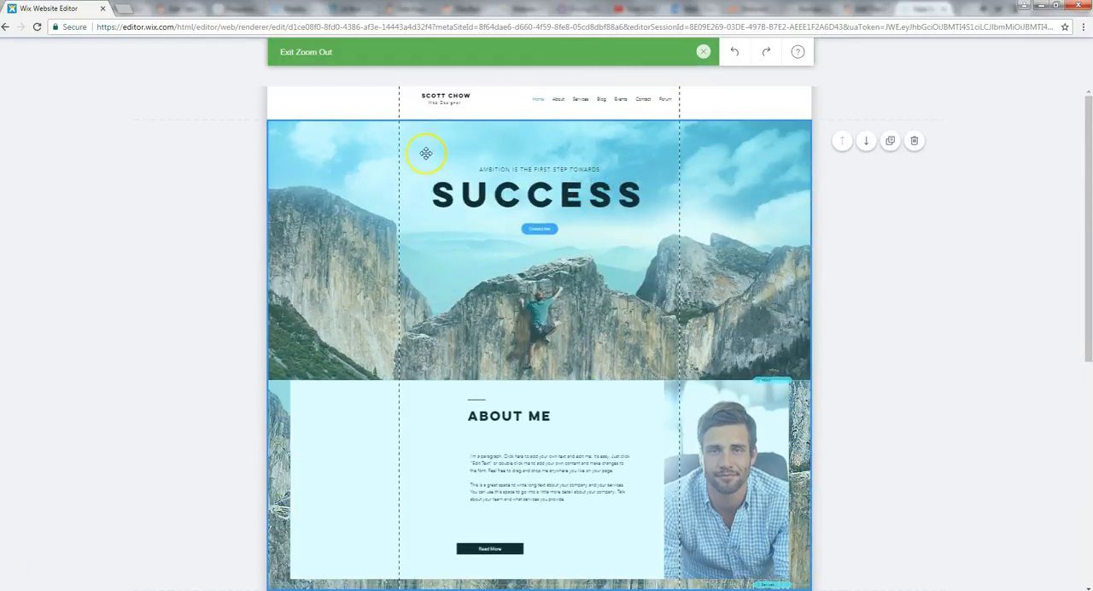
mouse_move(568, 275)
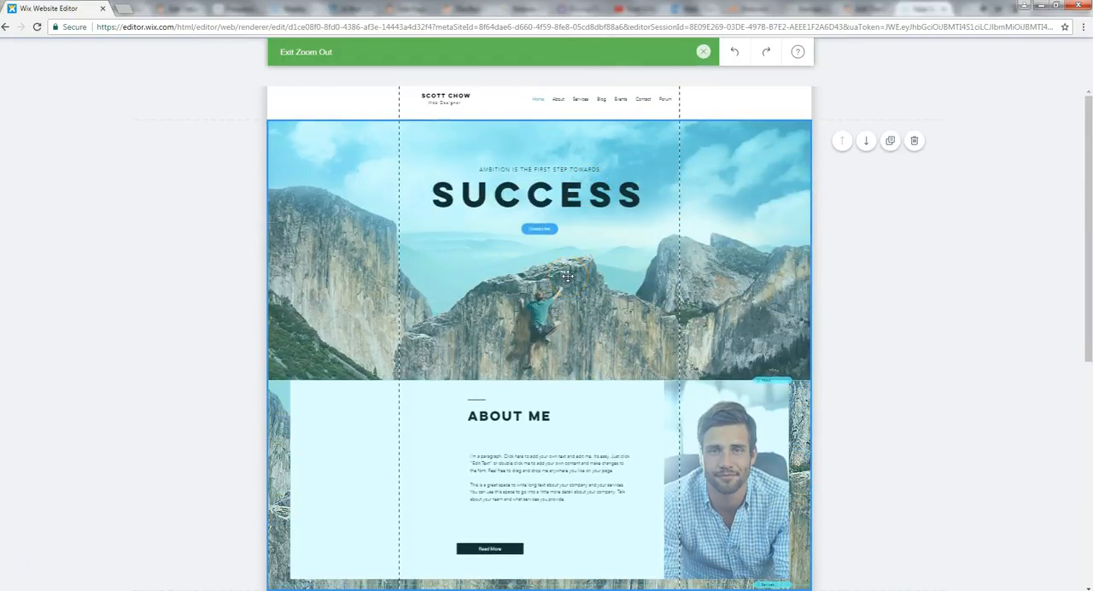
scroll("down", 3)
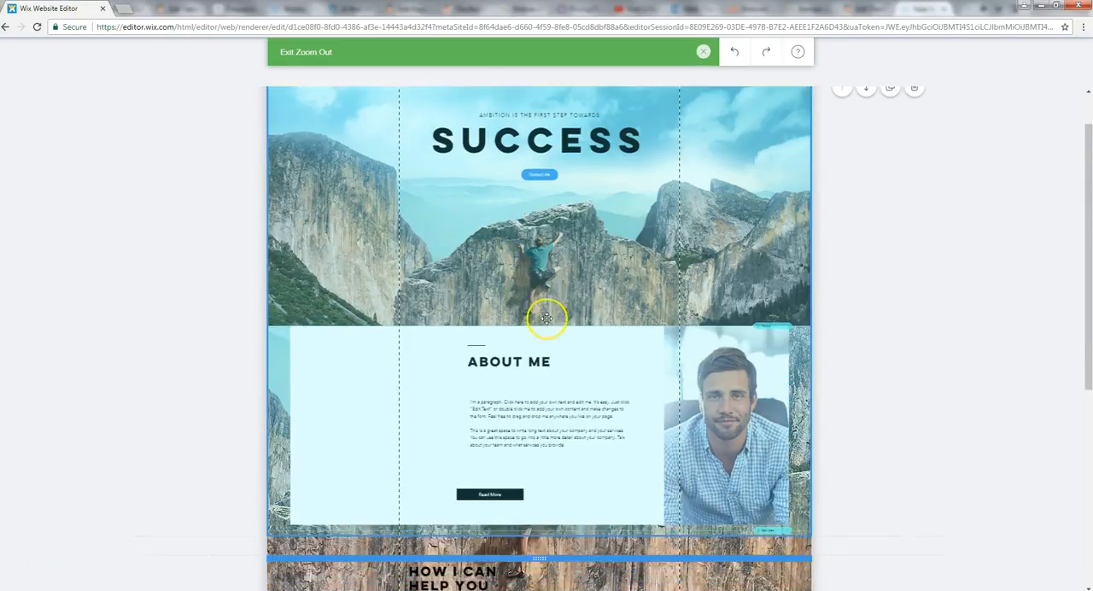
scroll("down", 3)
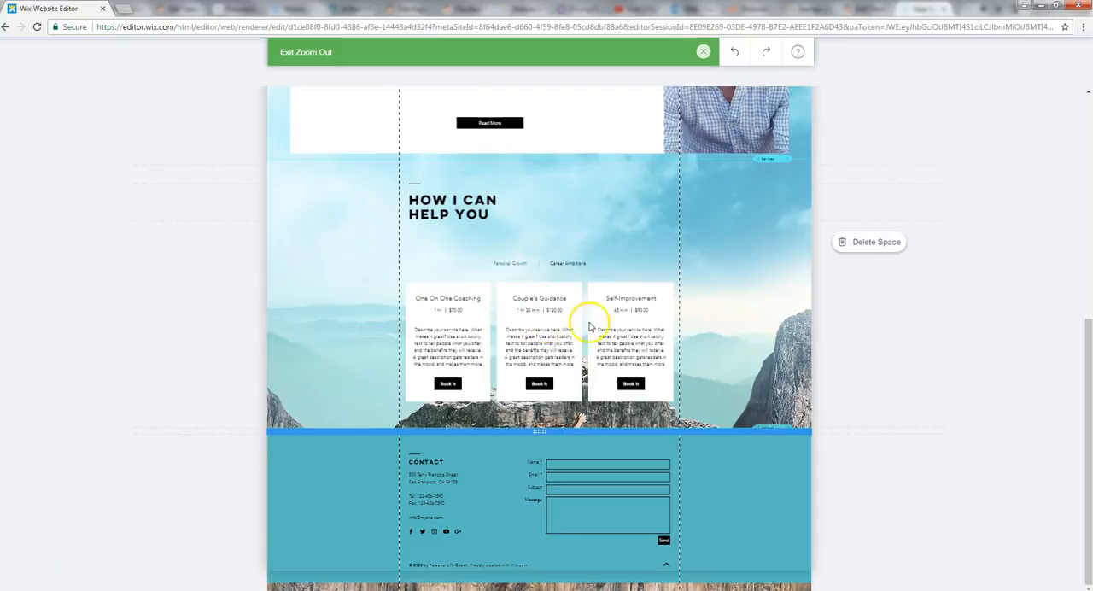
mouse_move(474, 408)
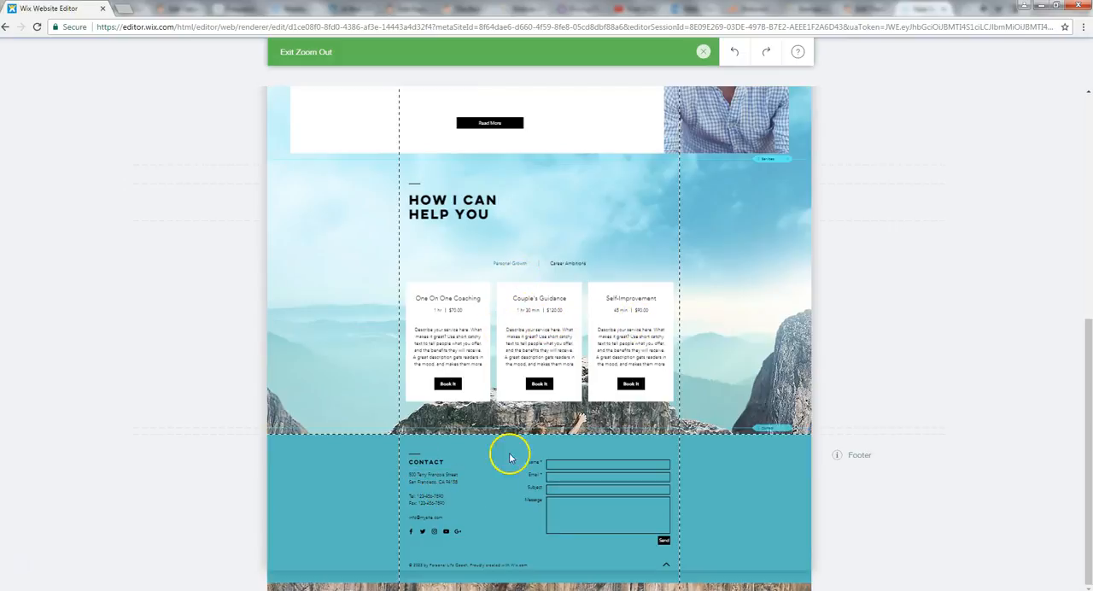
scroll("up", 3)
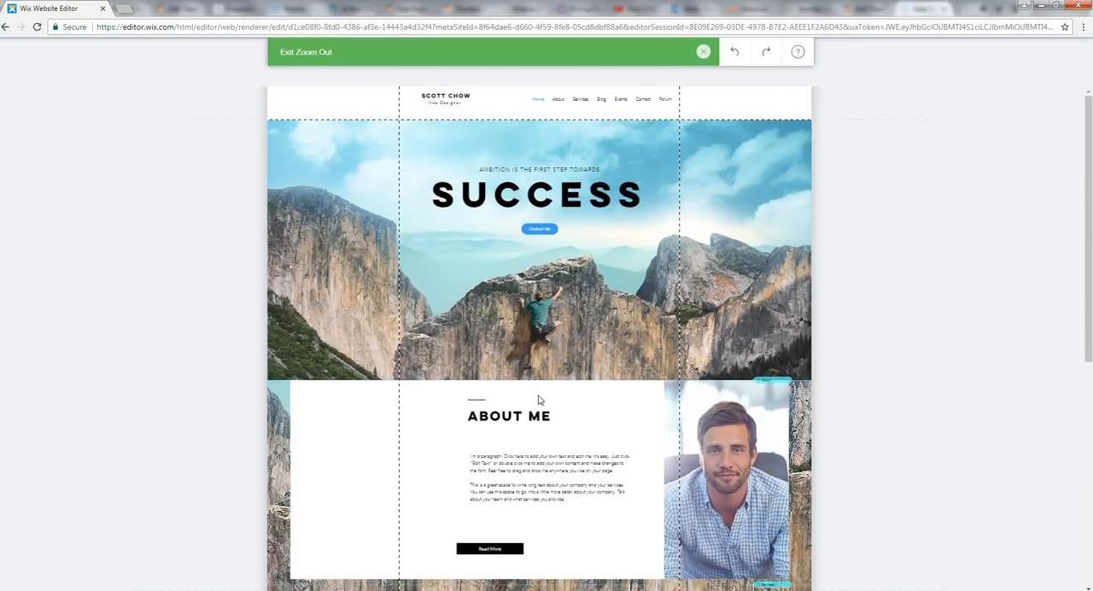
scroll("down", 3)
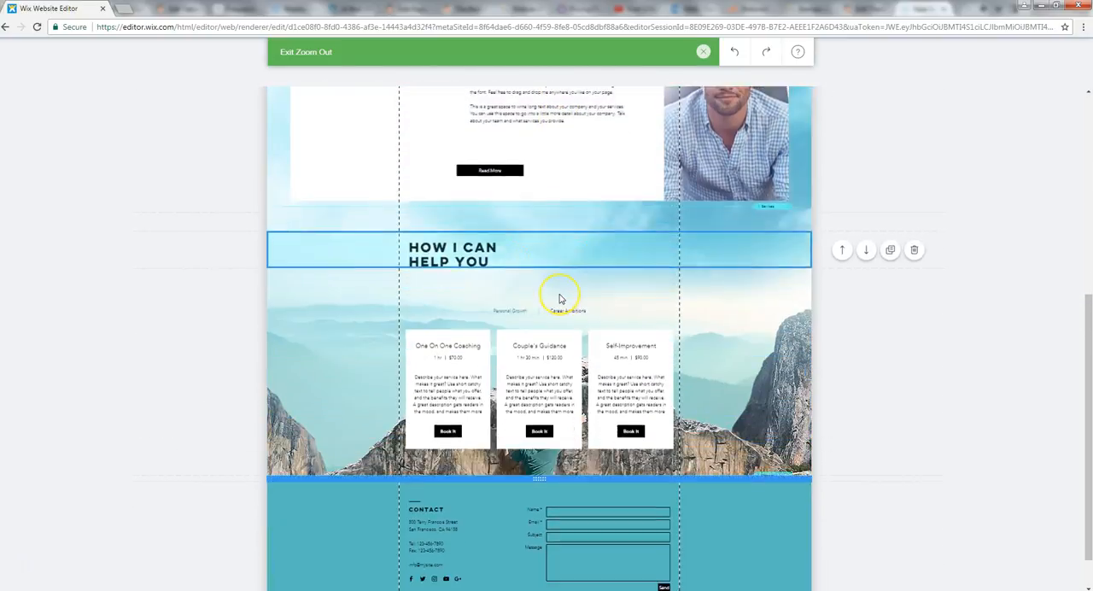
scroll("up", 3)
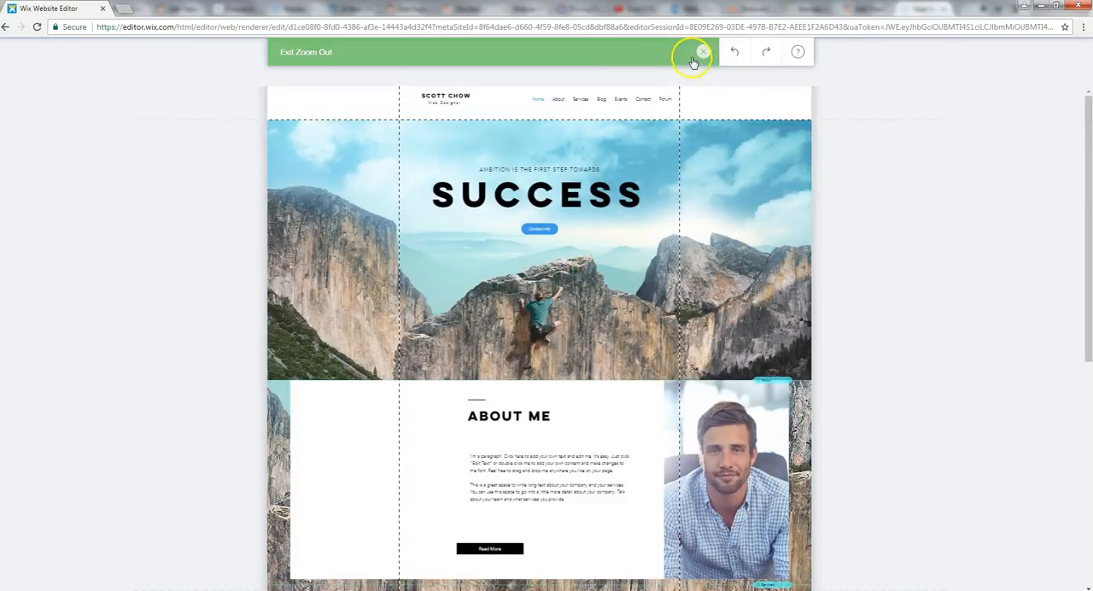
left_click(702, 52)
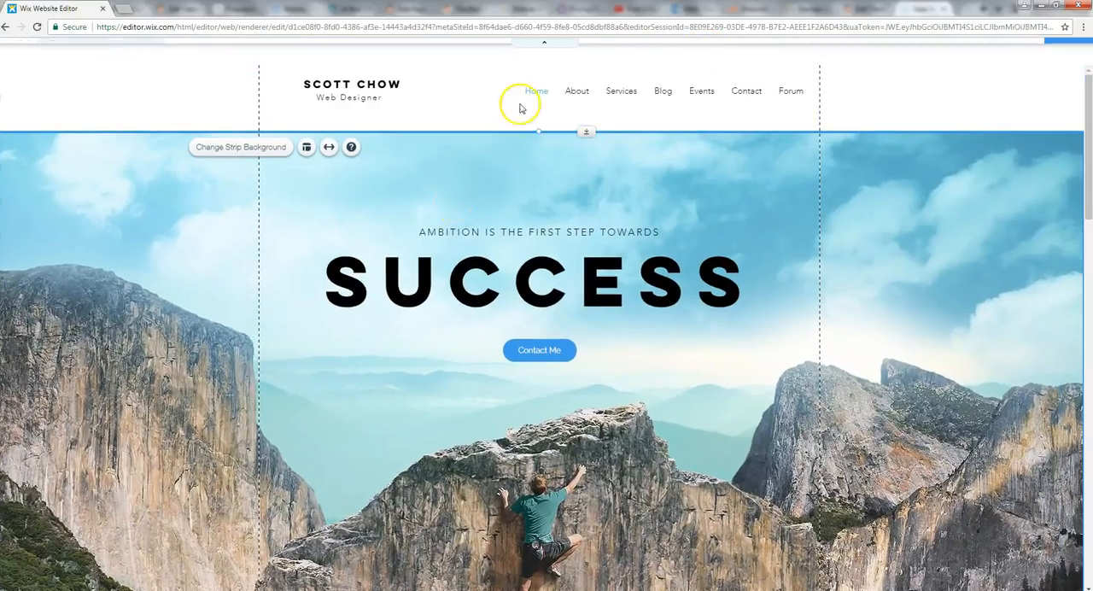
Rewrite the About Me paragraph as 'My name is Scott and I am web development educator. My passion is teaching people ho…'.
scroll("down", 3)
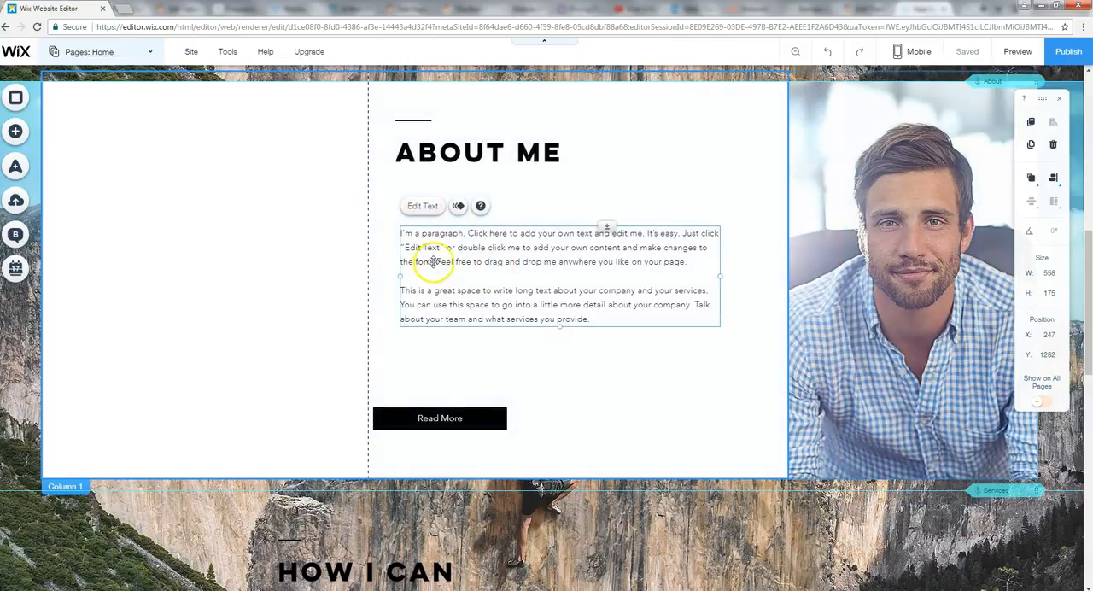
left_click(422, 206)
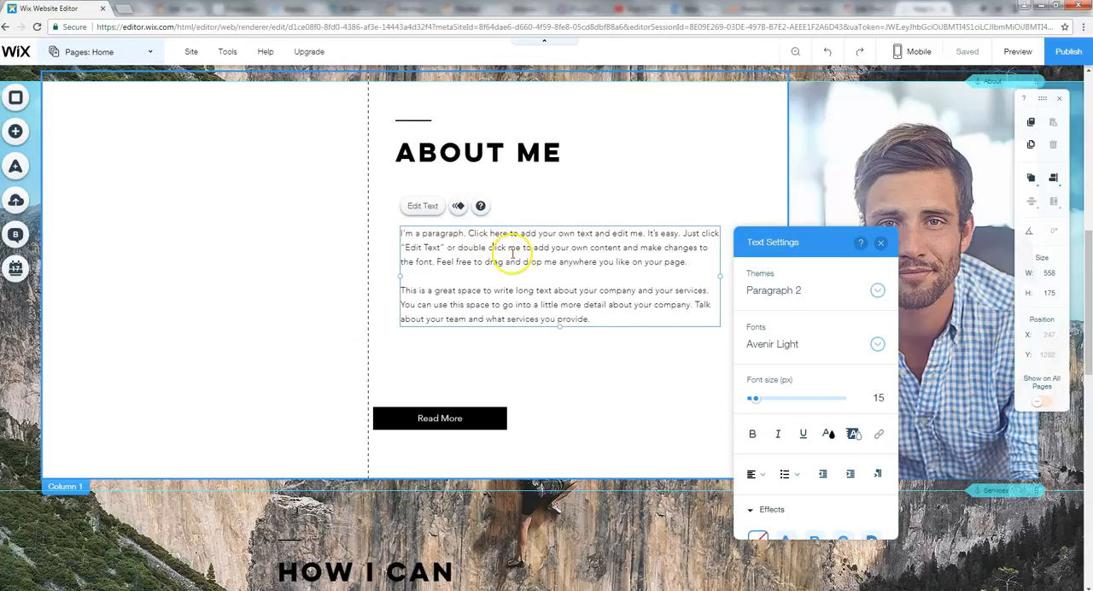
type("My name is Scott and I am web development educator.  My passion is teaching people how easy it is to build their own blogs and websites.")
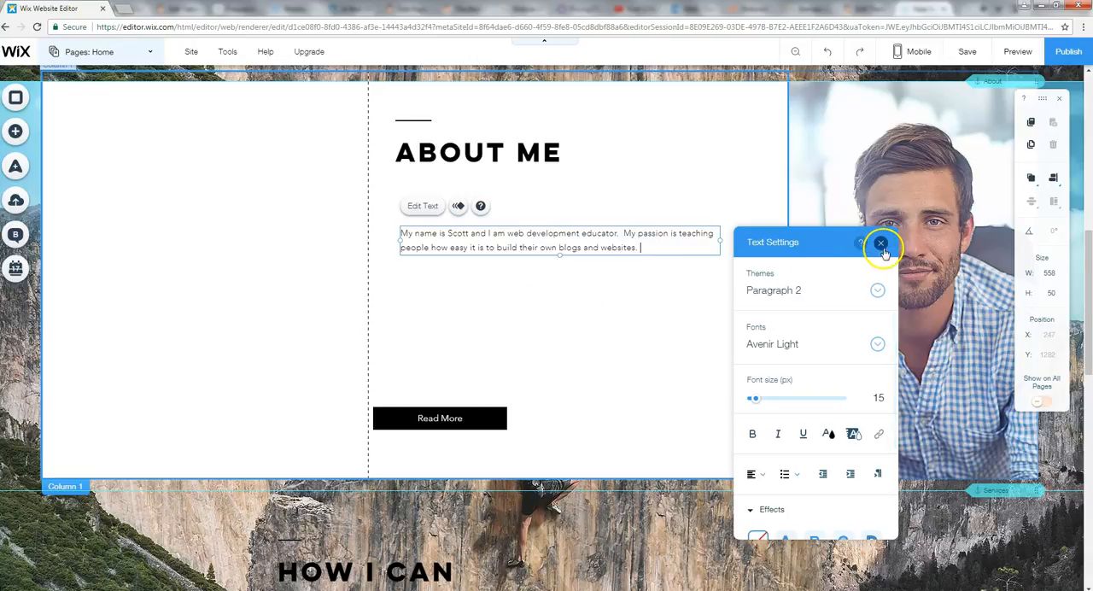
left_click(881, 244)
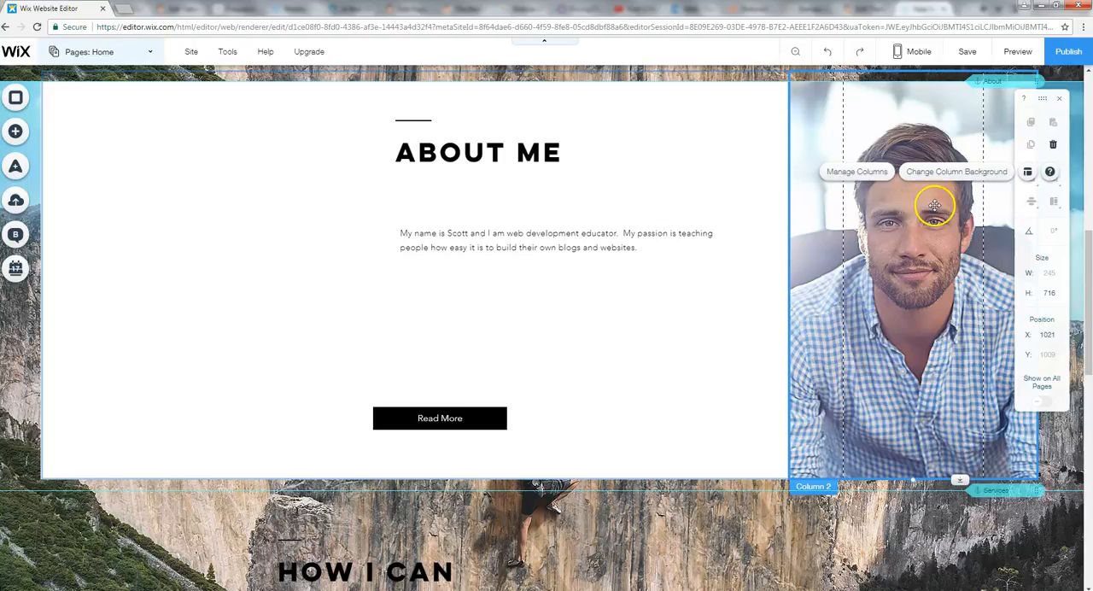
mouse_move(935, 179)
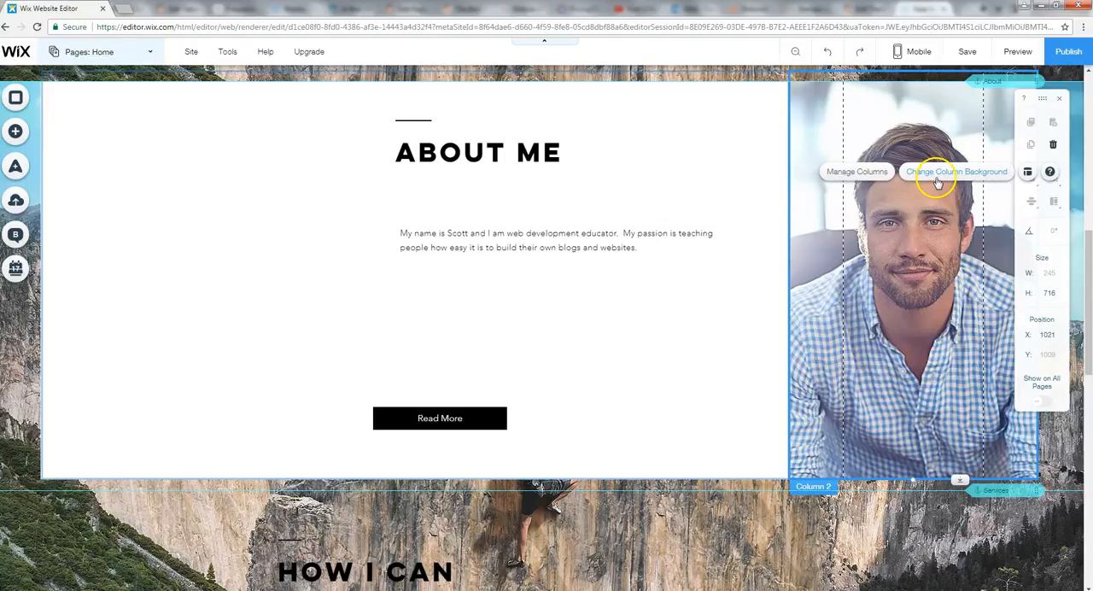
Give the About photo column the cartoon avatar image background, then switch it to a plain colour.
left_click(957, 172)
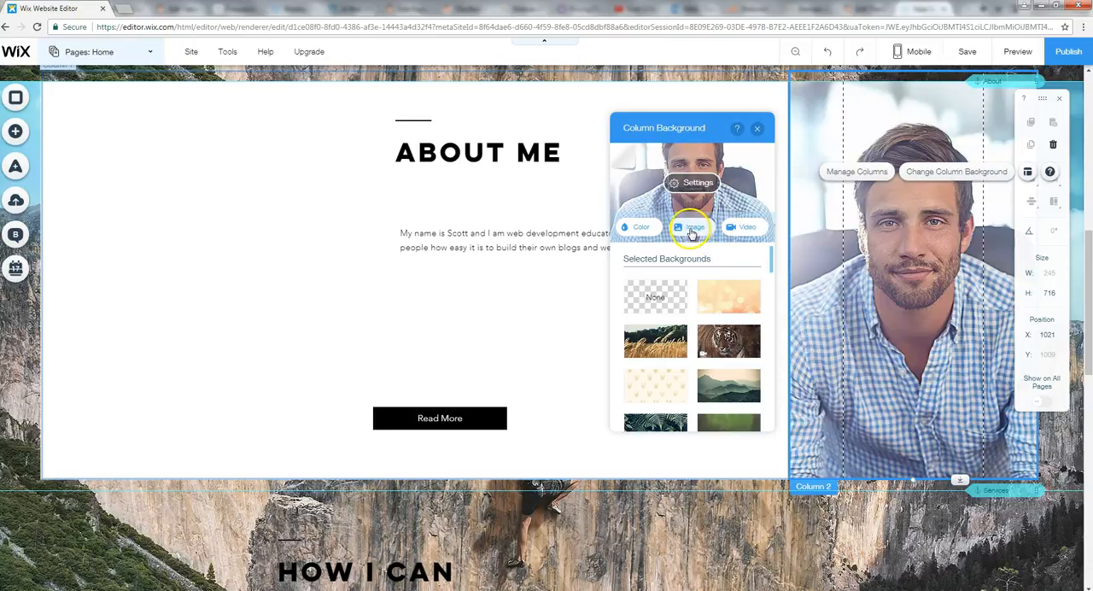
left_click(693, 227)
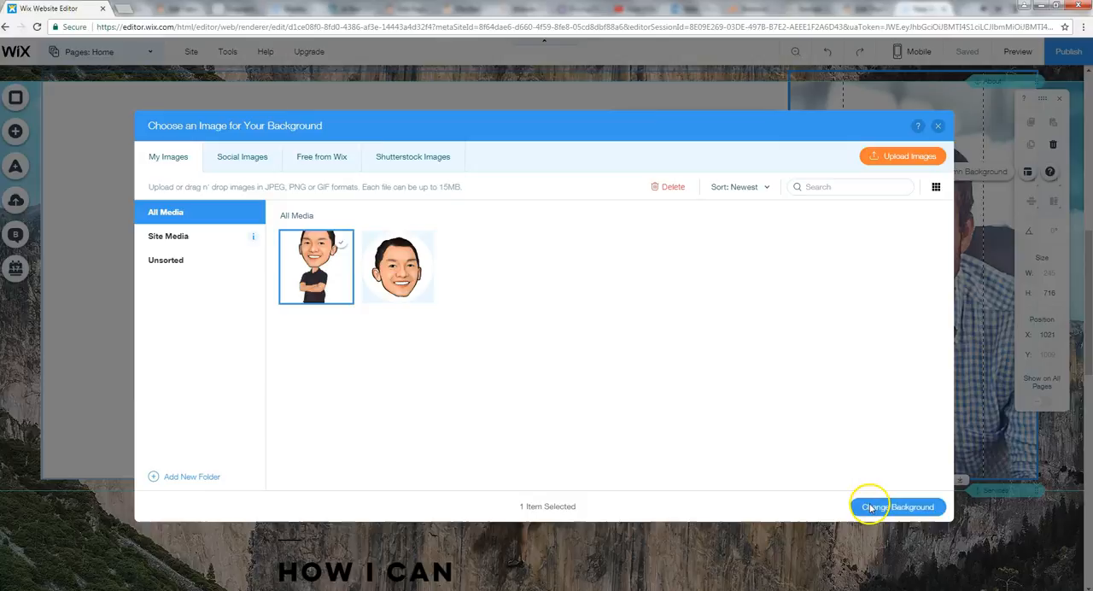
left_click(898, 506)
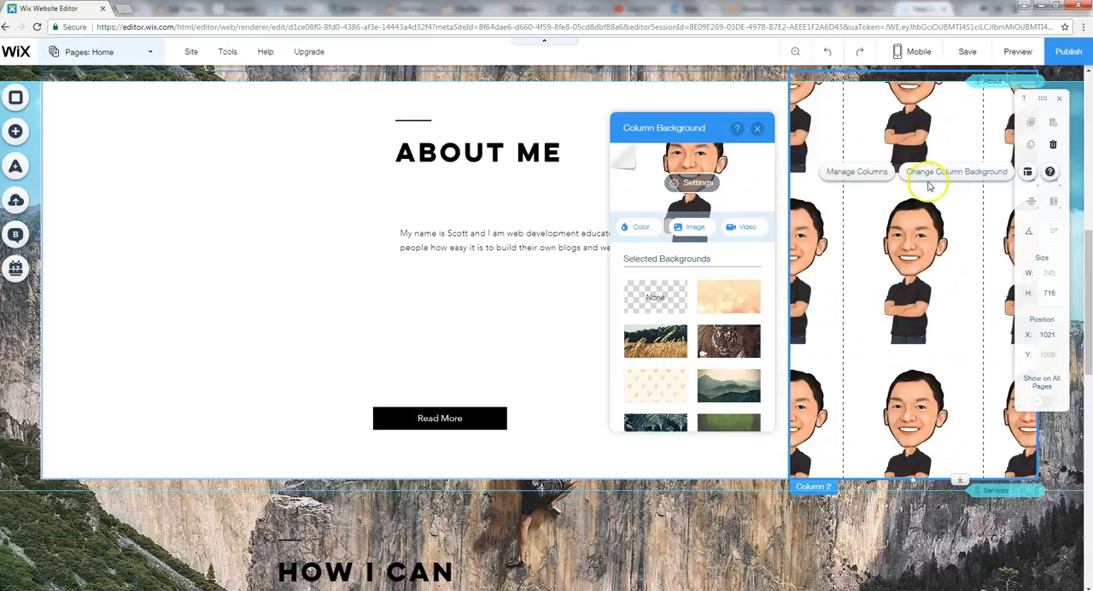
left_click(757, 128)
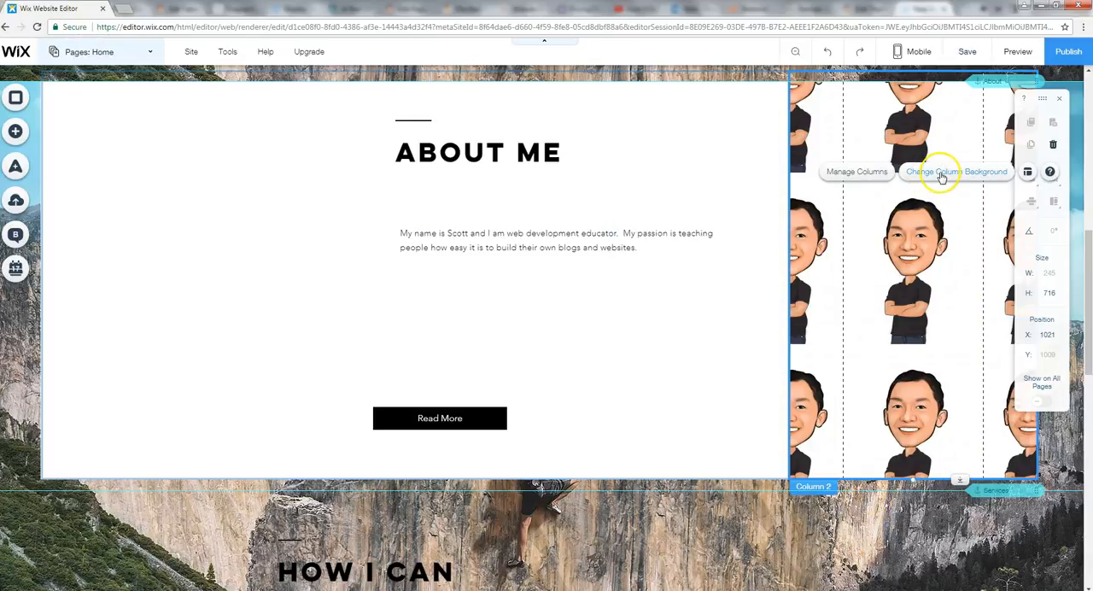
left_click(956, 171)
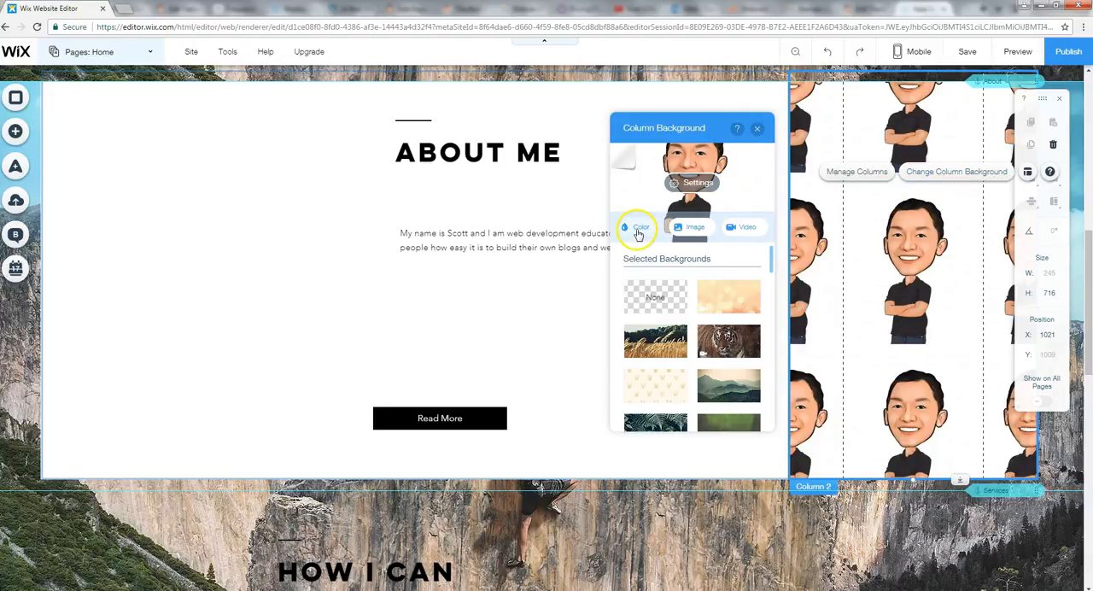
left_click(641, 228)
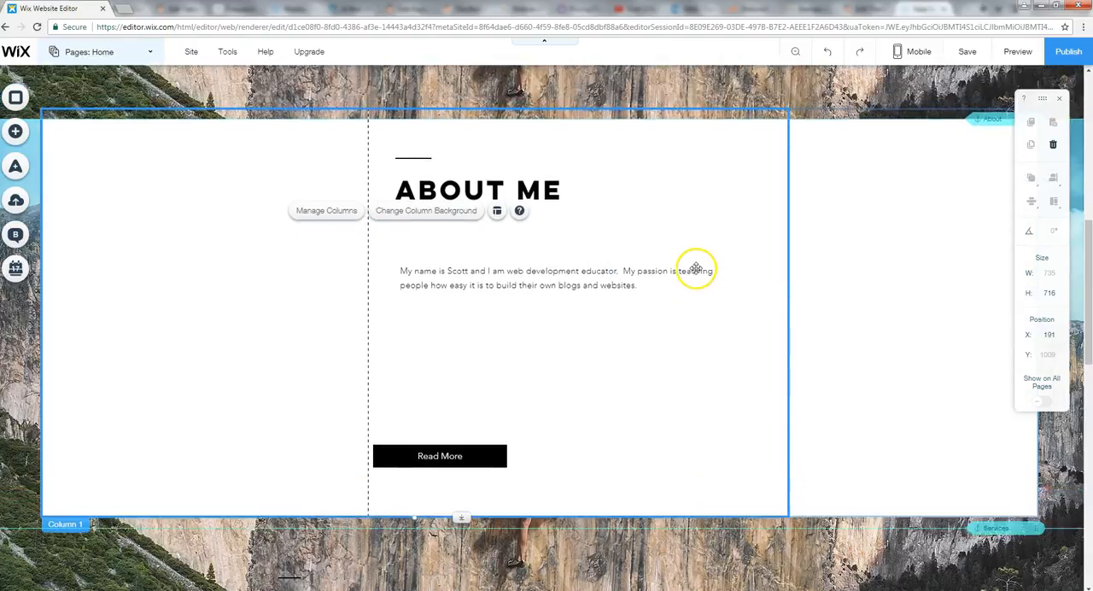
scroll("up", 3)
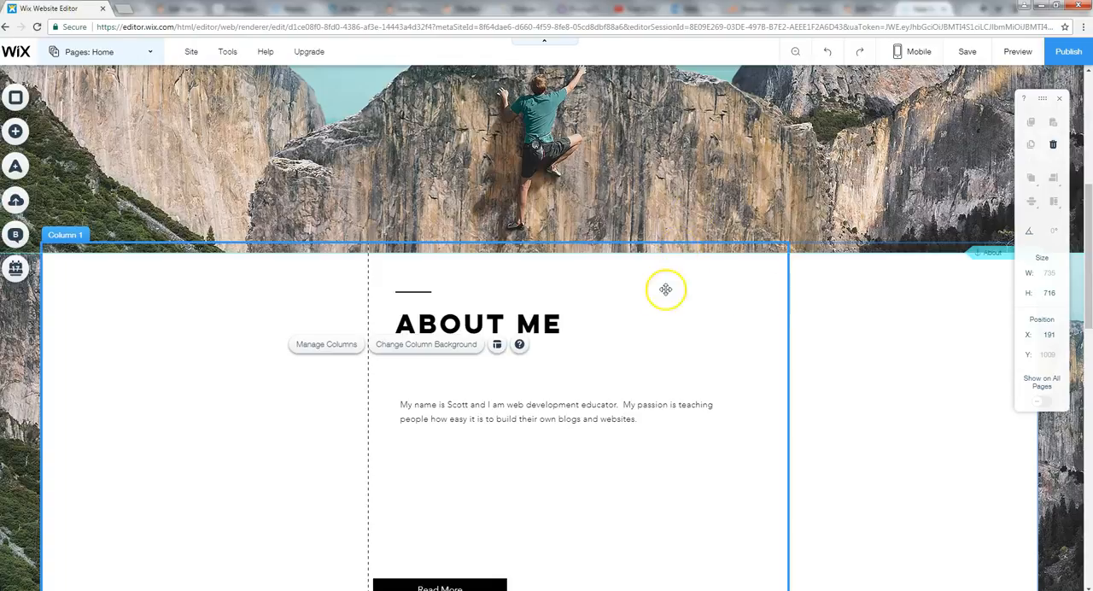
scroll("down", 3)
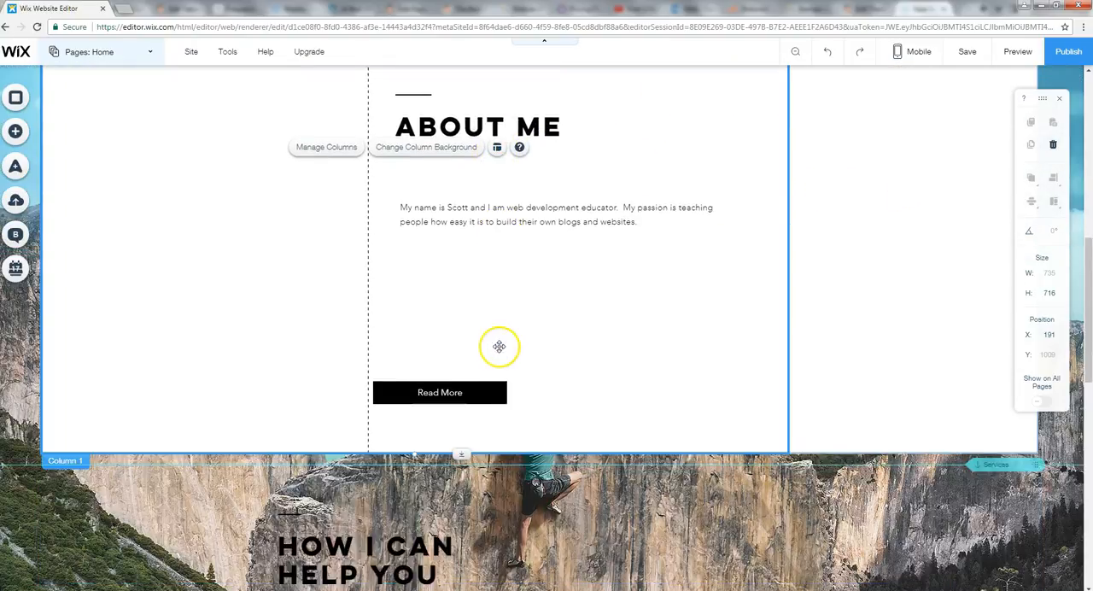
scroll("down", 3)
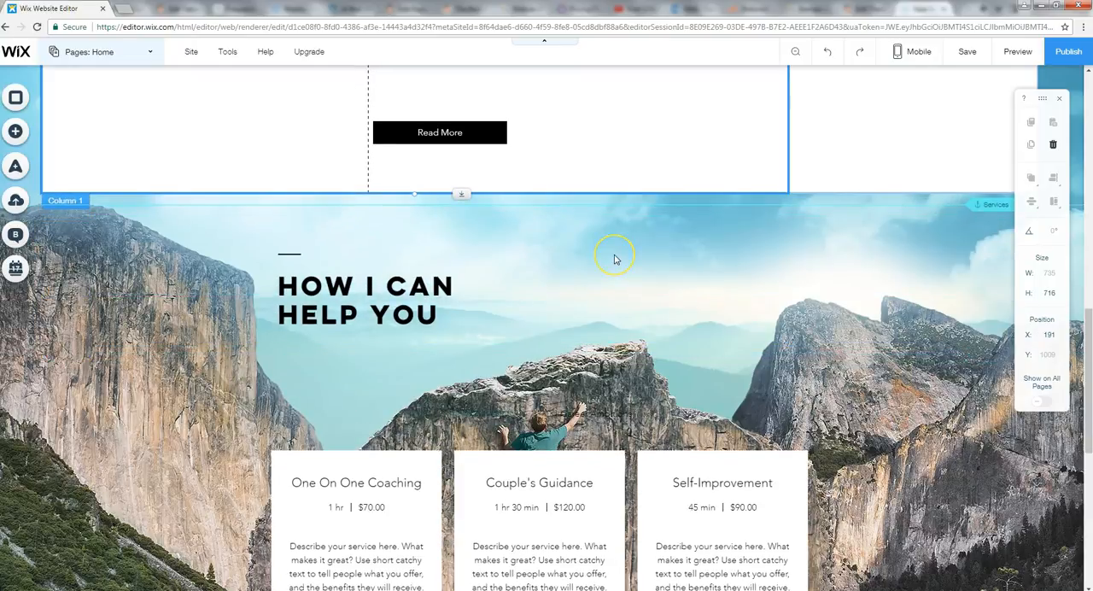
scroll("down", 3)
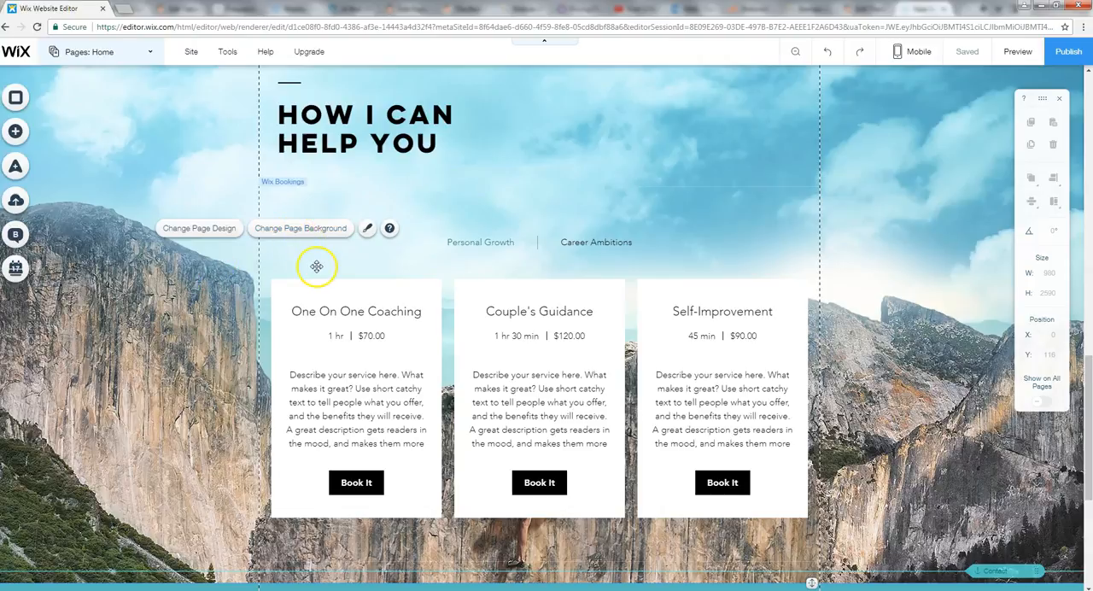
mouse_move(505, 252)
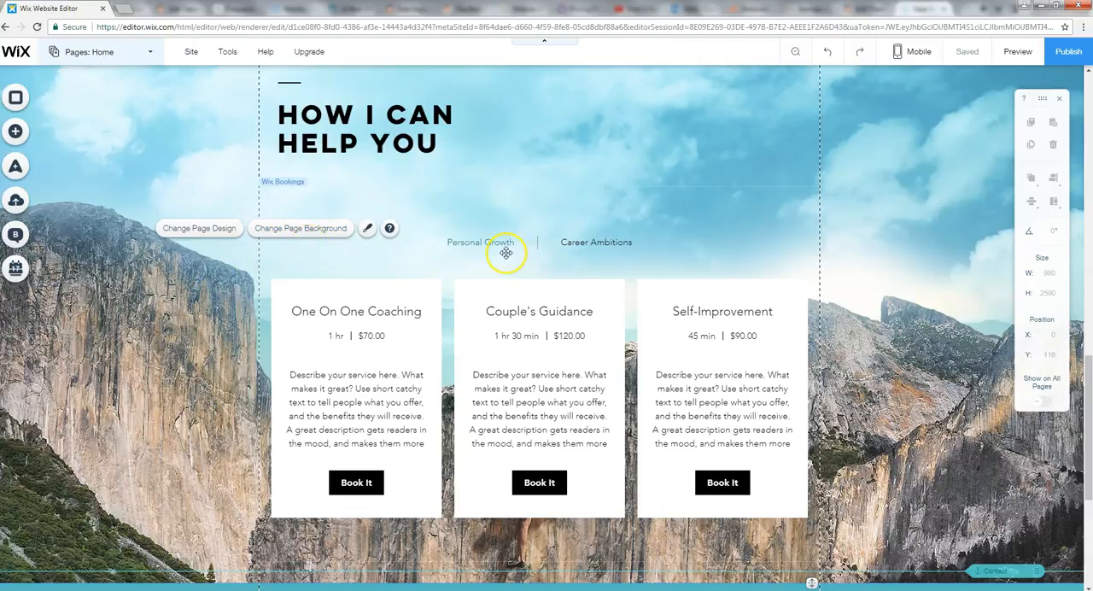
scroll("up", 3)
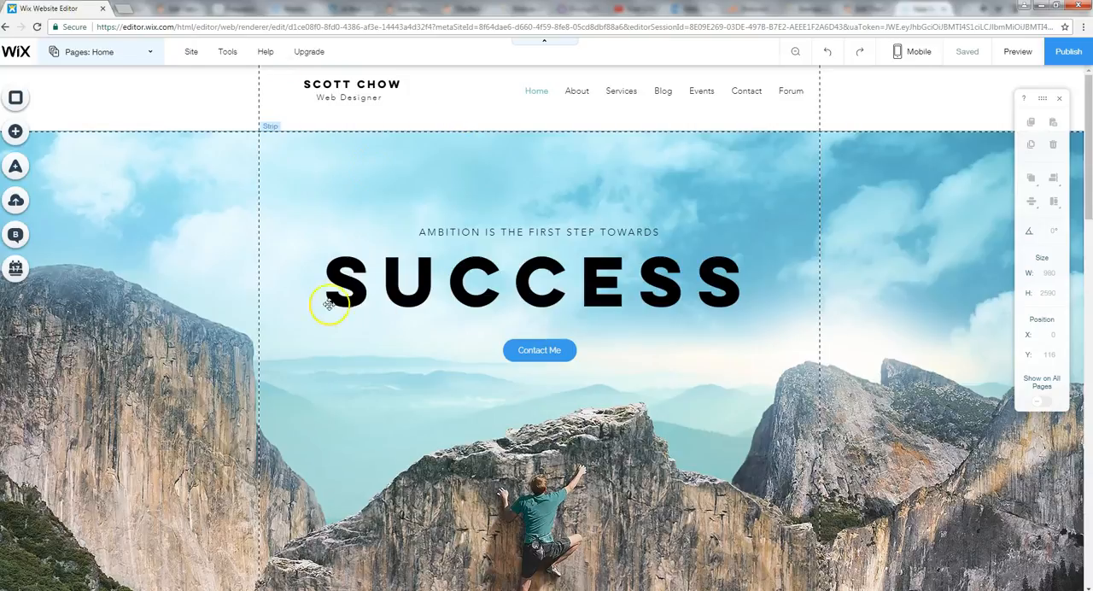
scroll("down", 3)
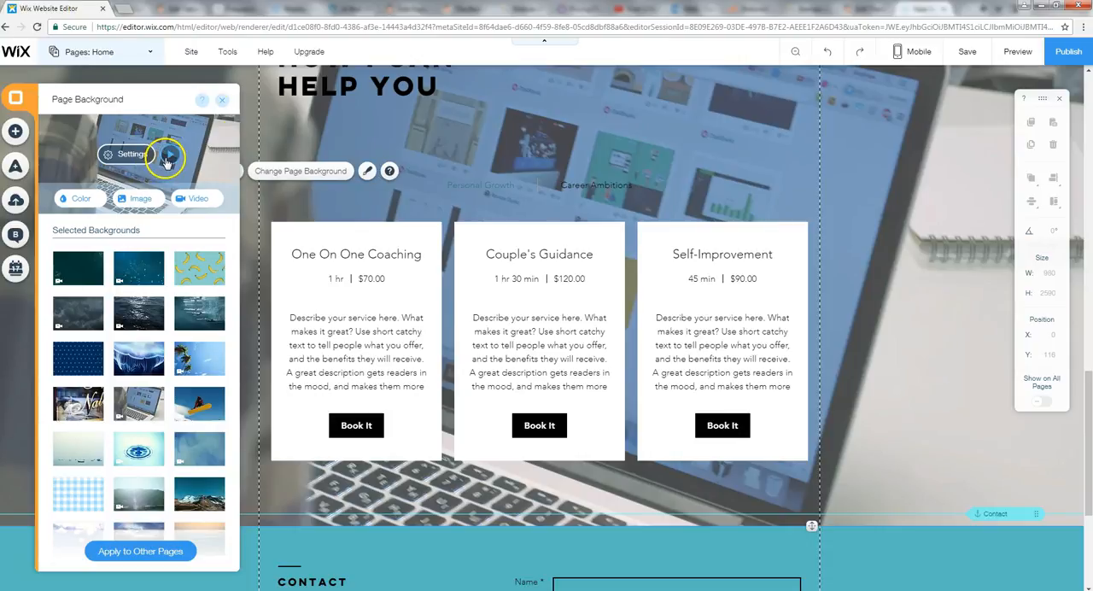
Preview the laptop background video and leave it behind the services section.
left_click(169, 154)
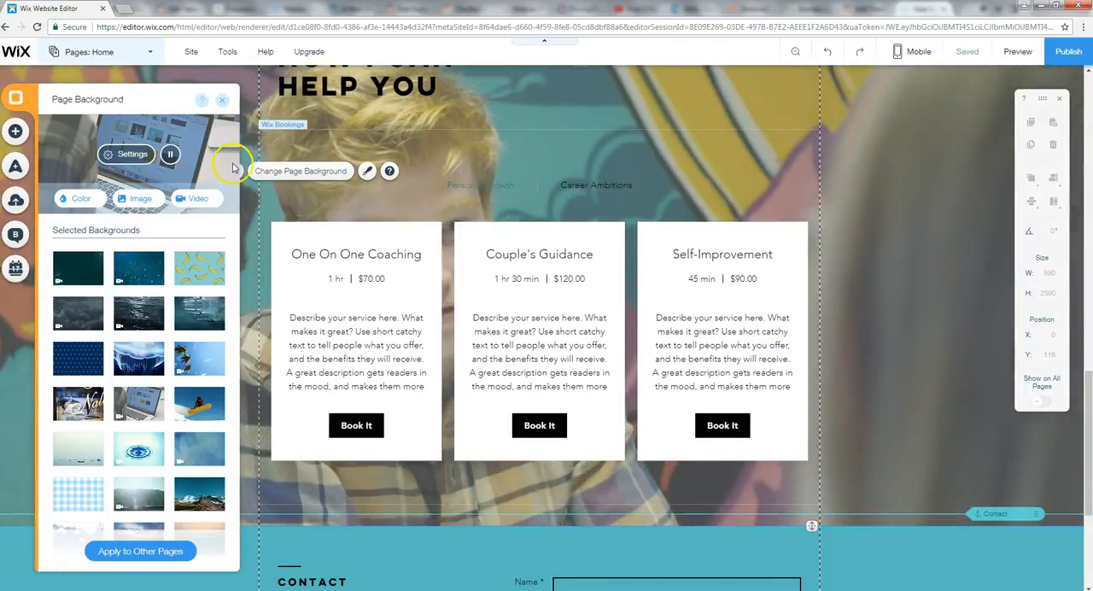
left_click(223, 99)
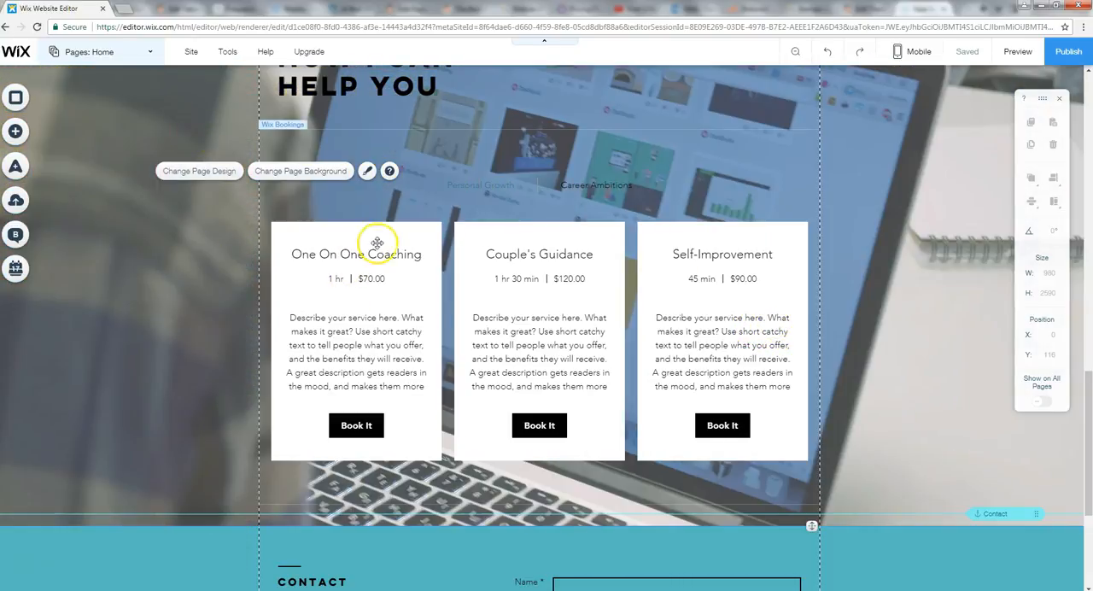
mouse_move(385, 256)
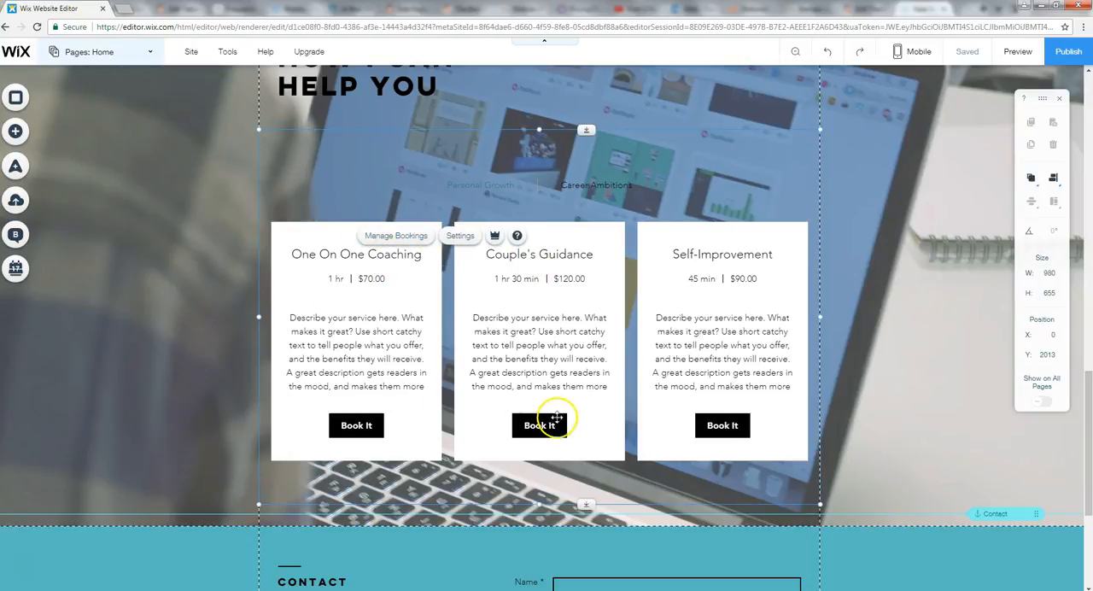
mouse_move(622, 366)
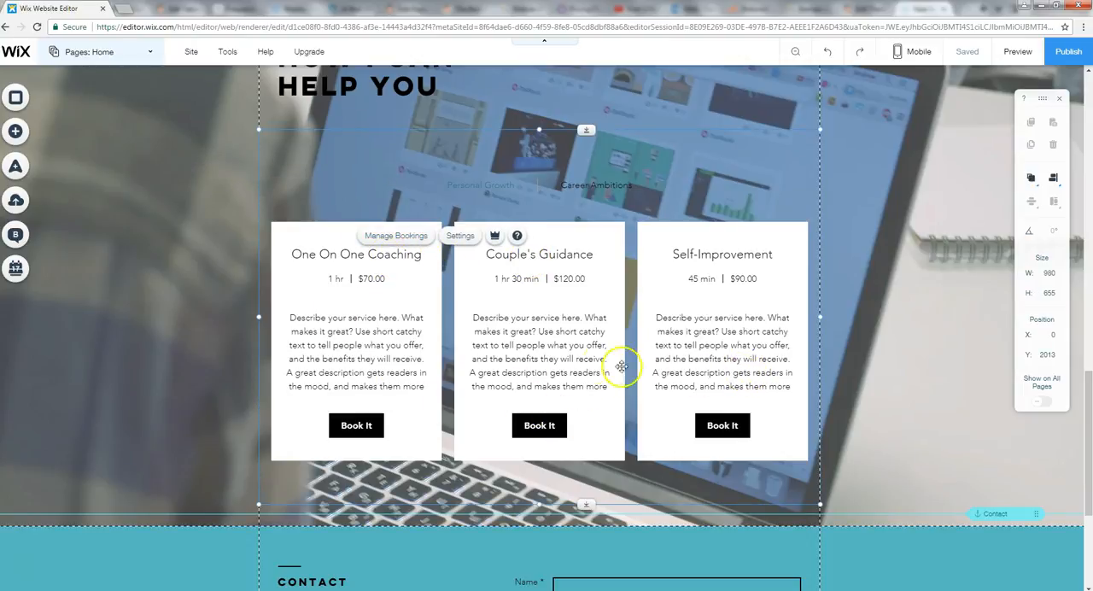
mouse_move(473, 304)
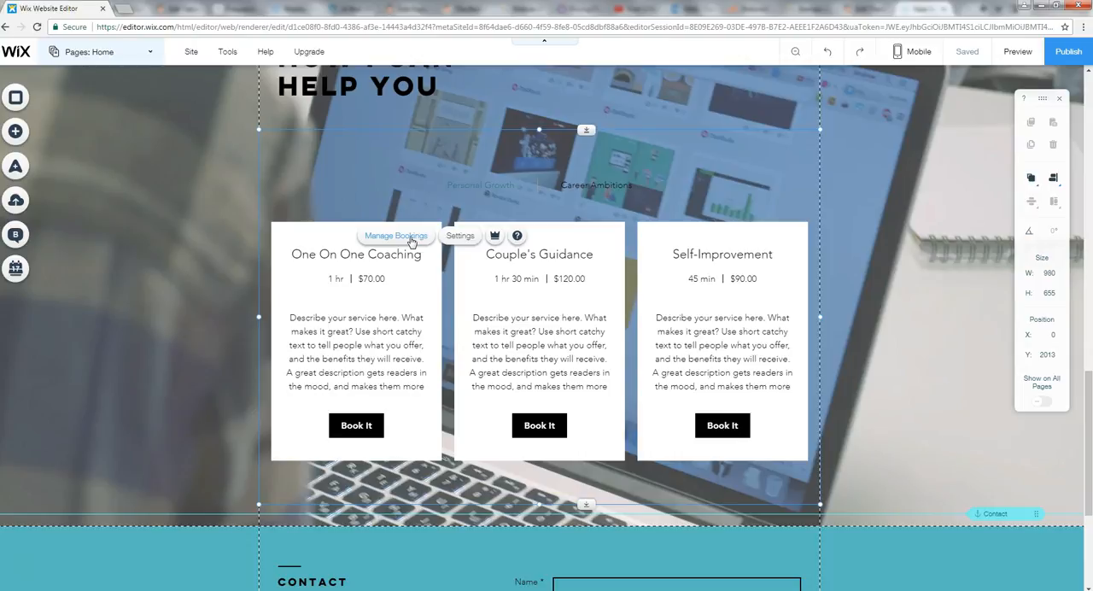
left_click(394, 238)
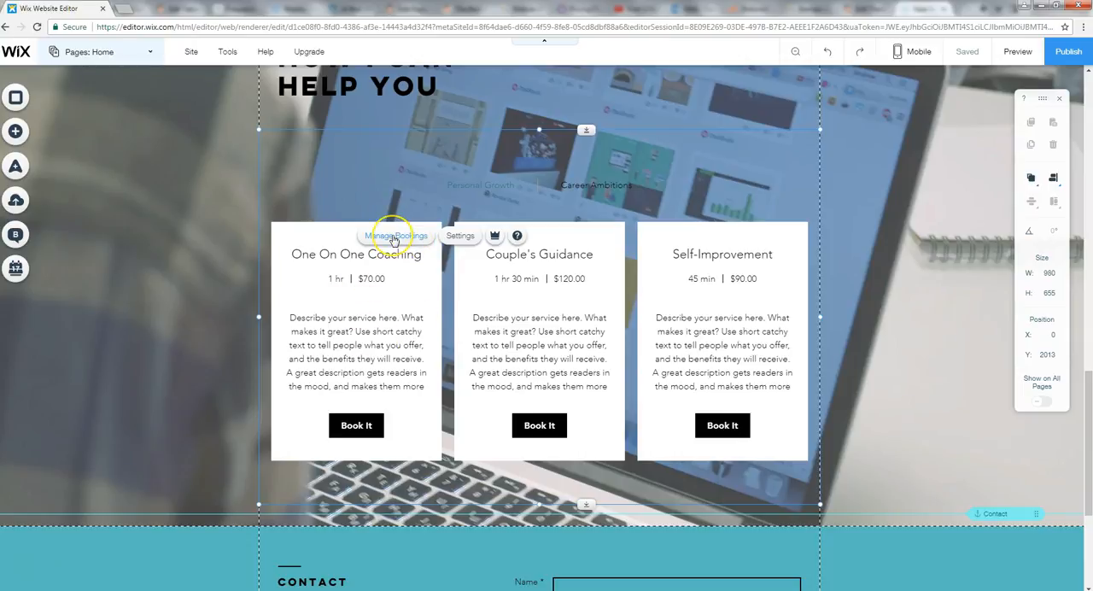
left_click(396, 235)
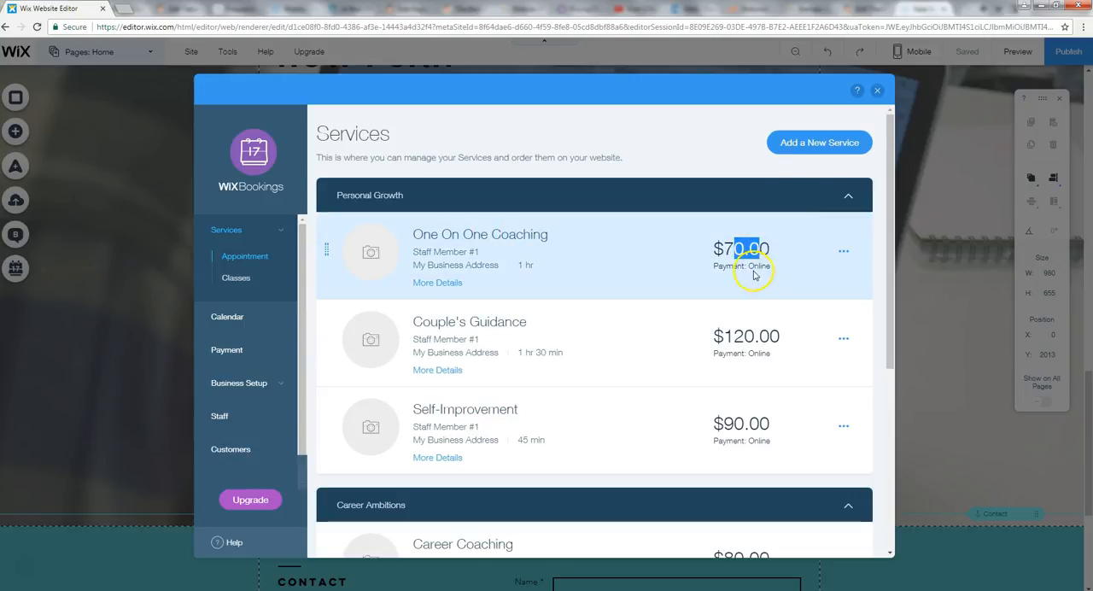
left_click(877, 90)
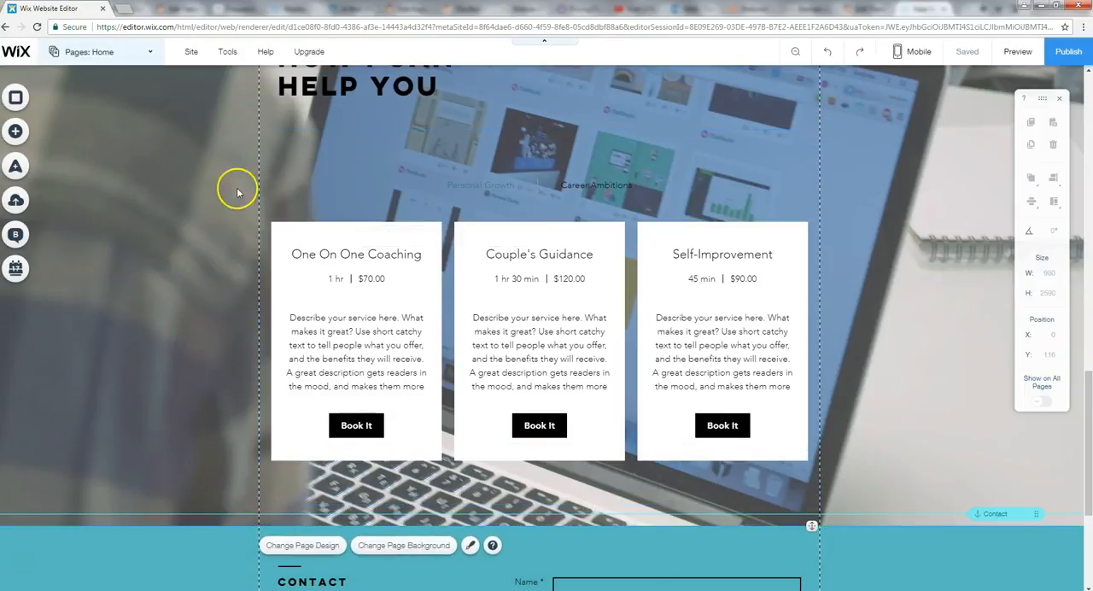
scroll("down", 3)
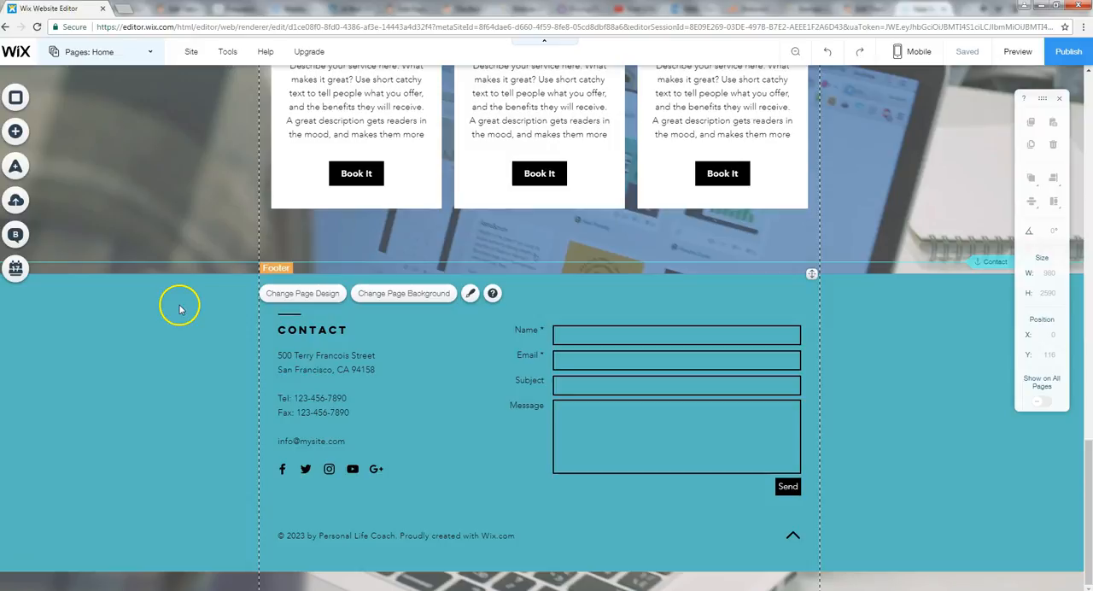
mouse_move(455, 461)
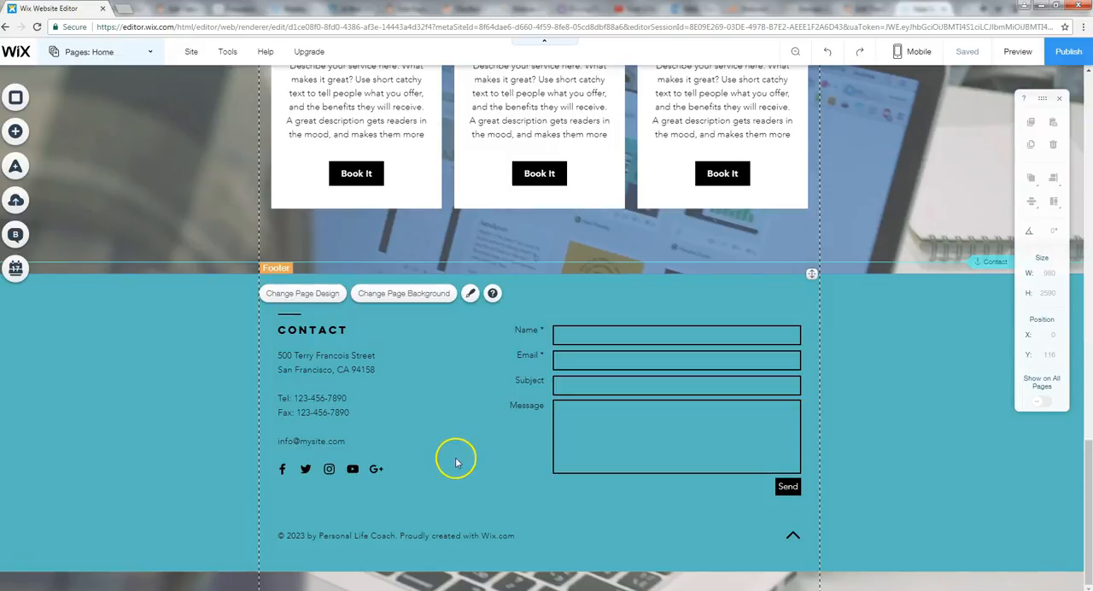
Review the footer contact form's submission settings and leave the site saved.
left_click(583, 456)
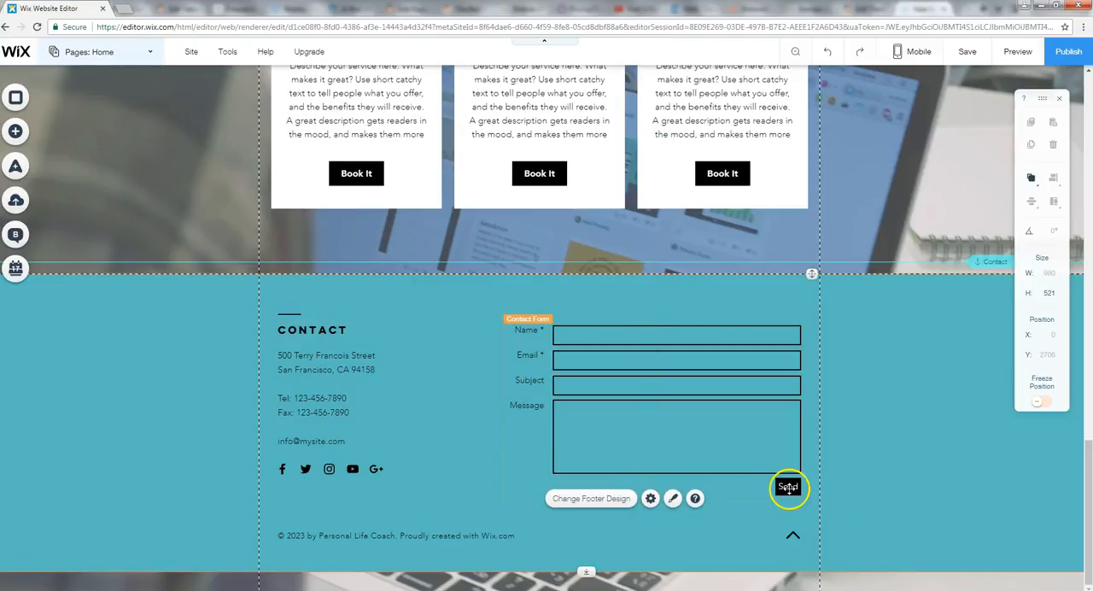
left_click(785, 487)
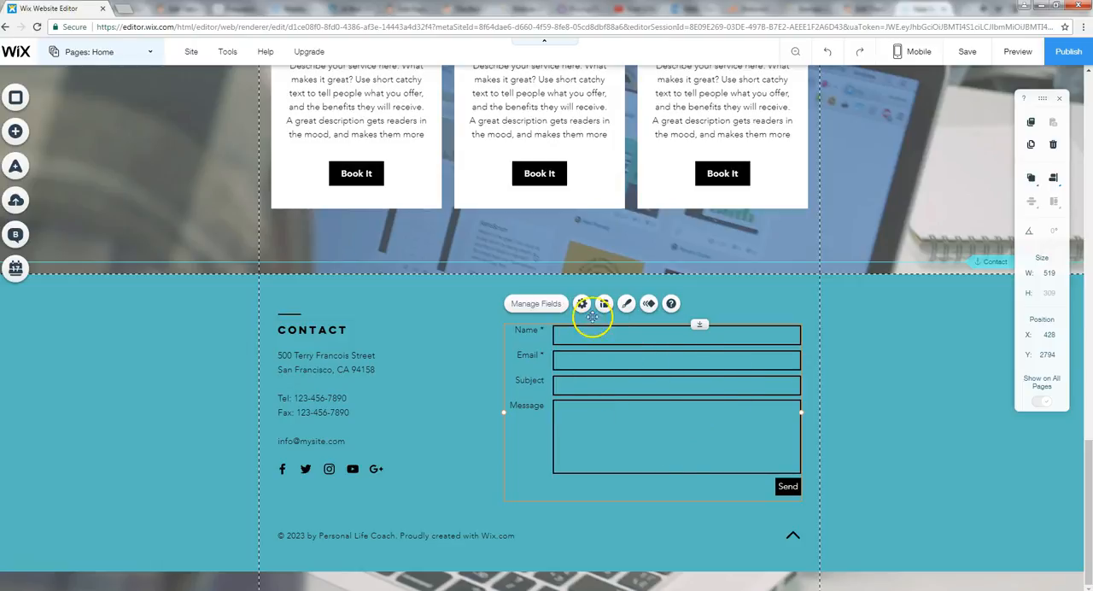
left_click(582, 303)
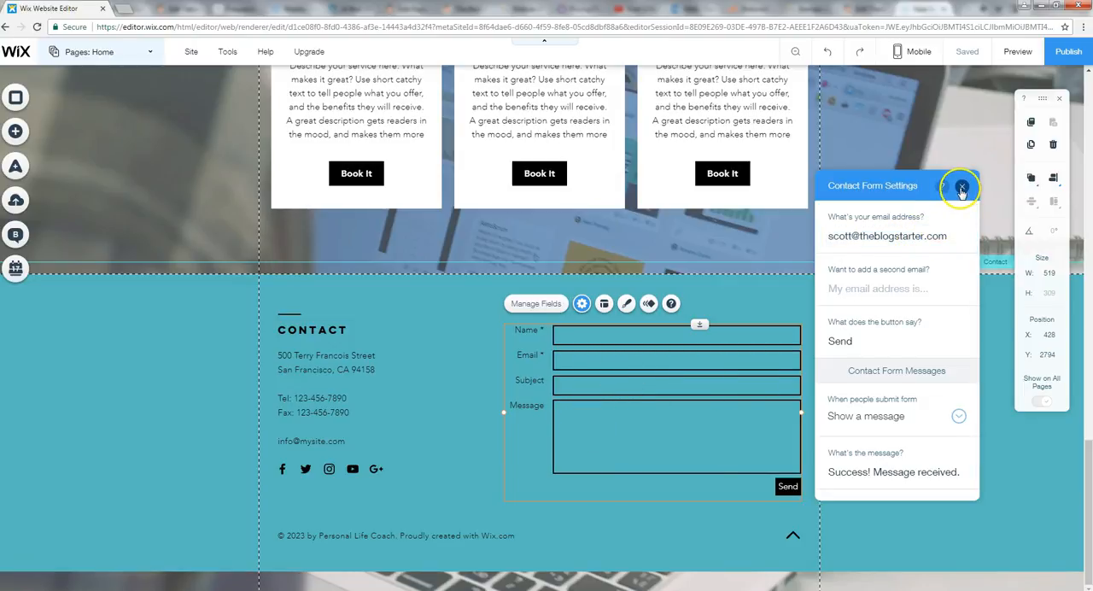
left_click(962, 185)
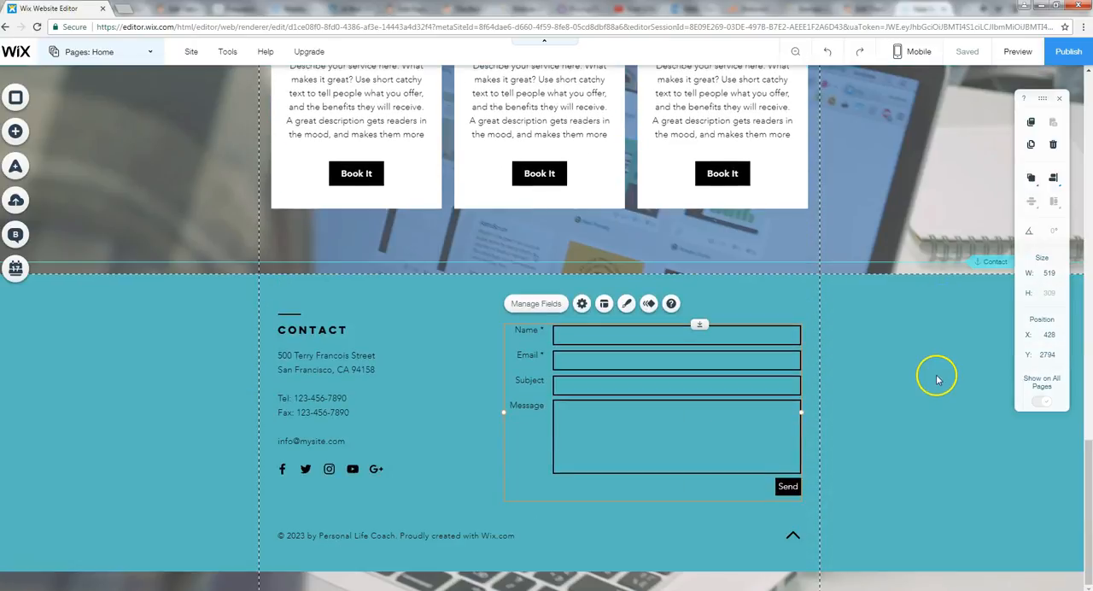
mouse_move(231, 397)
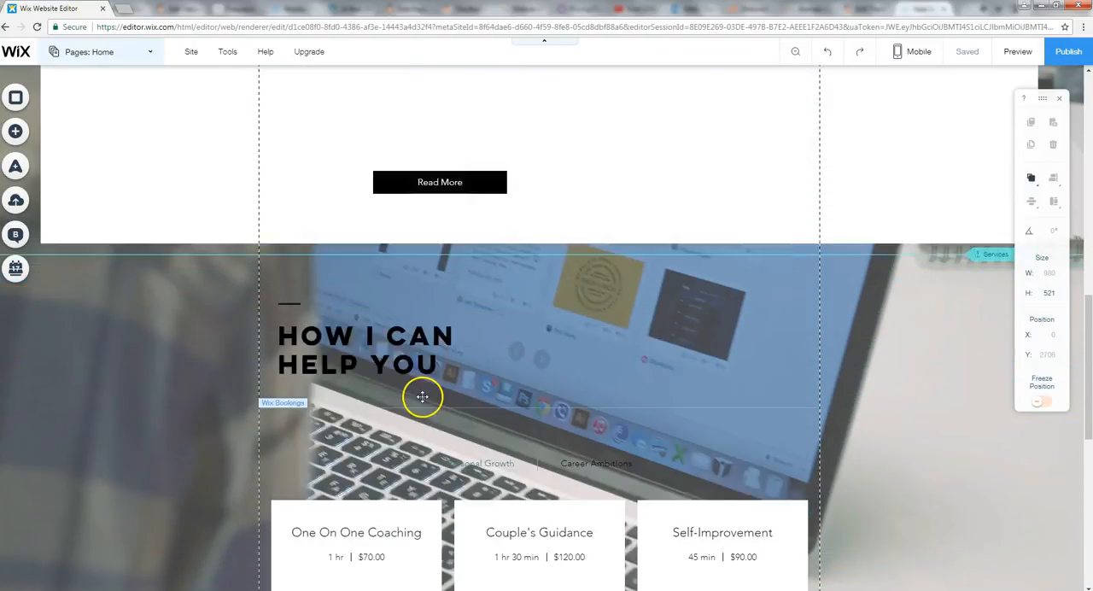
Scroll back up to the SUCCESS hero and header at the top of the home page.
scroll("up", 3)
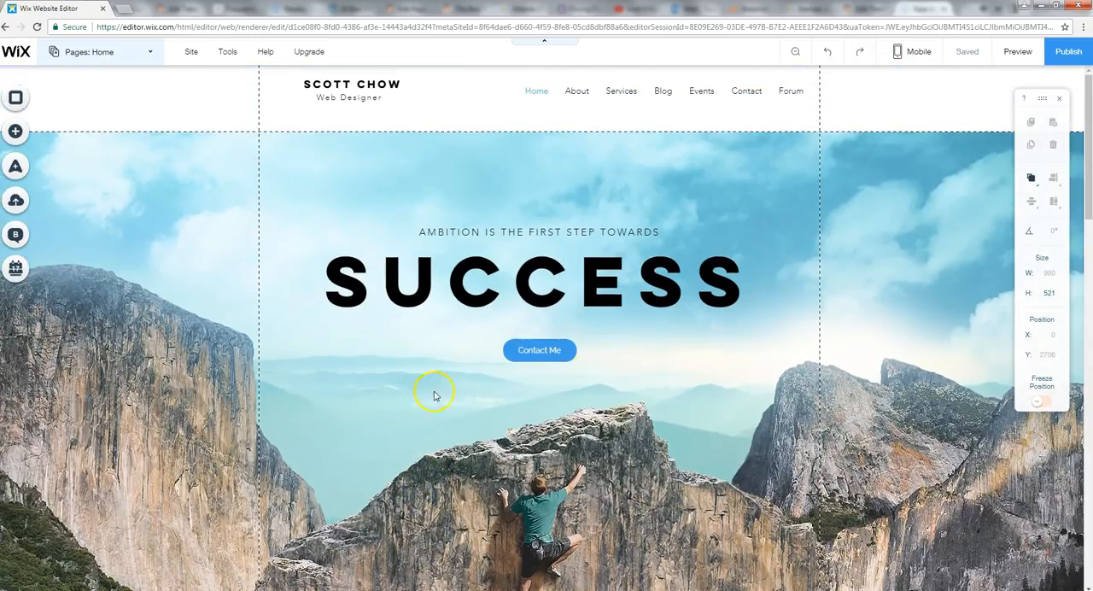
mouse_move(309, 275)
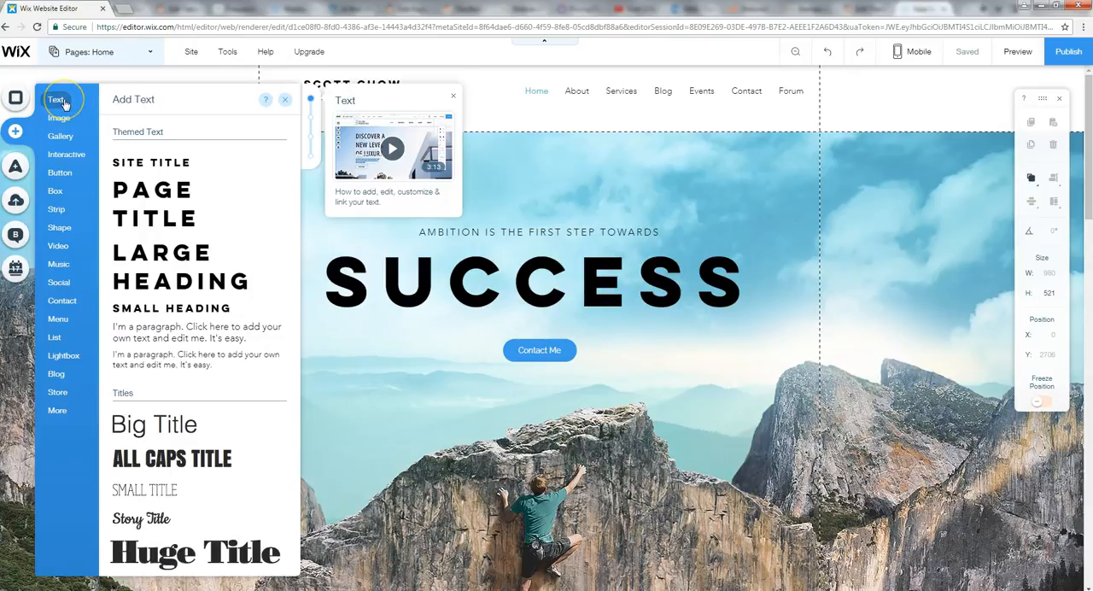
Browse the Add panel's Gallery, Interactive and Video categories through to Social tools.
left_click(60, 137)
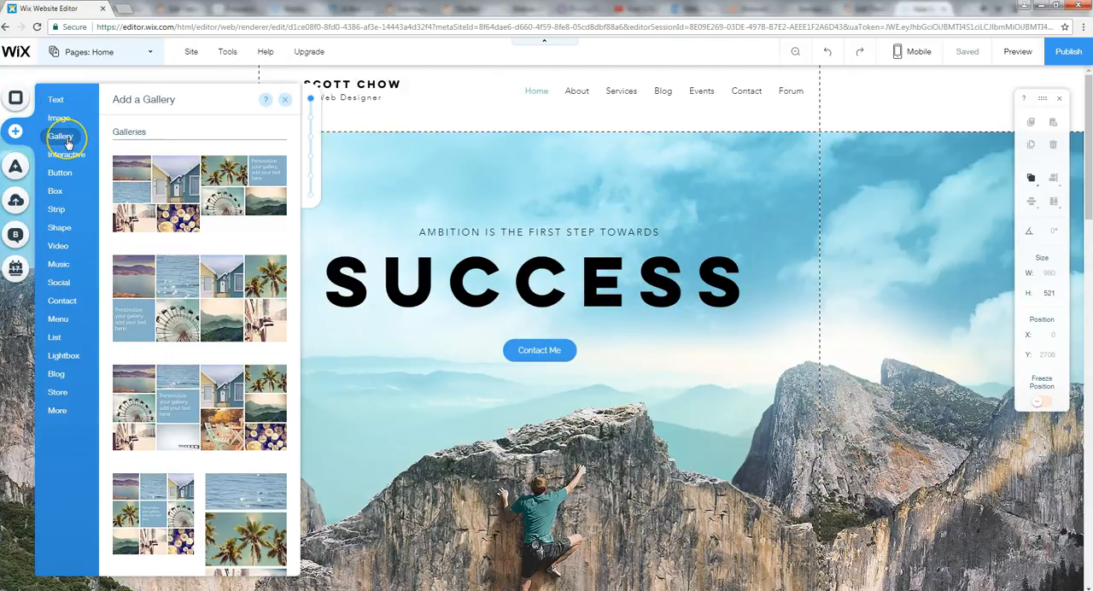
left_click(66, 155)
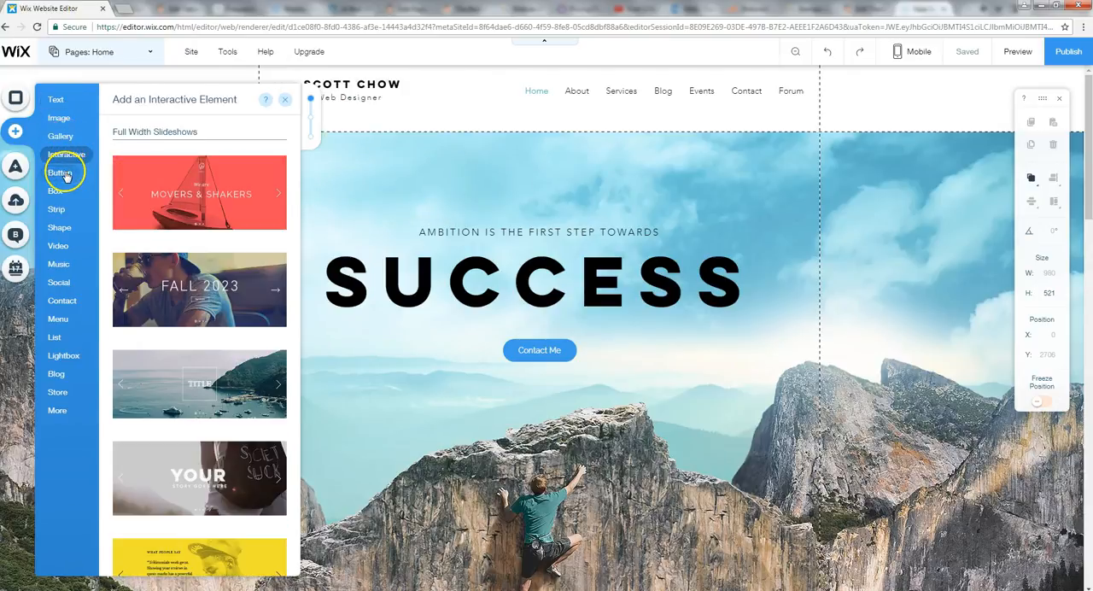
left_click(58, 247)
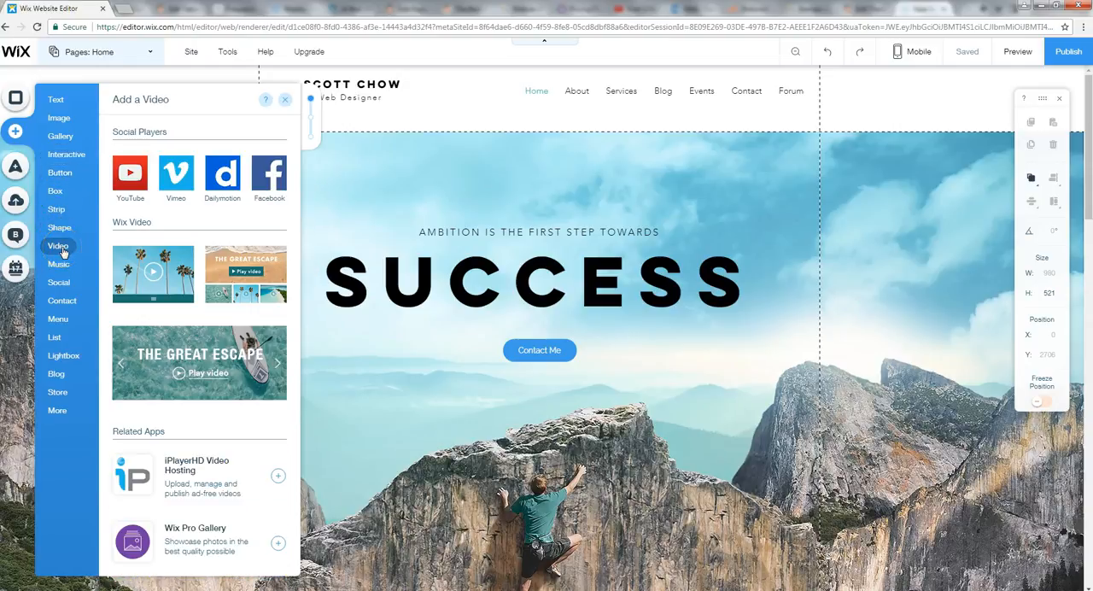
left_click(59, 283)
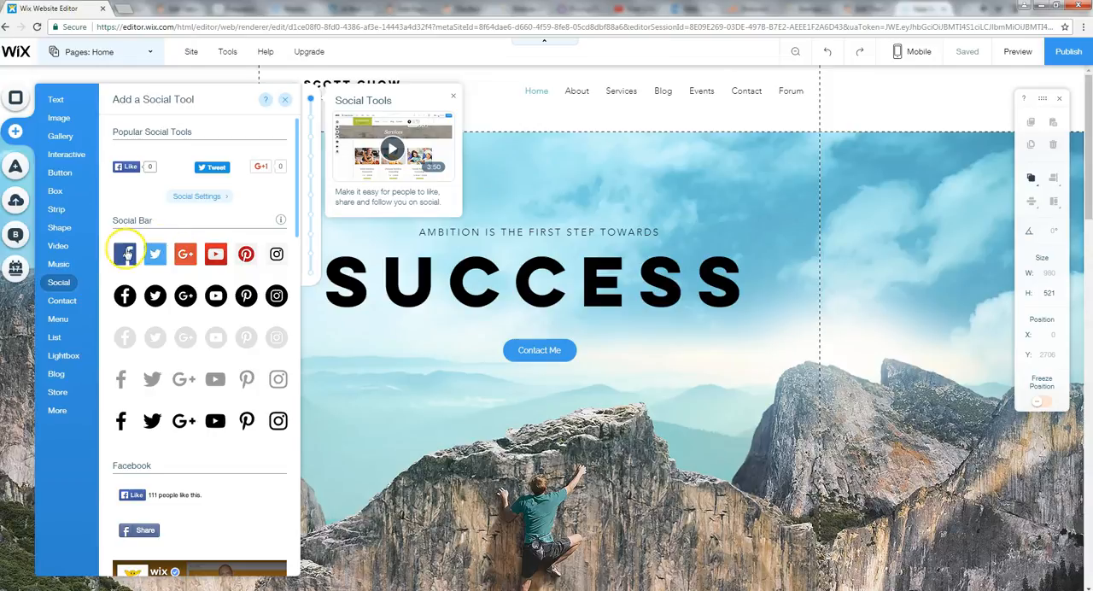
mouse_move(179, 265)
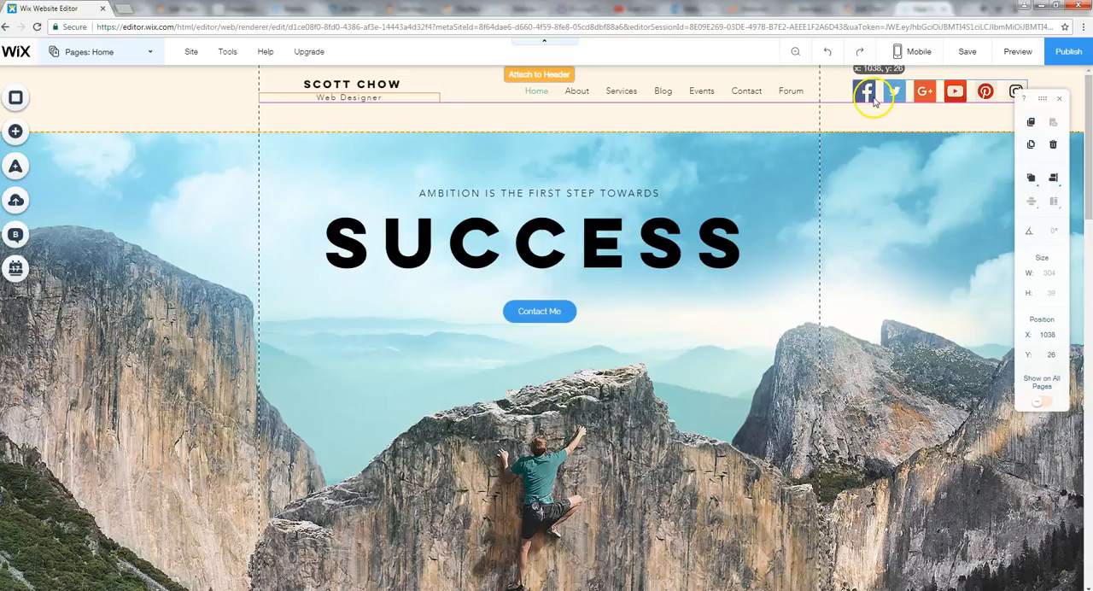
Attach the coloured social bar to the header's right end beside the navigation menu.
left_click_drag(875, 91, 862, 94)
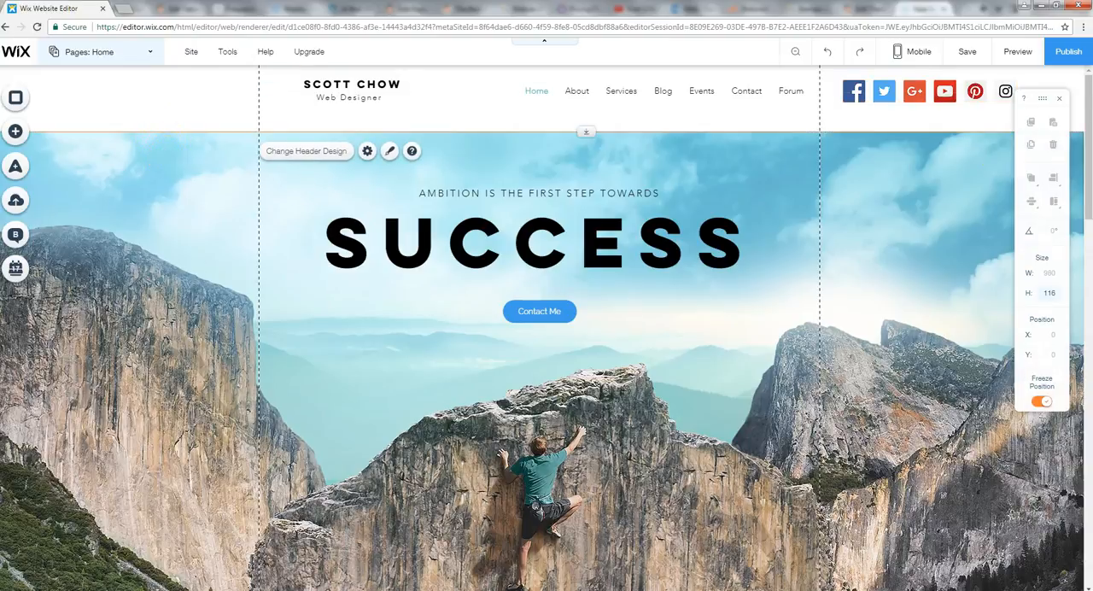
left_click(914, 91)
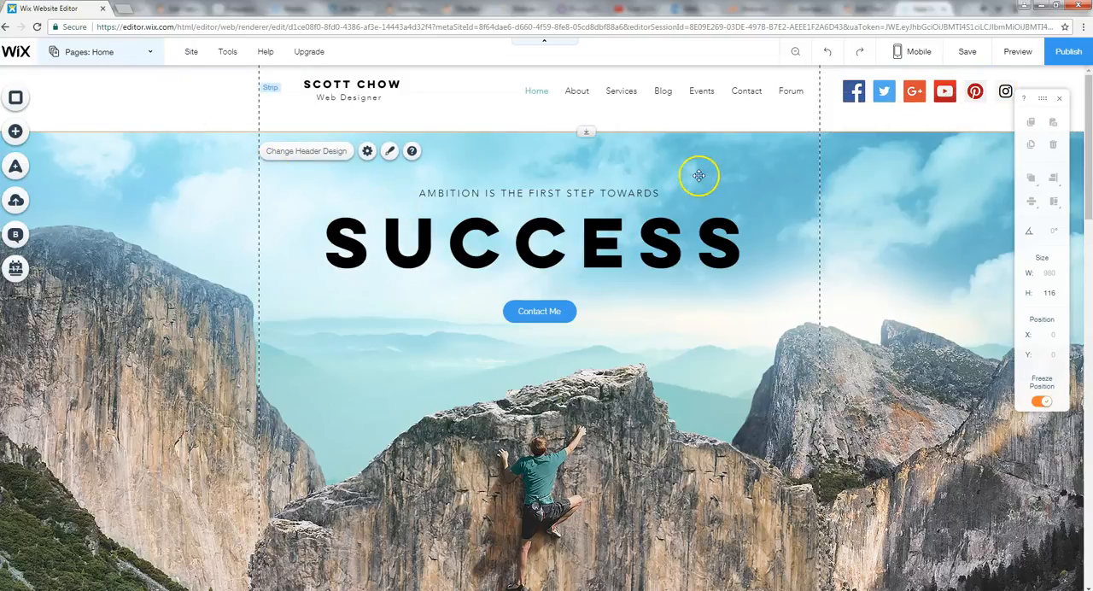
mouse_move(900, 124)
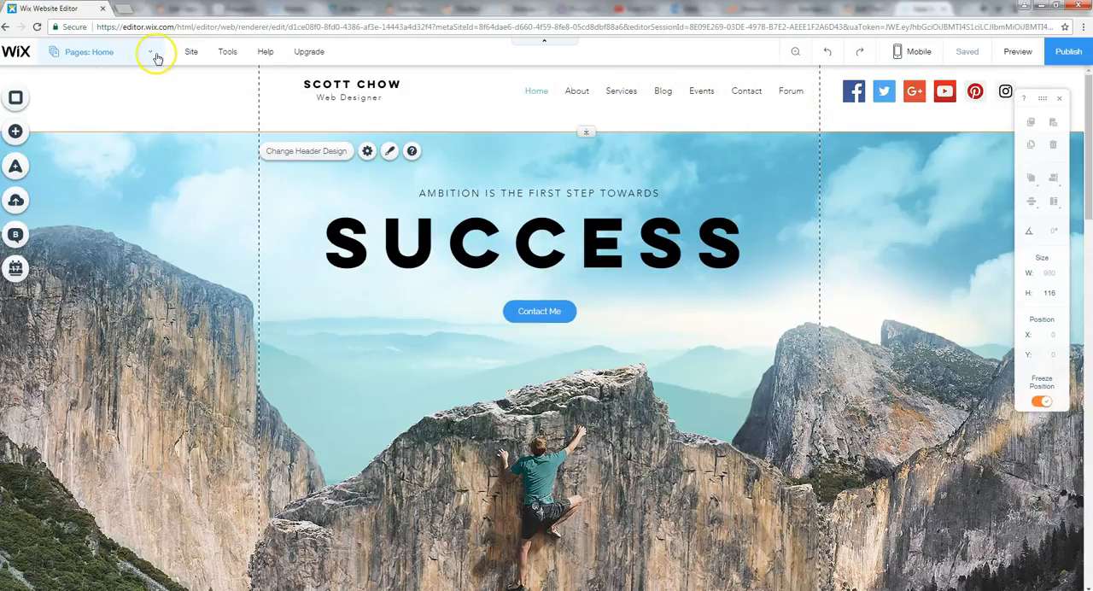
Switch to the Blog page and review its six published posts in Manage Posts.
left_click(150, 52)
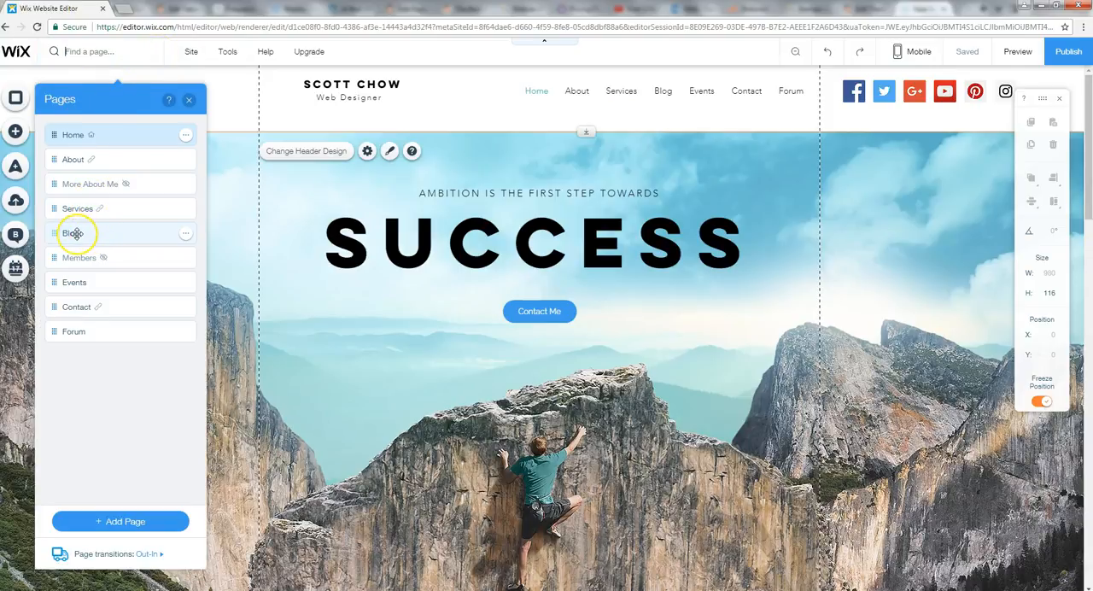
left_click(70, 232)
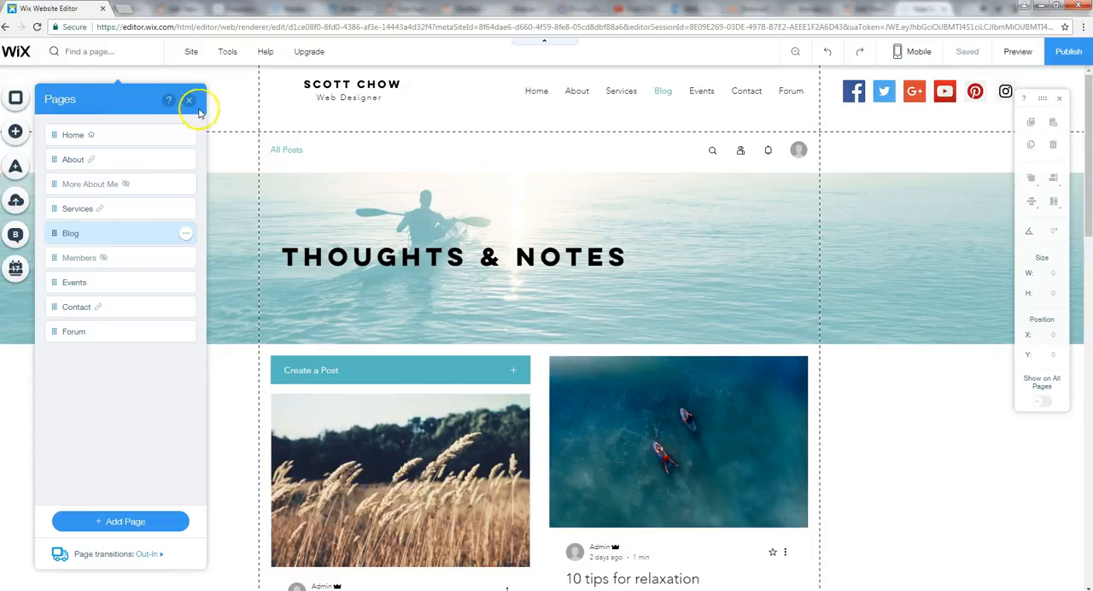
left_click(189, 100)
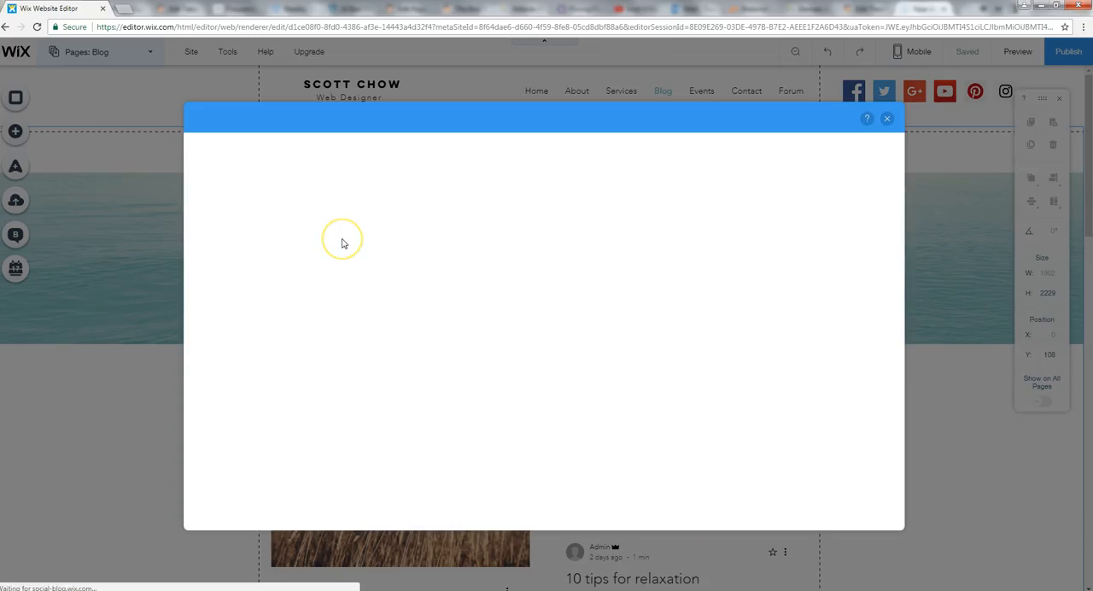
mouse_move(558, 308)
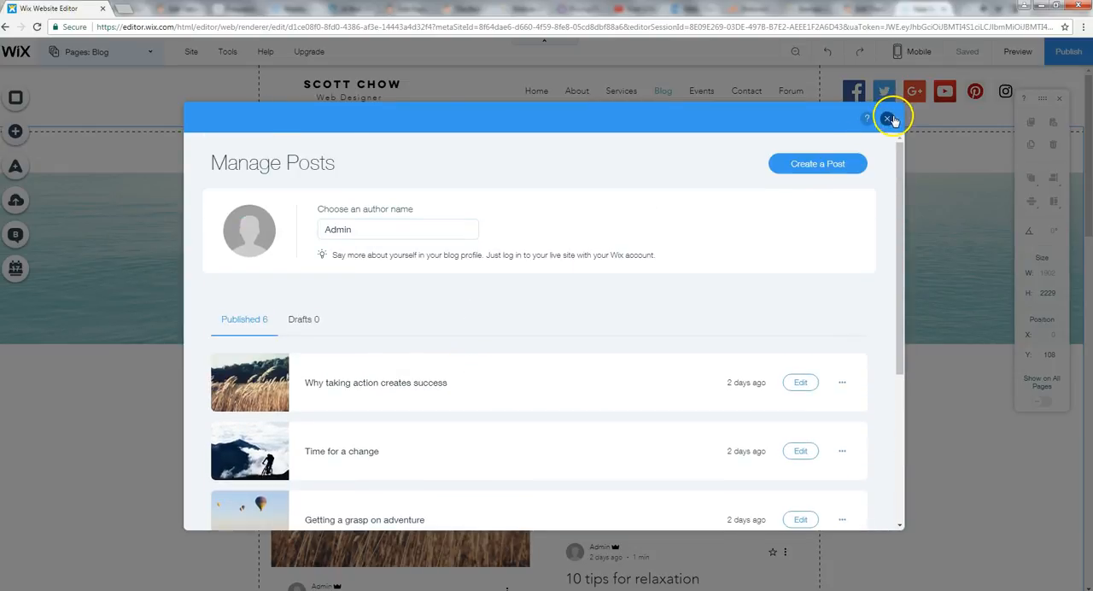
left_click(888, 118)
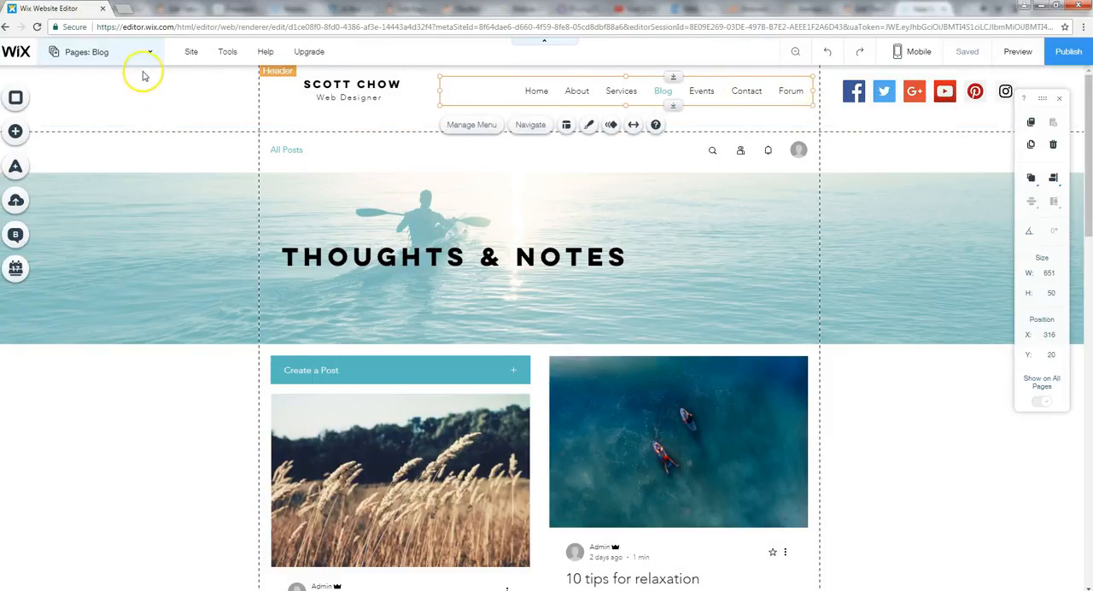
Switch to the Events page headed Upcoming Events.
left_click(101, 52)
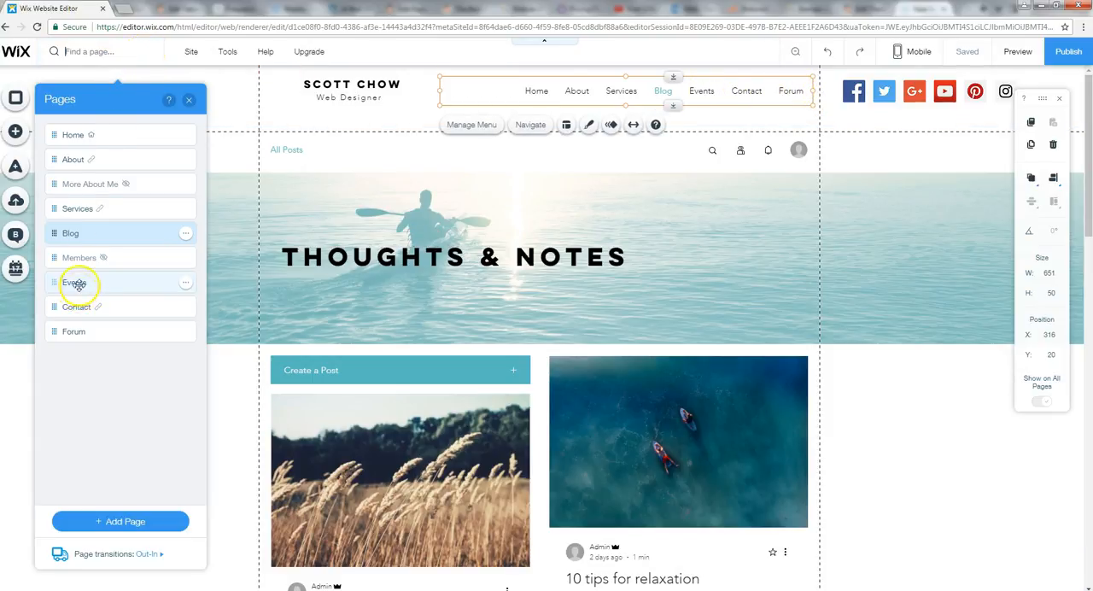
left_click(75, 282)
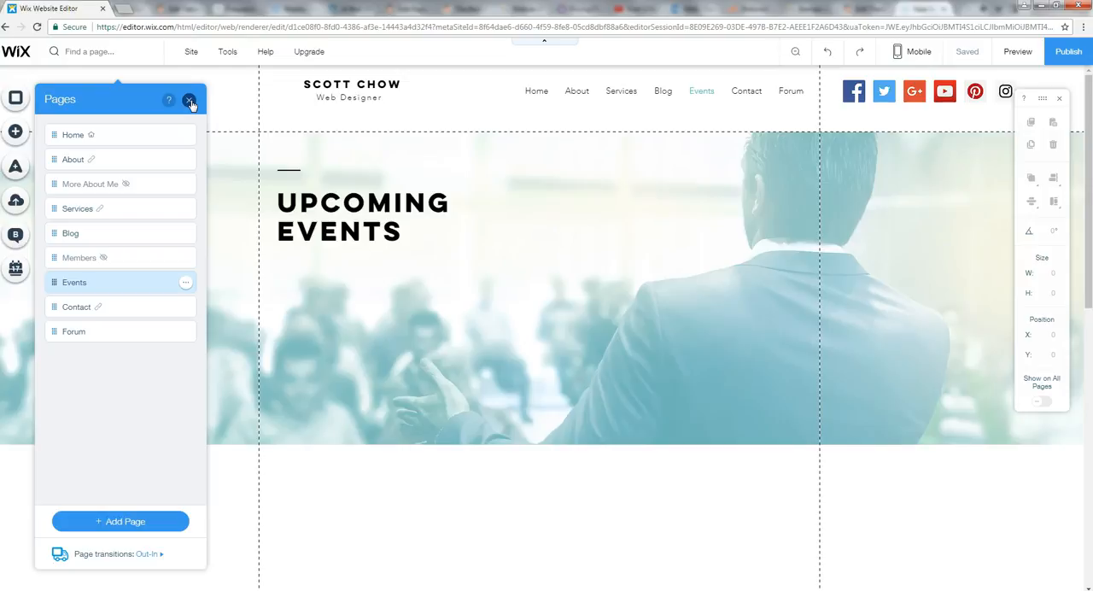
left_click(190, 100)
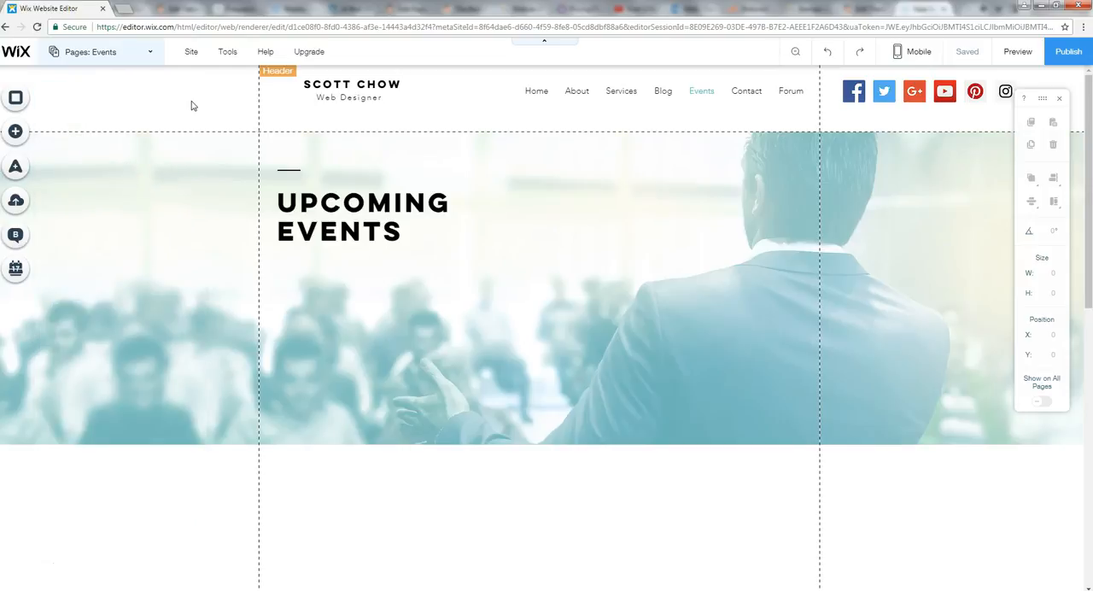